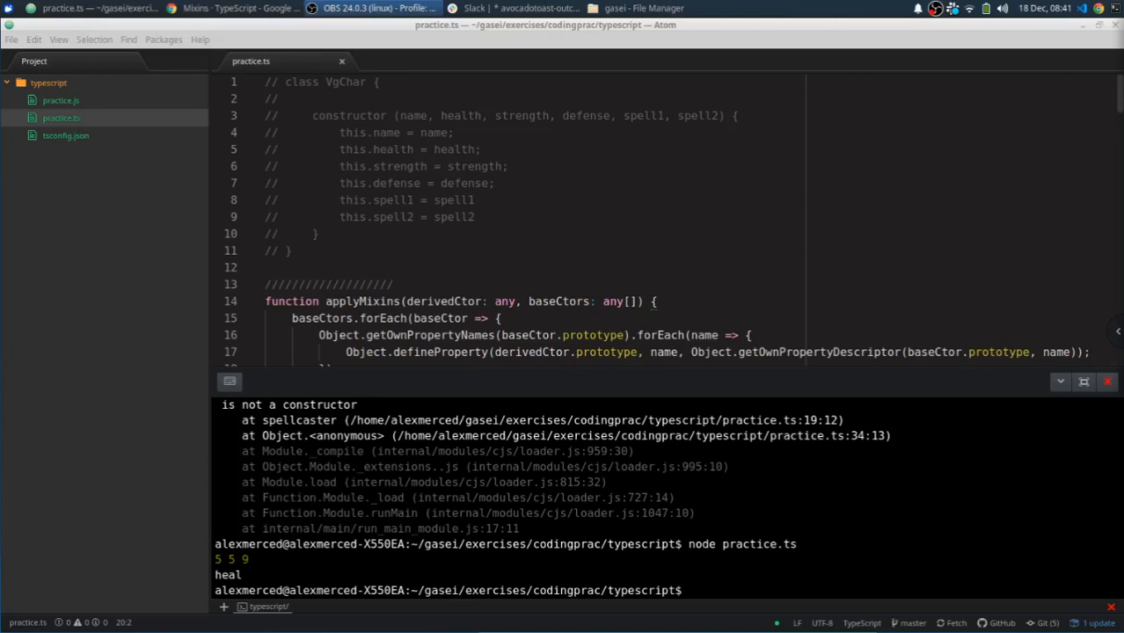
Step: Scroll below applyMixins and declare a class named firestarter with its body opened
scroll("down", 3)
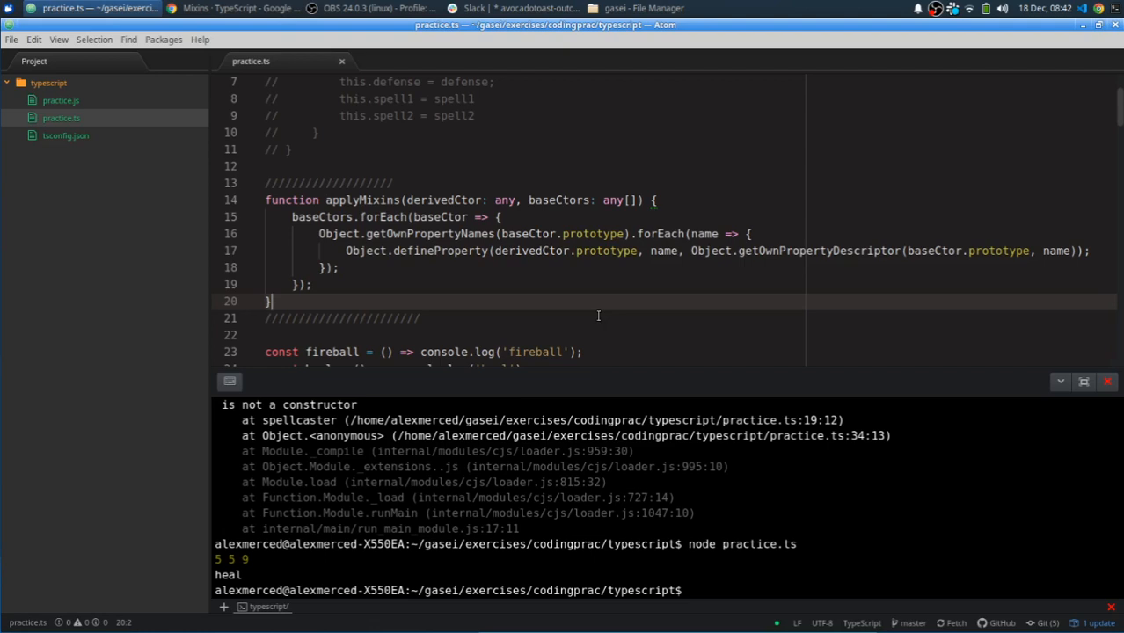
mouse_move(647, 333)
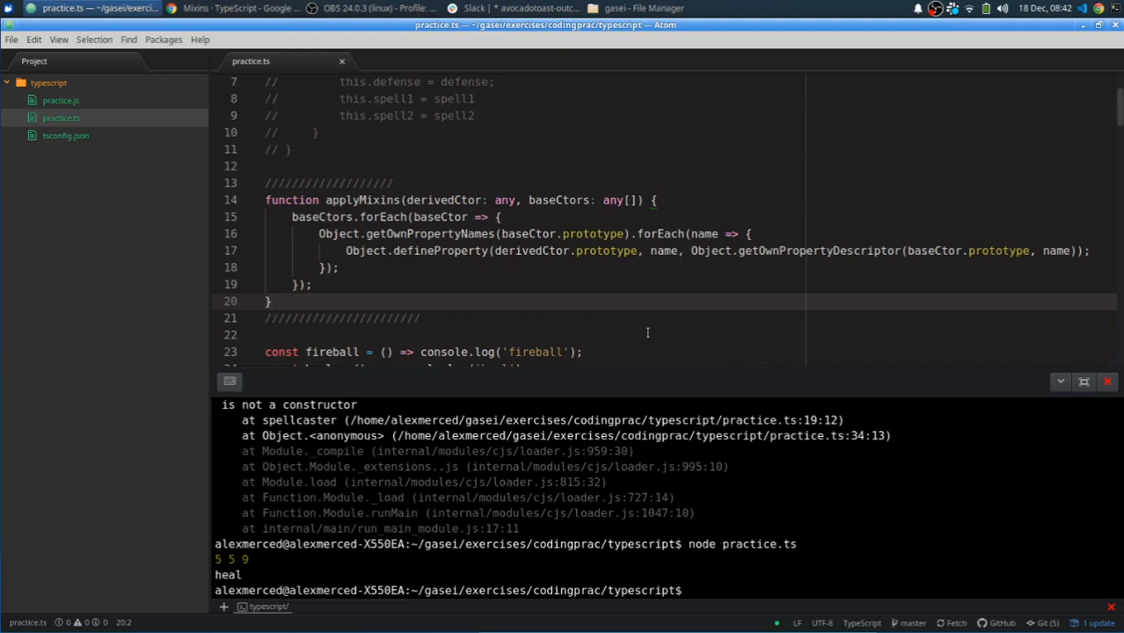
scroll("down", 3)
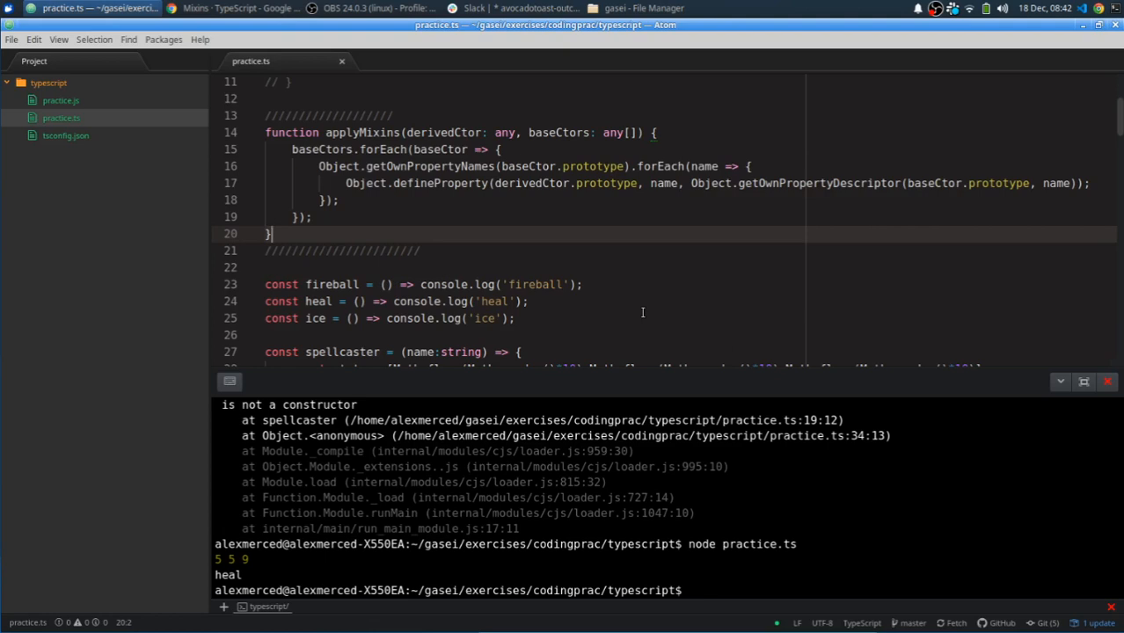
scroll("down", 3)
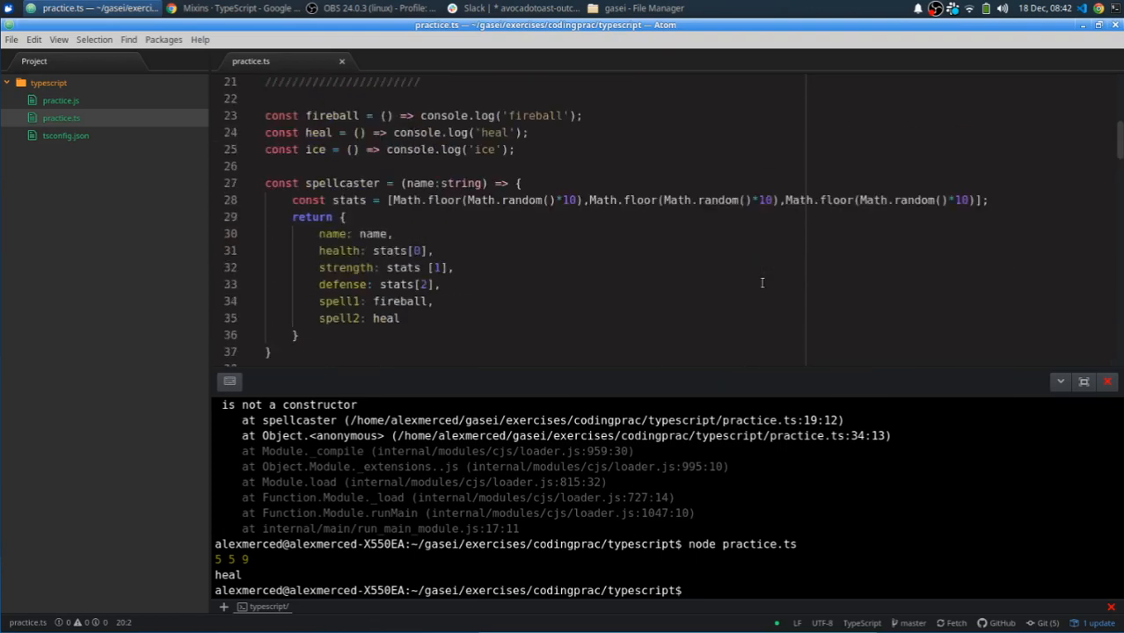
scroll("down", 3)
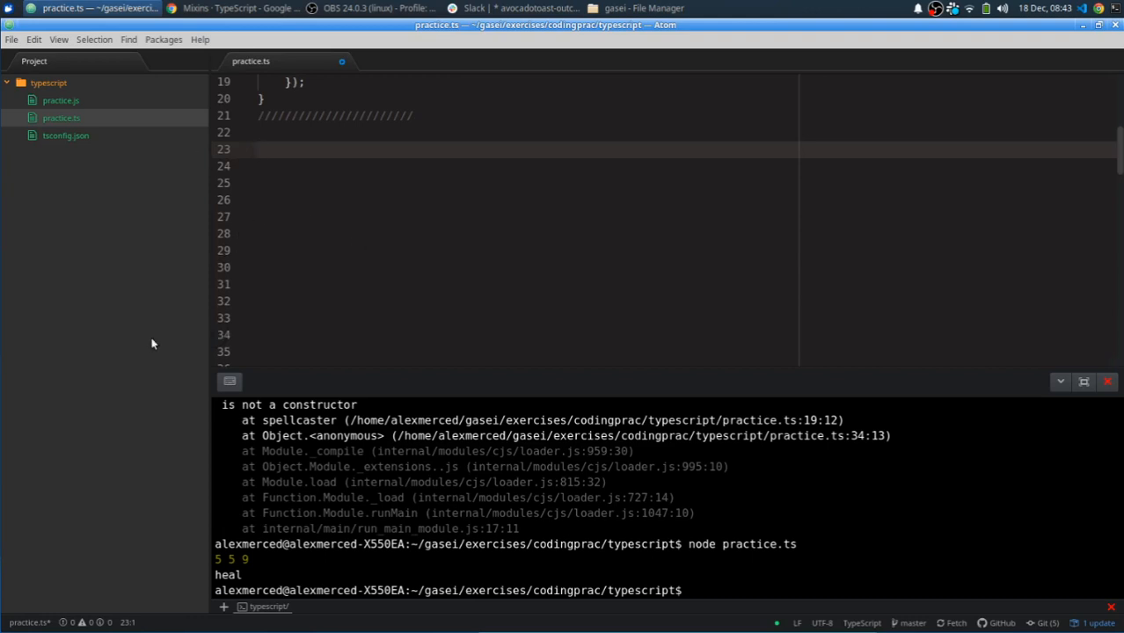
mouse_move(335, 283)
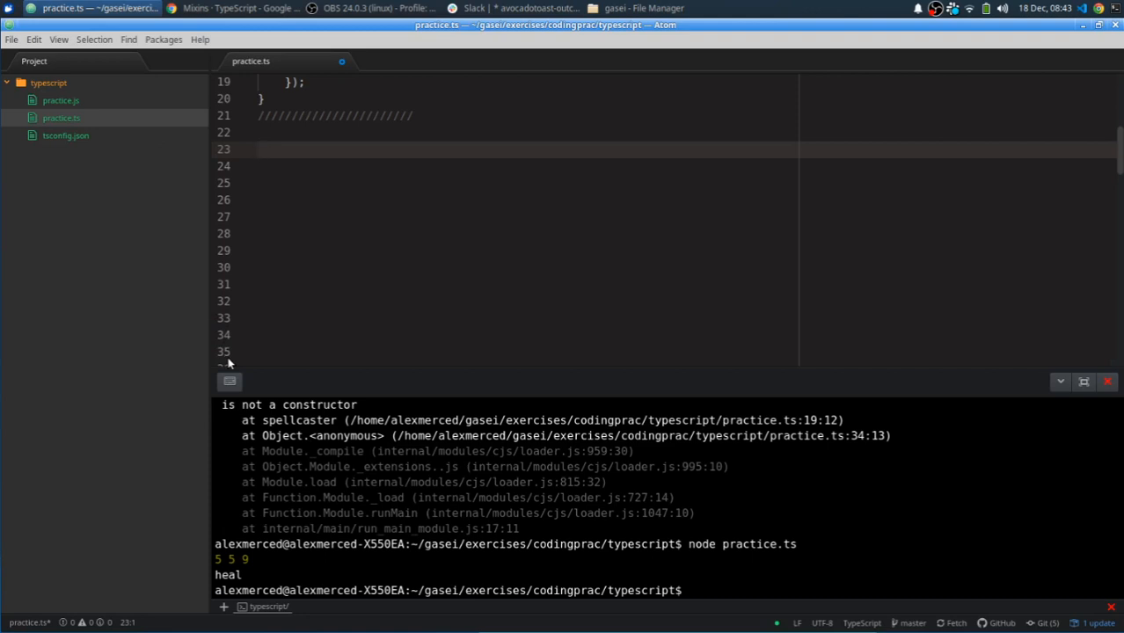
type("class")
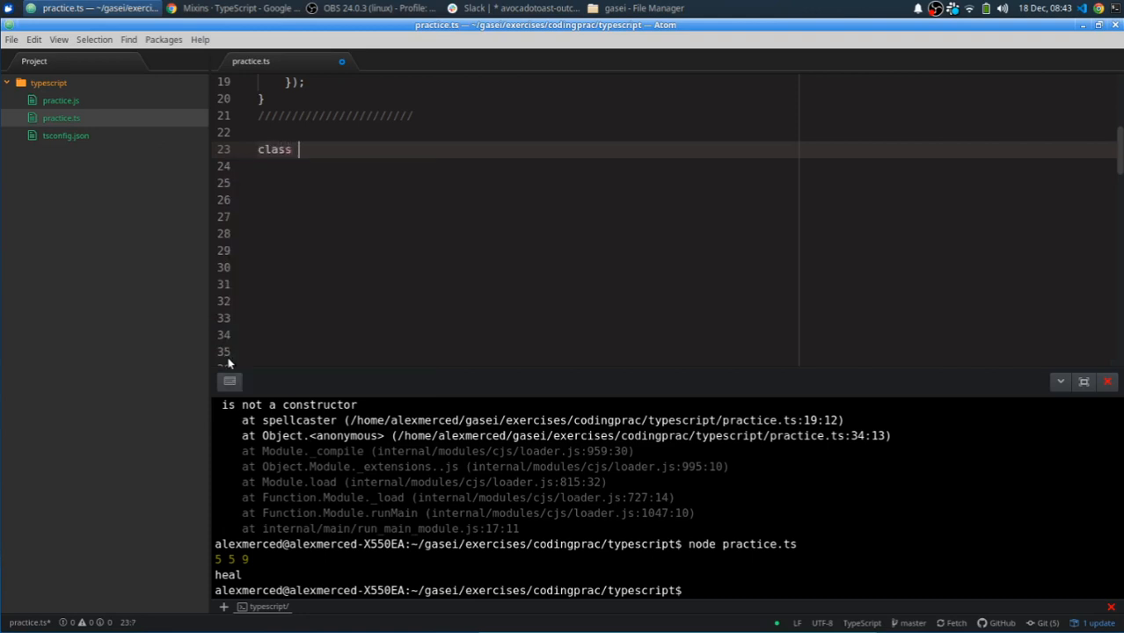
type("fires")
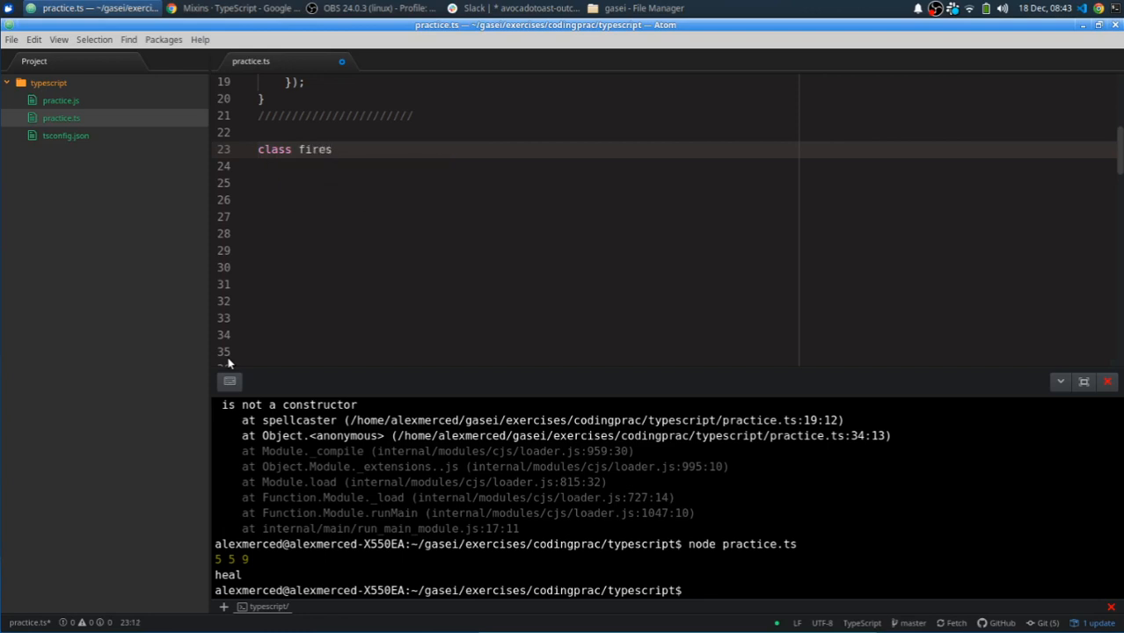
type("tart")
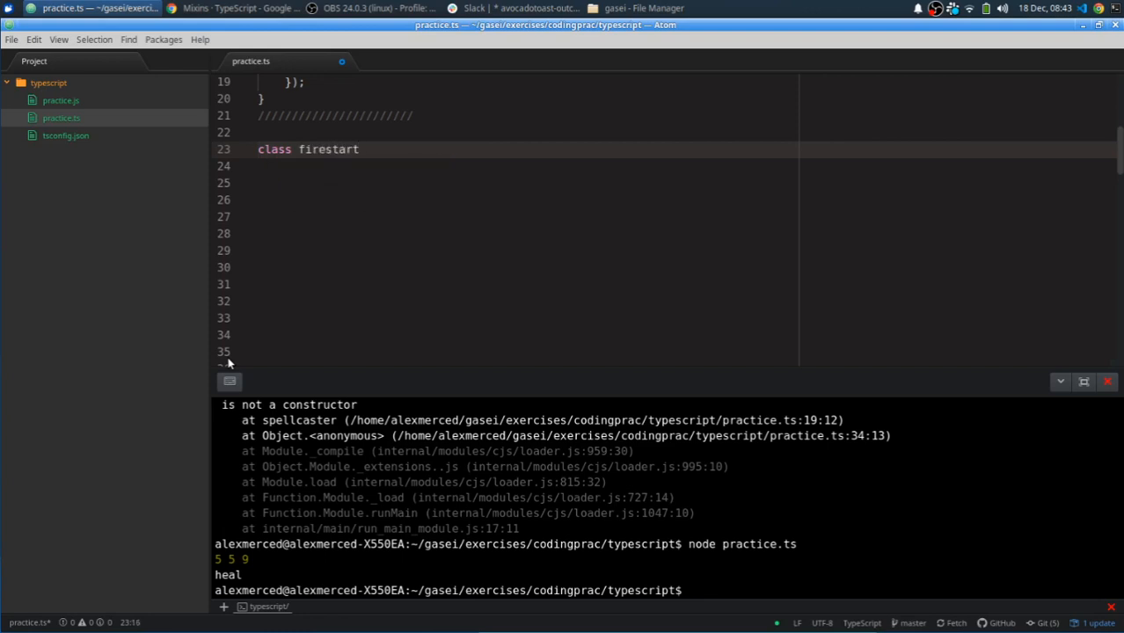
type("er")
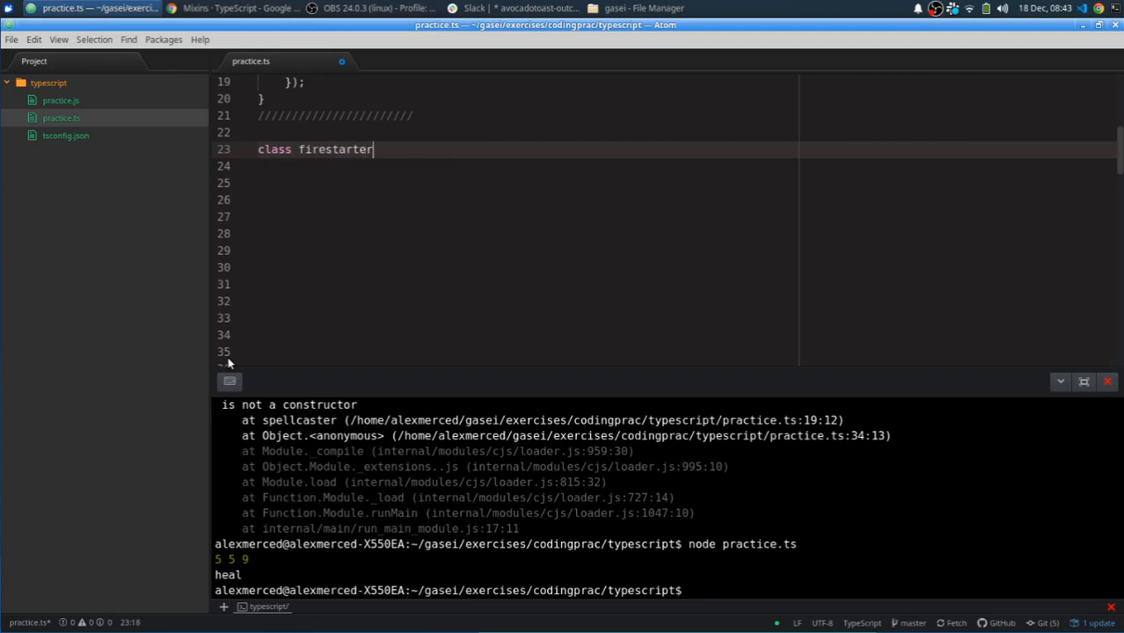
type("\" \"")
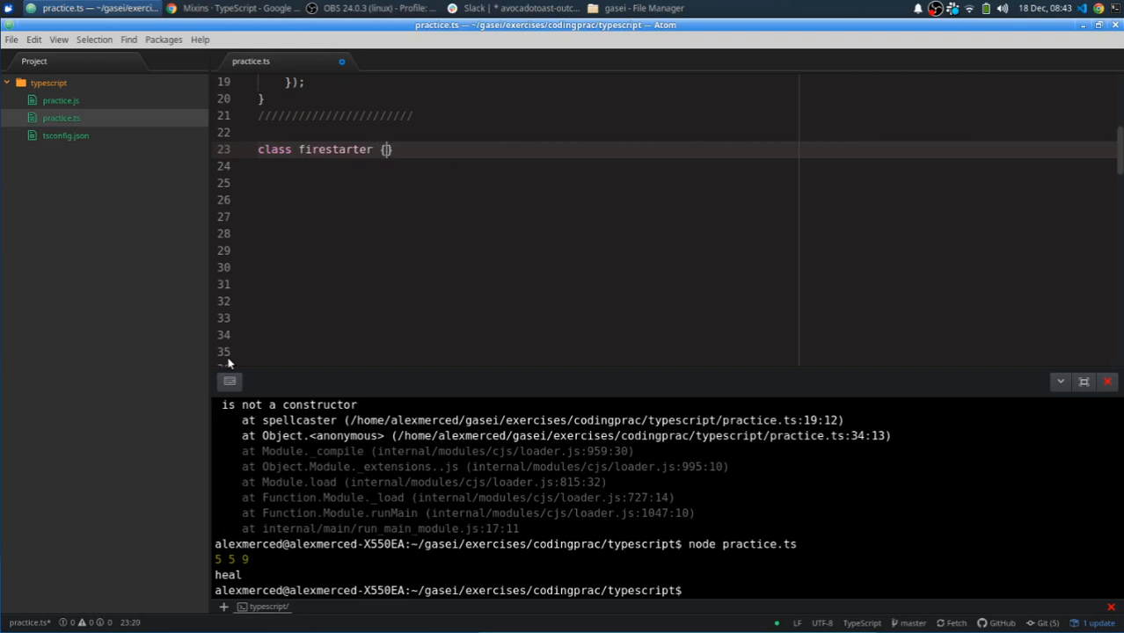
key("Enter")
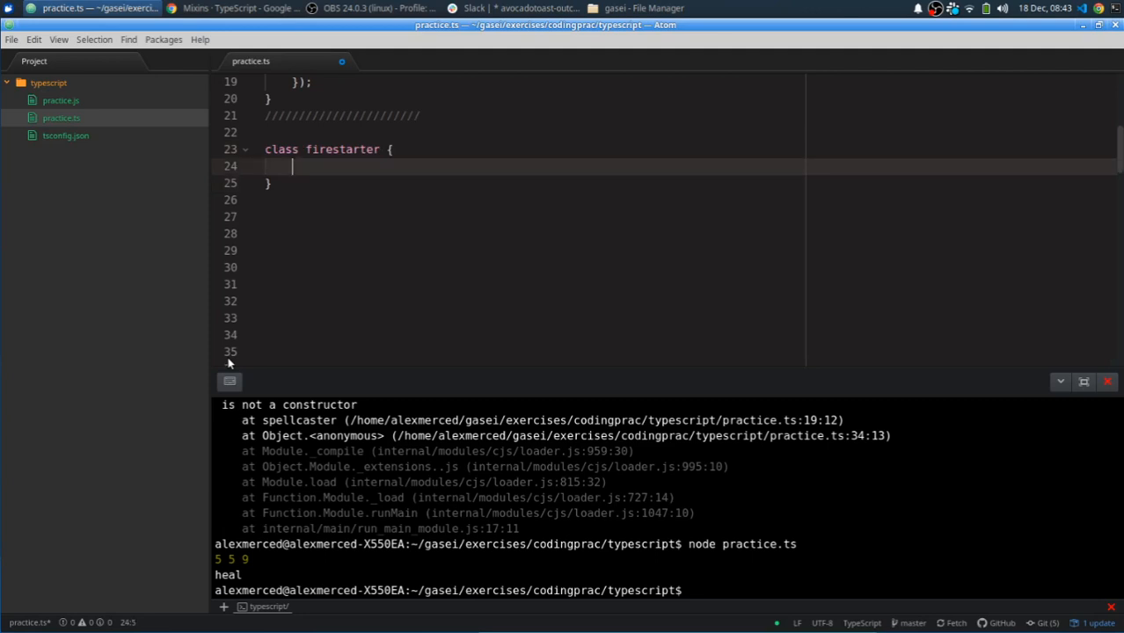
Step: Add a fire() method to firestarter whose body calls console.log('fire')
type("fire")
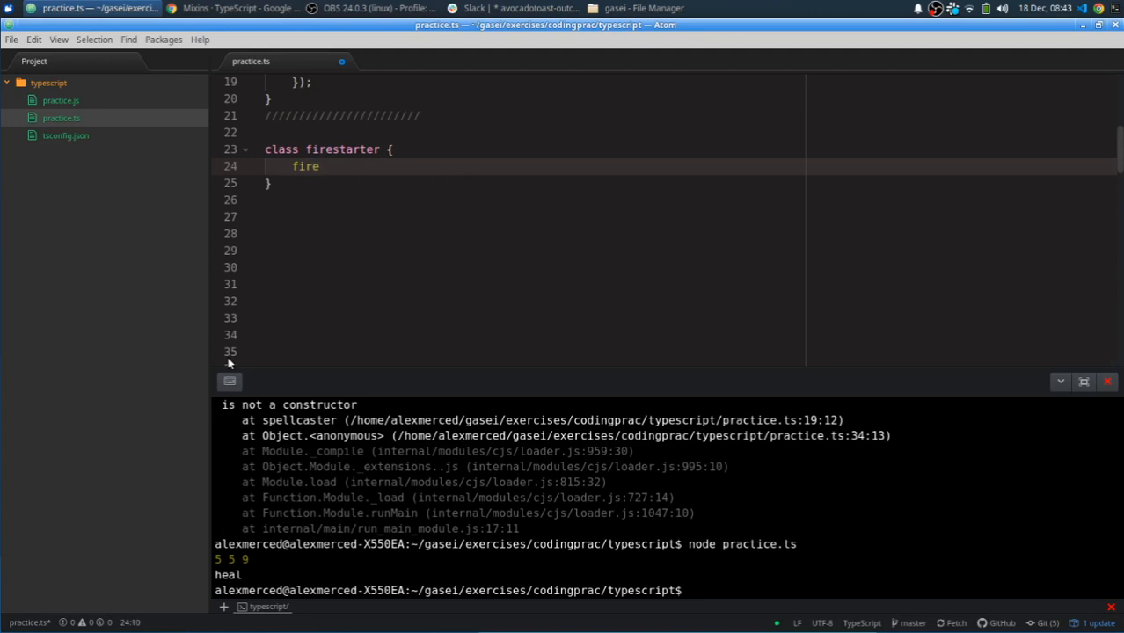
type("( )")
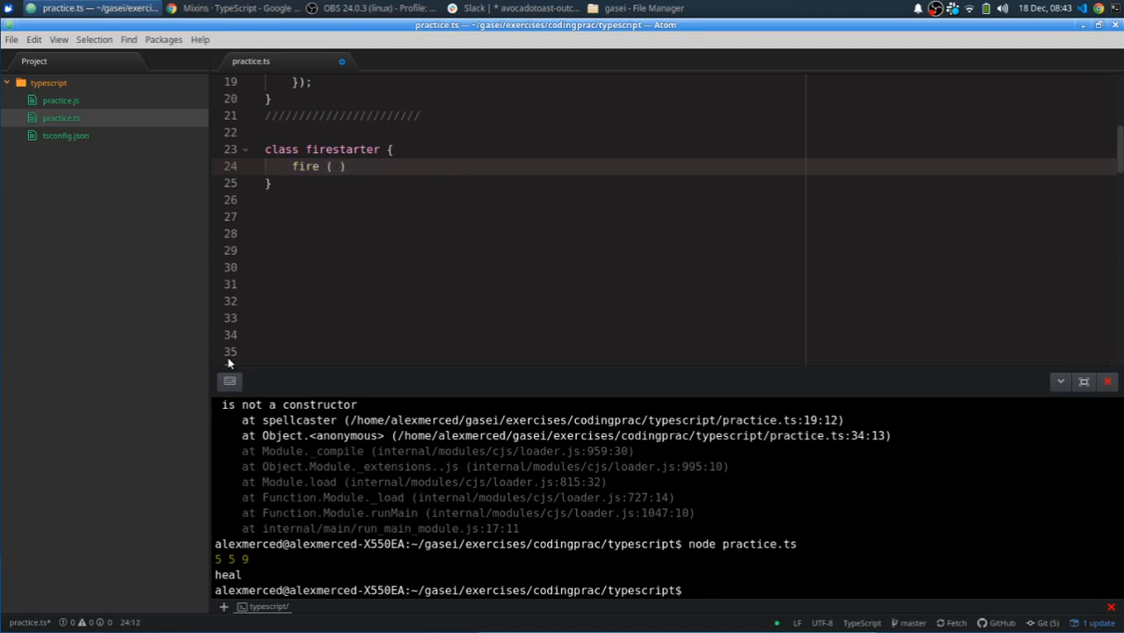
key("BackSpace")
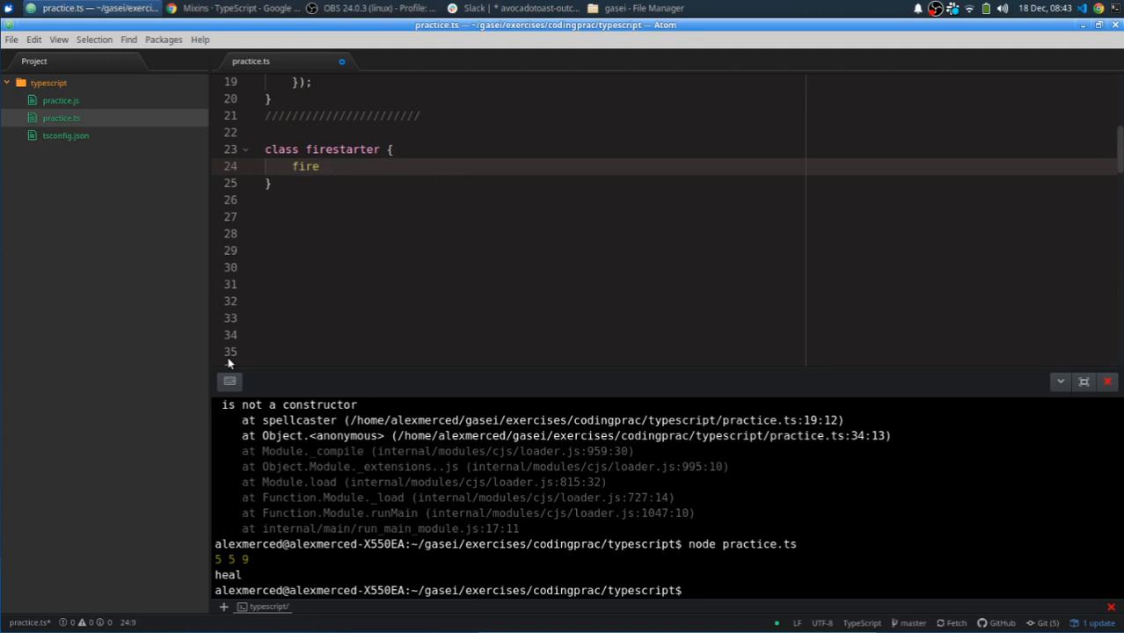
type("()")
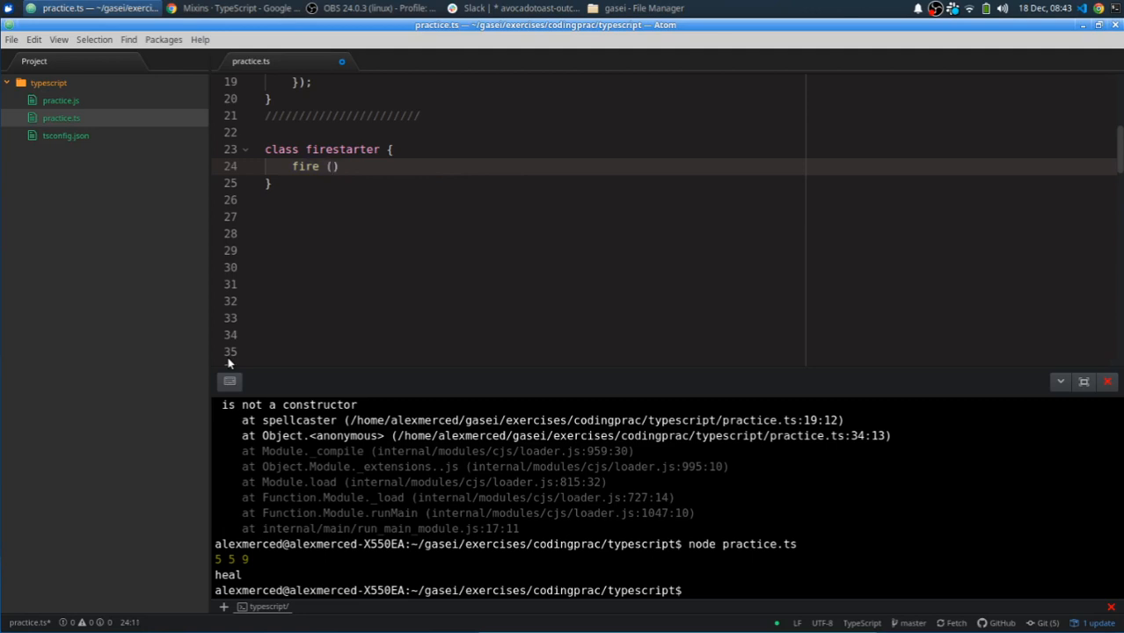
type("{}")
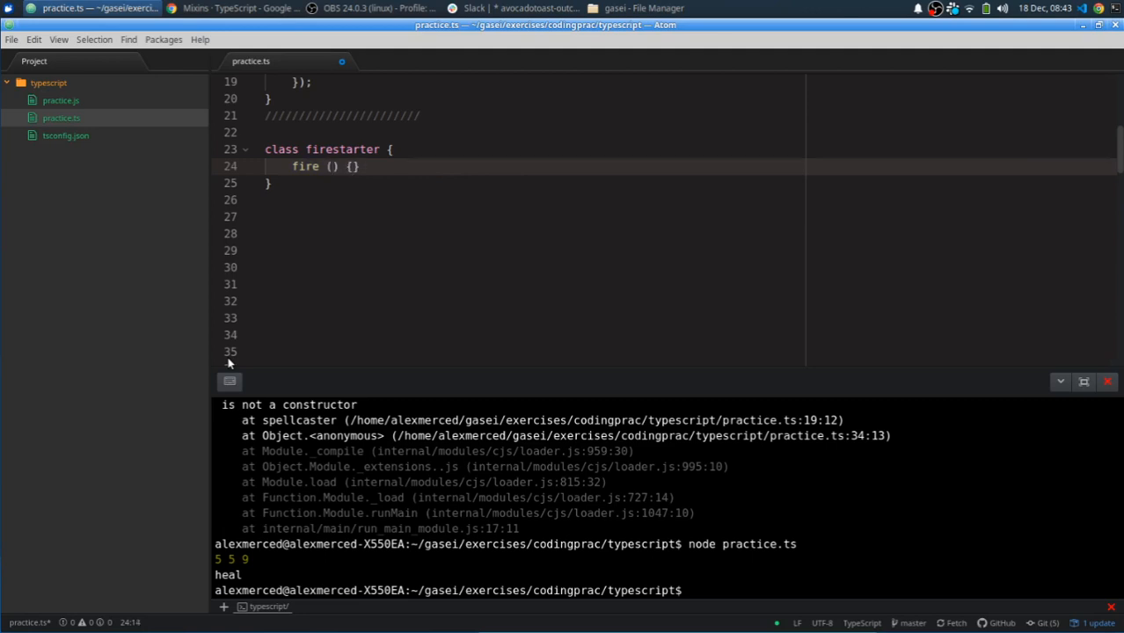
type("console.log('")
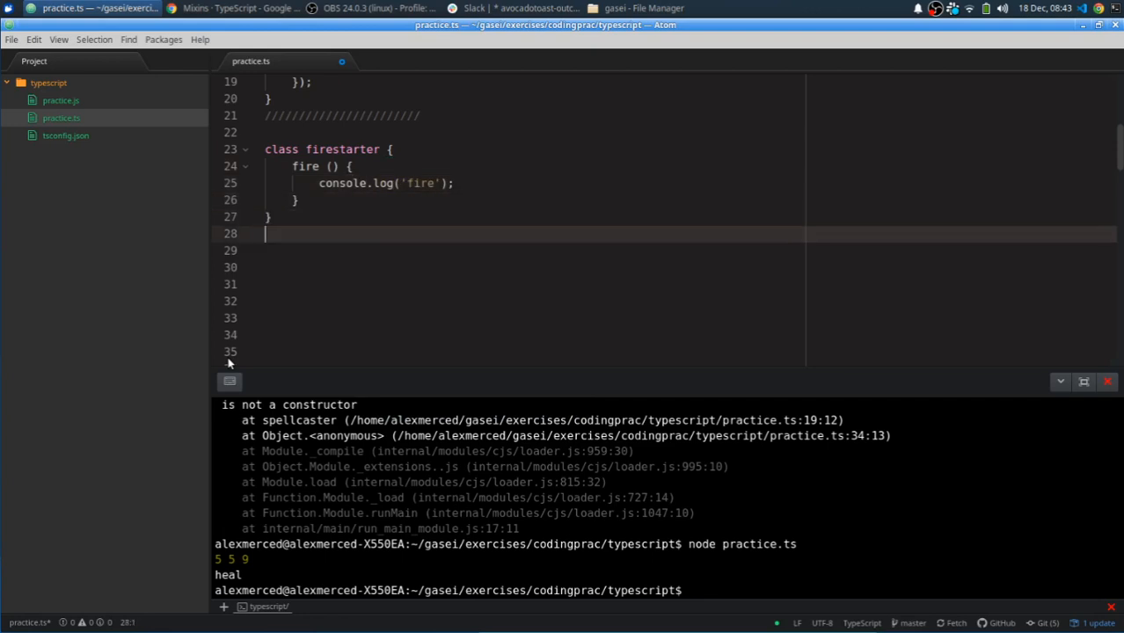
Step: Write class healer with a heal() method calling console.log('heal')
type("class")
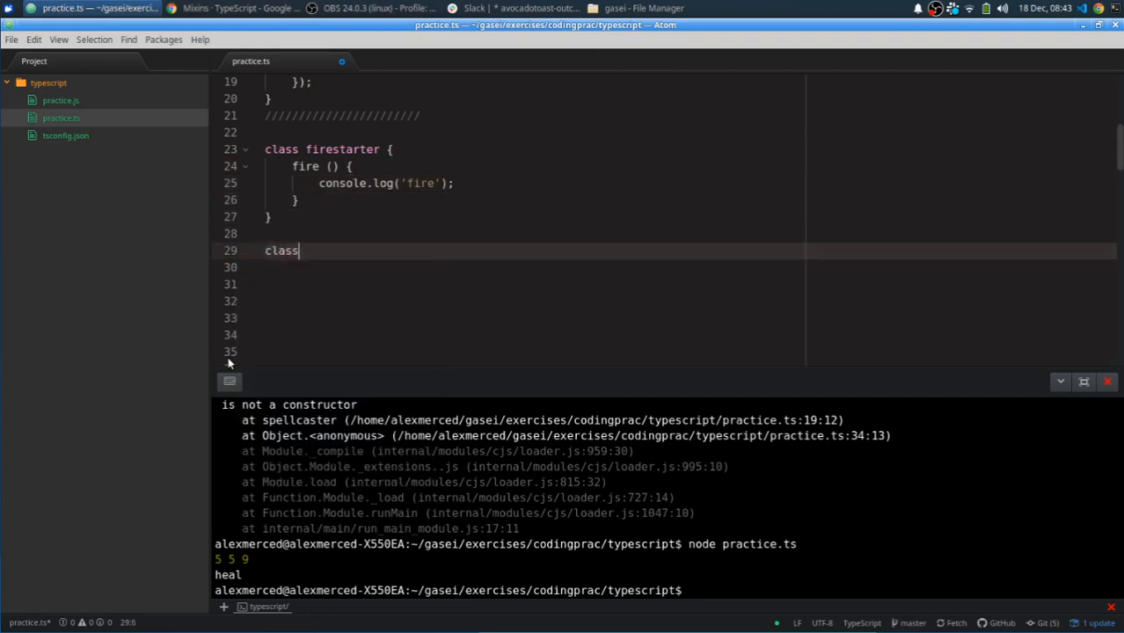
type("hea")
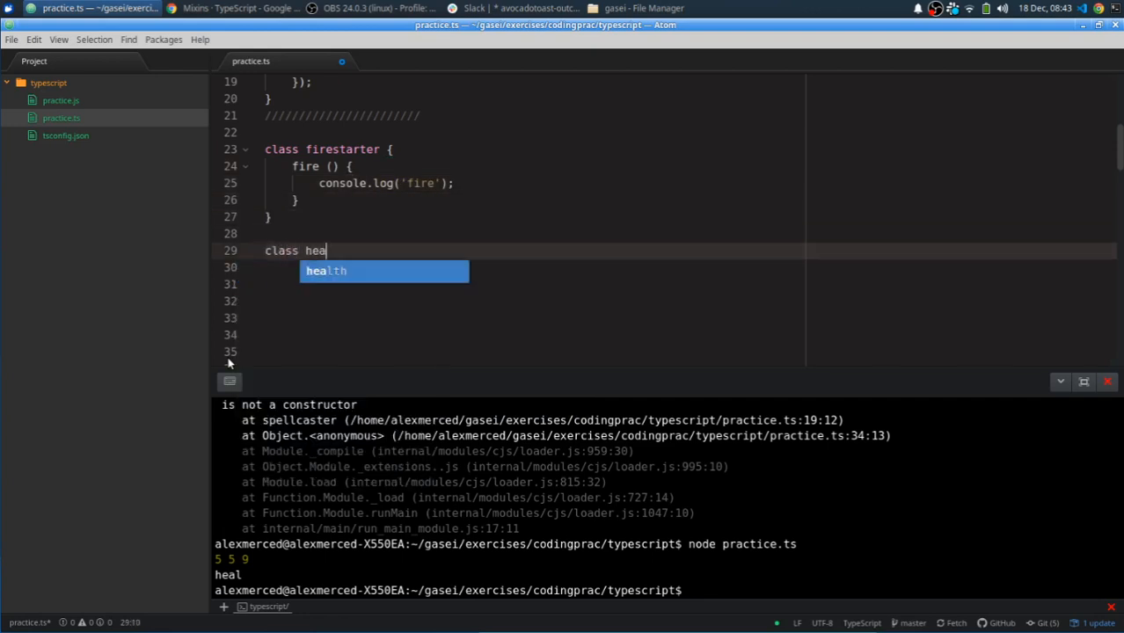
type("ler {")
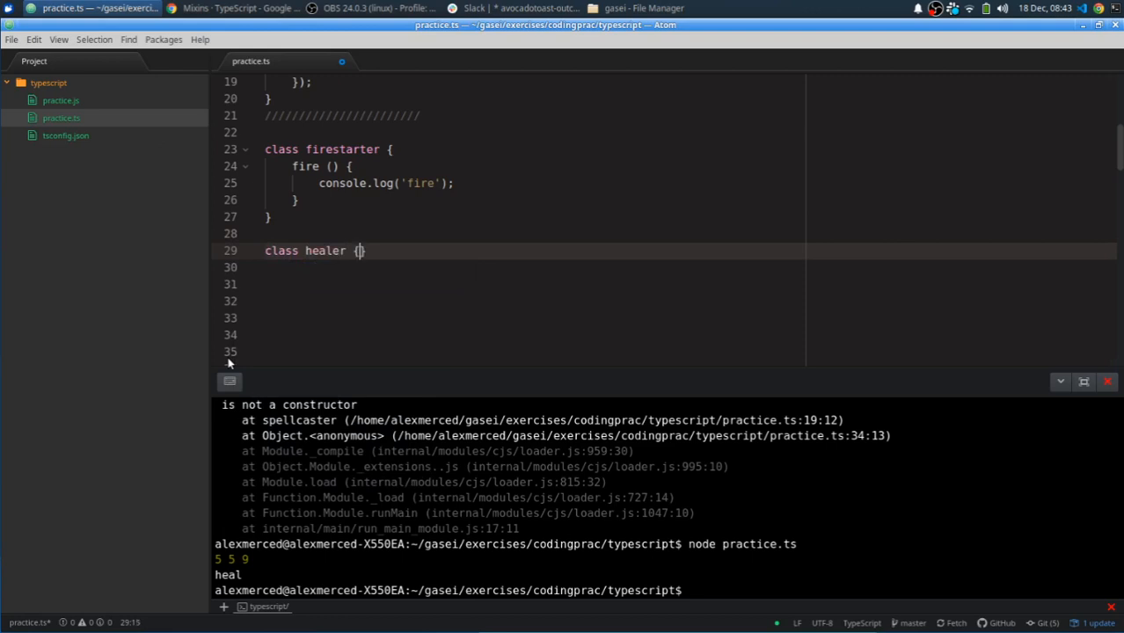
type("heal (")
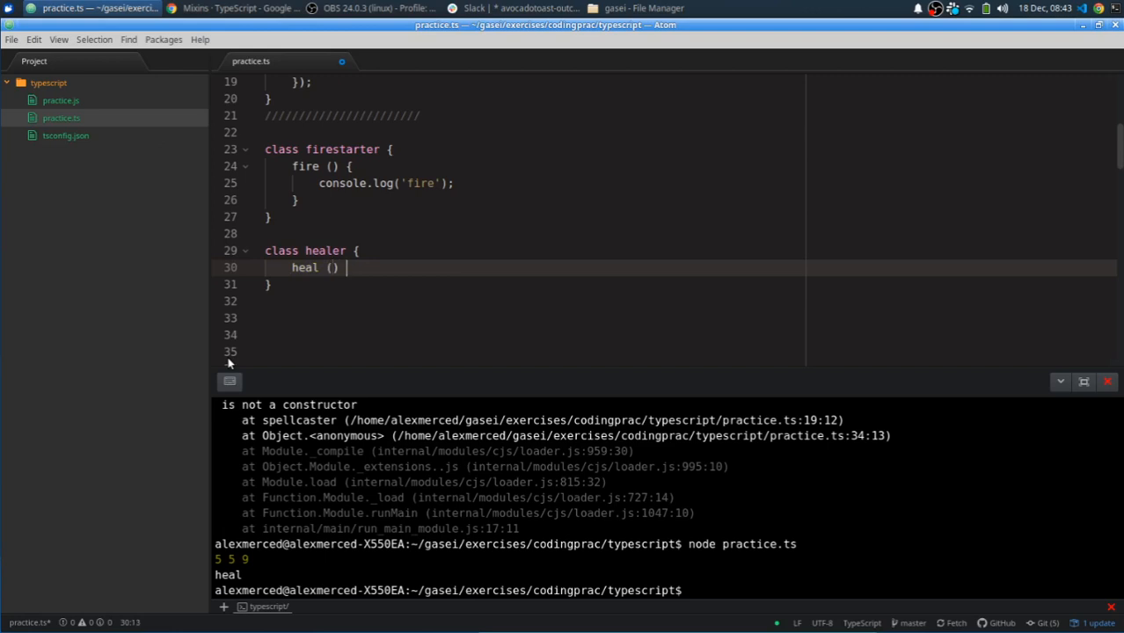
type("{}")
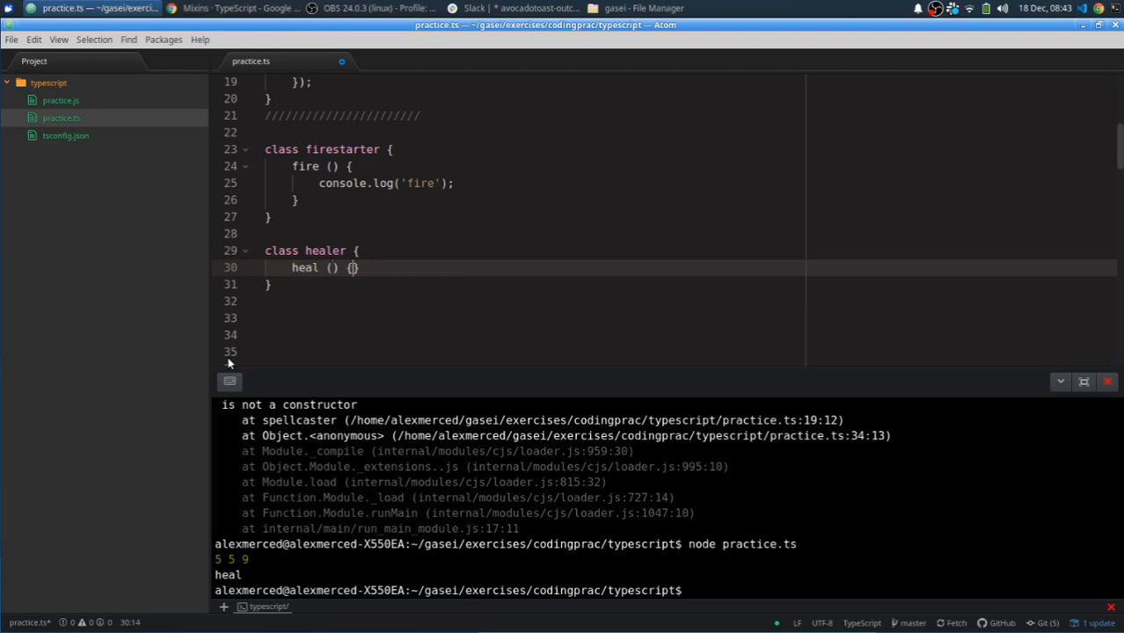
type("console.log")
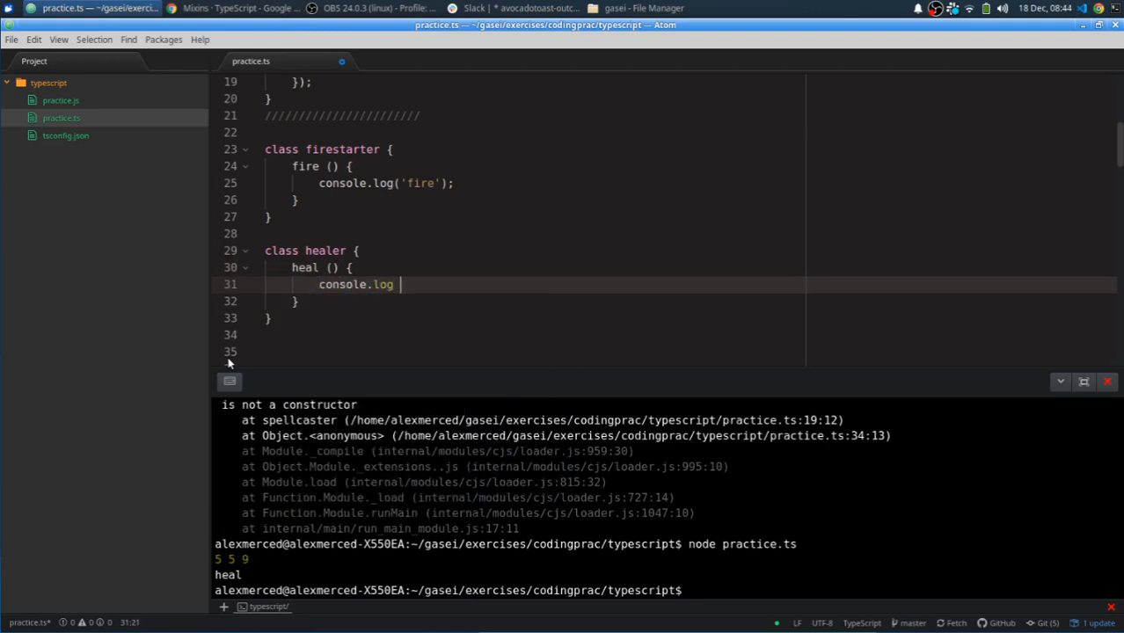
key("BackSpace")
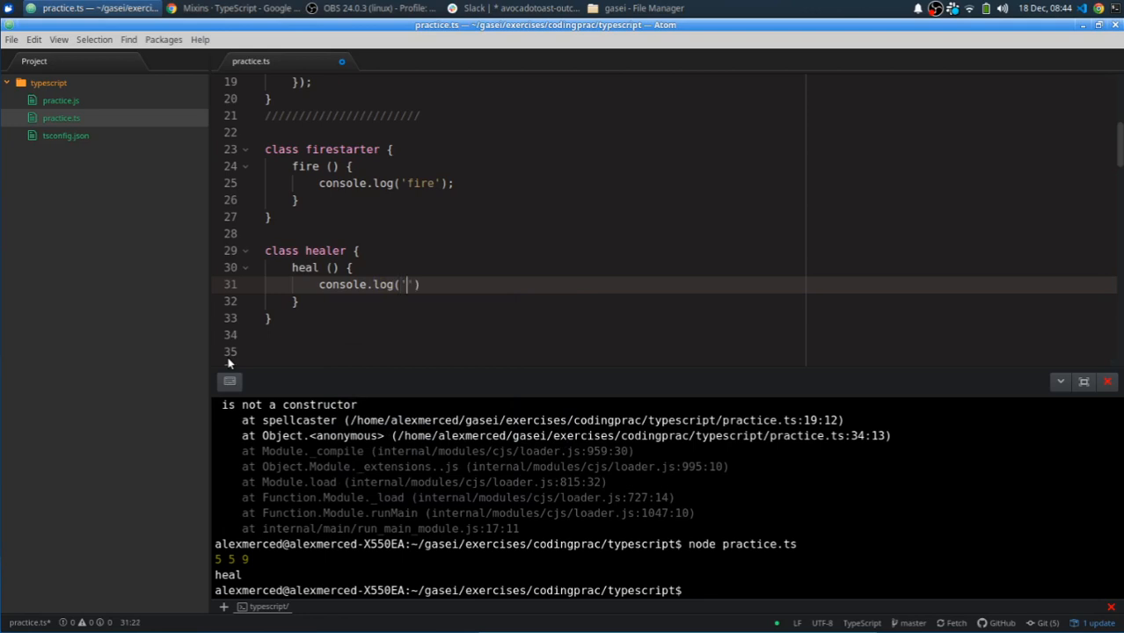
type("heal")
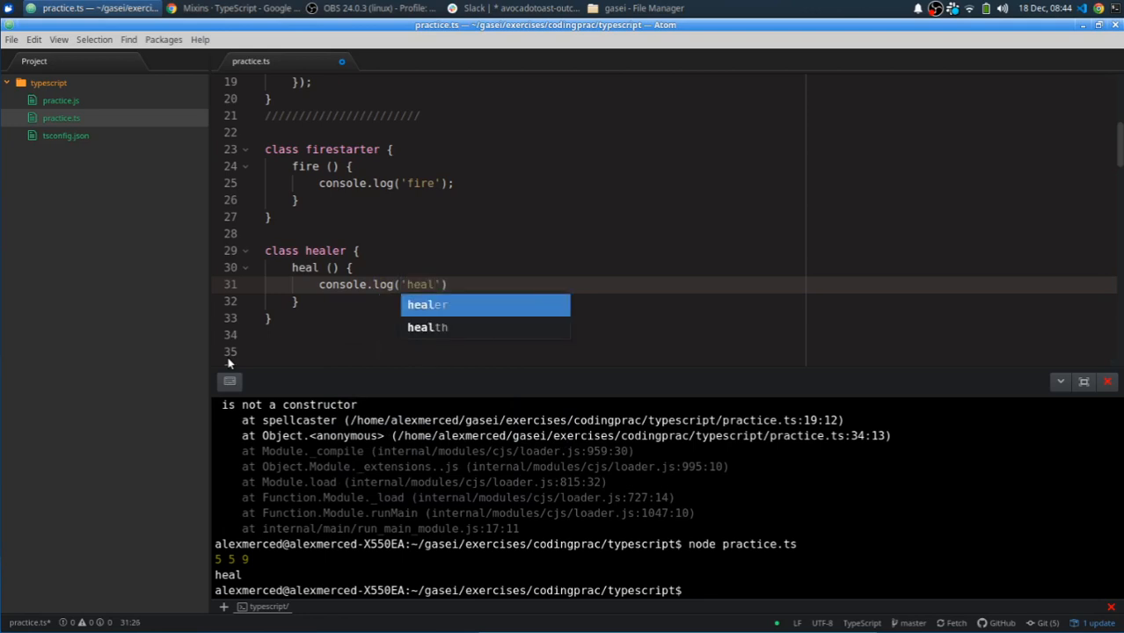
left_click(10, 39)
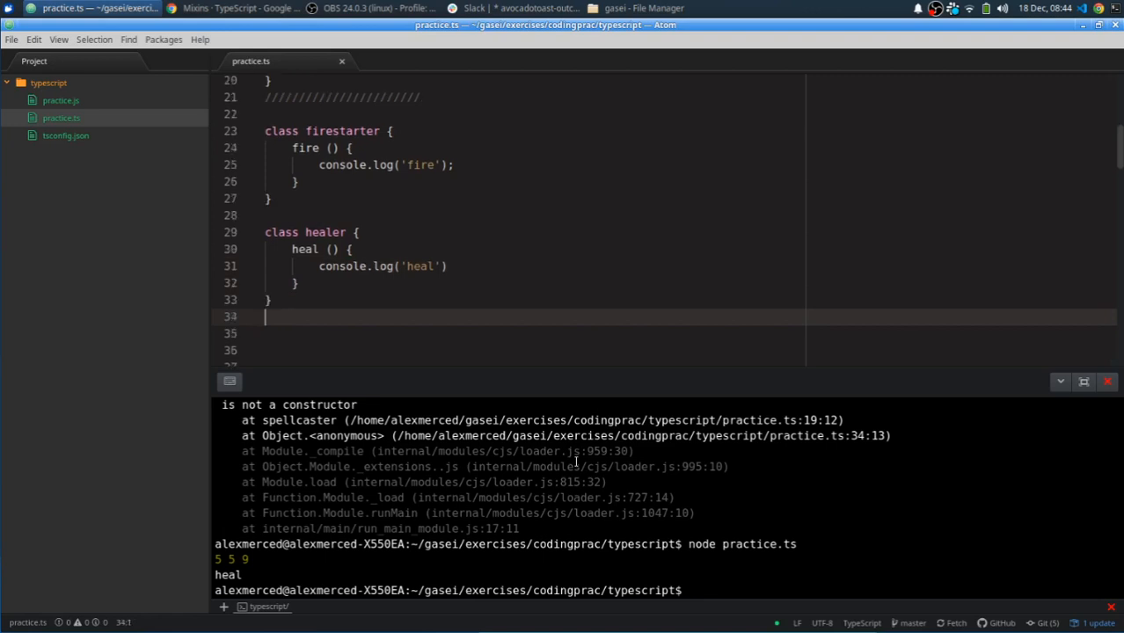
Step: Start a new line declaring interface VgChar with the extends keyword
key("enter")
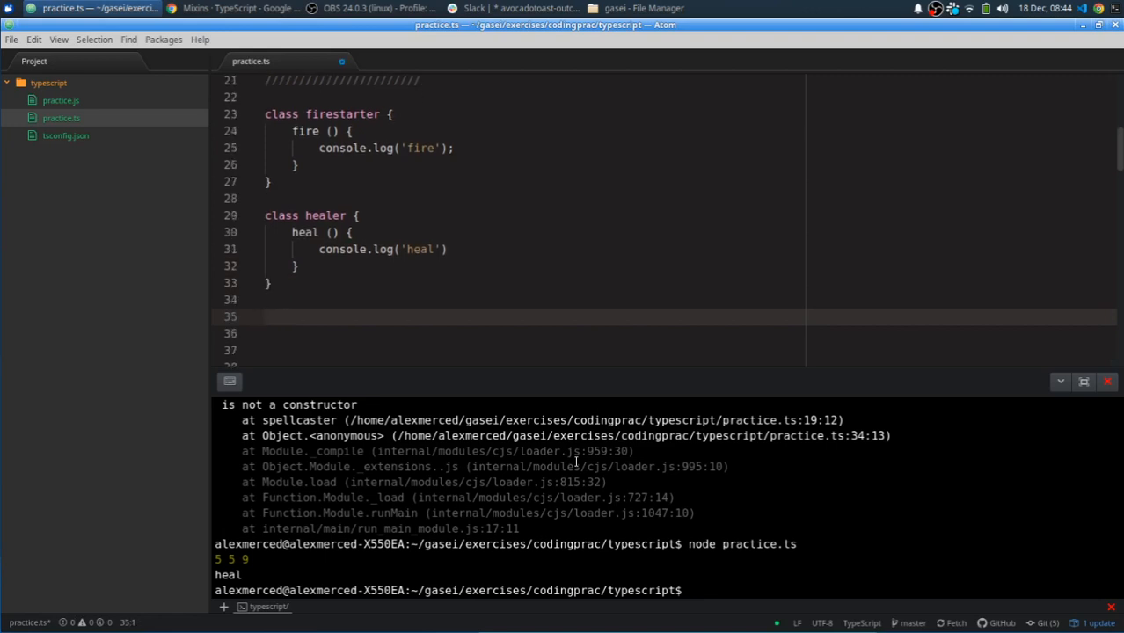
type("interface")
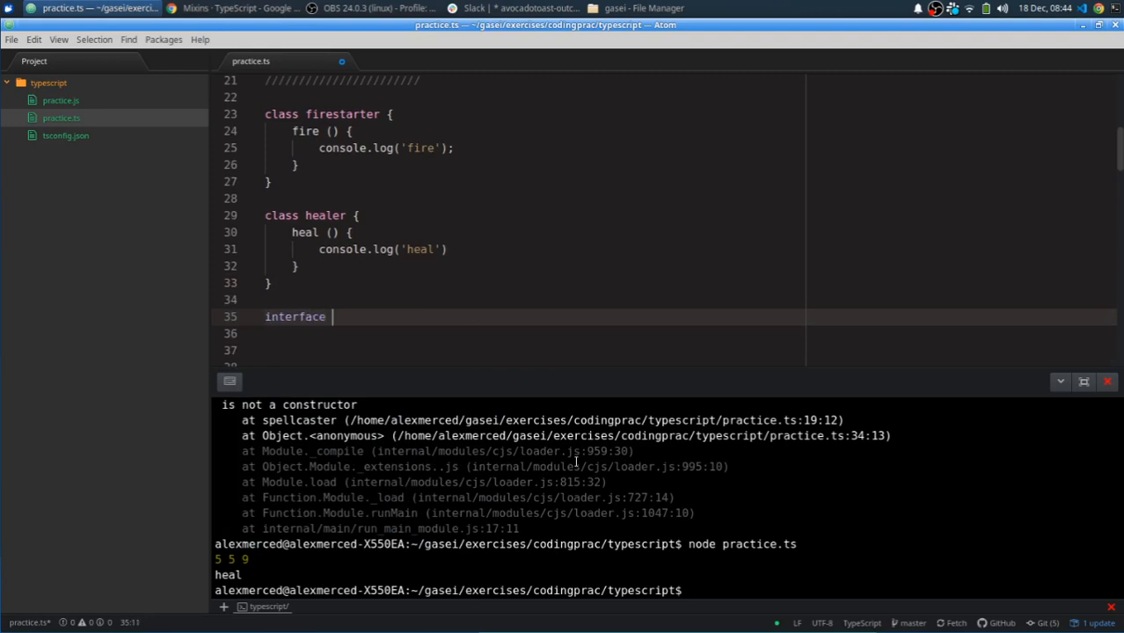
type("Char")
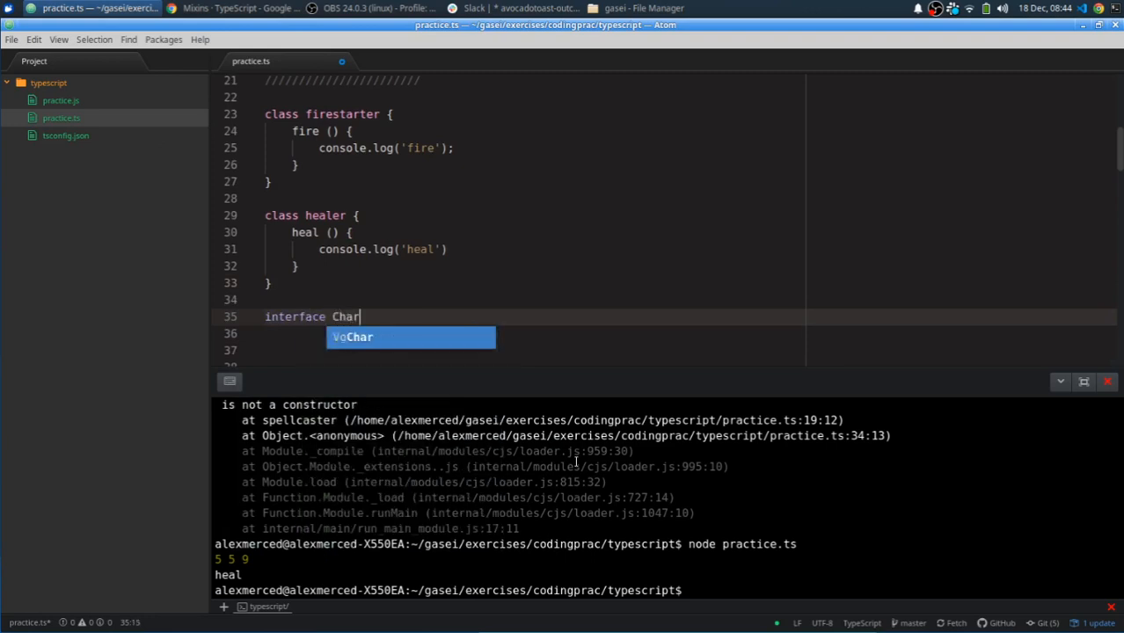
key("BackSpace")
type("Vg")
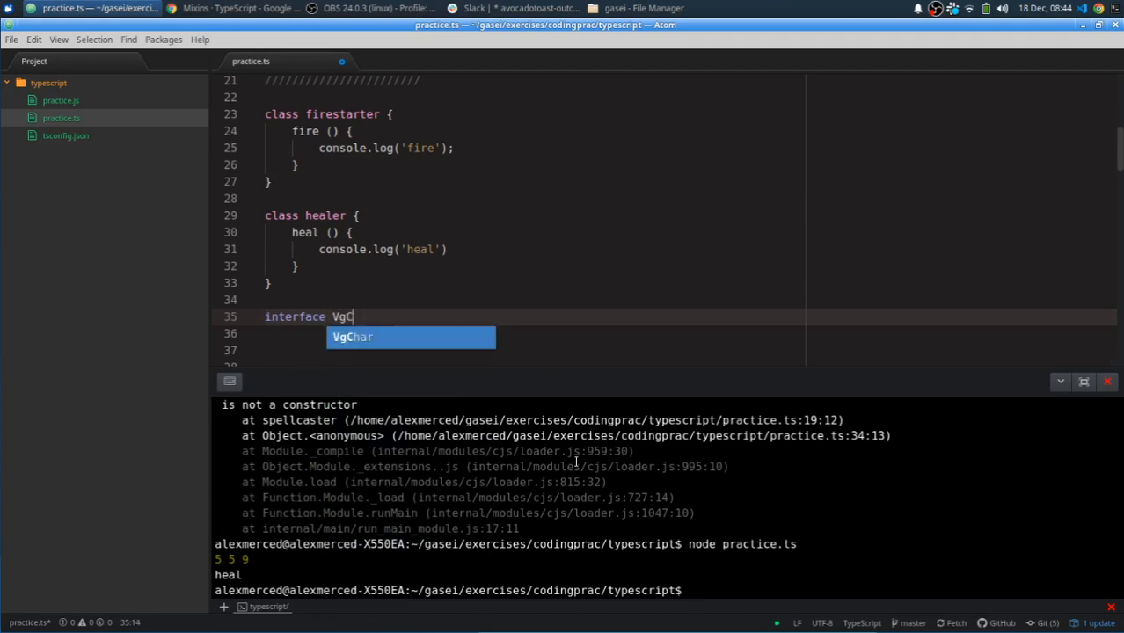
key("Tab")
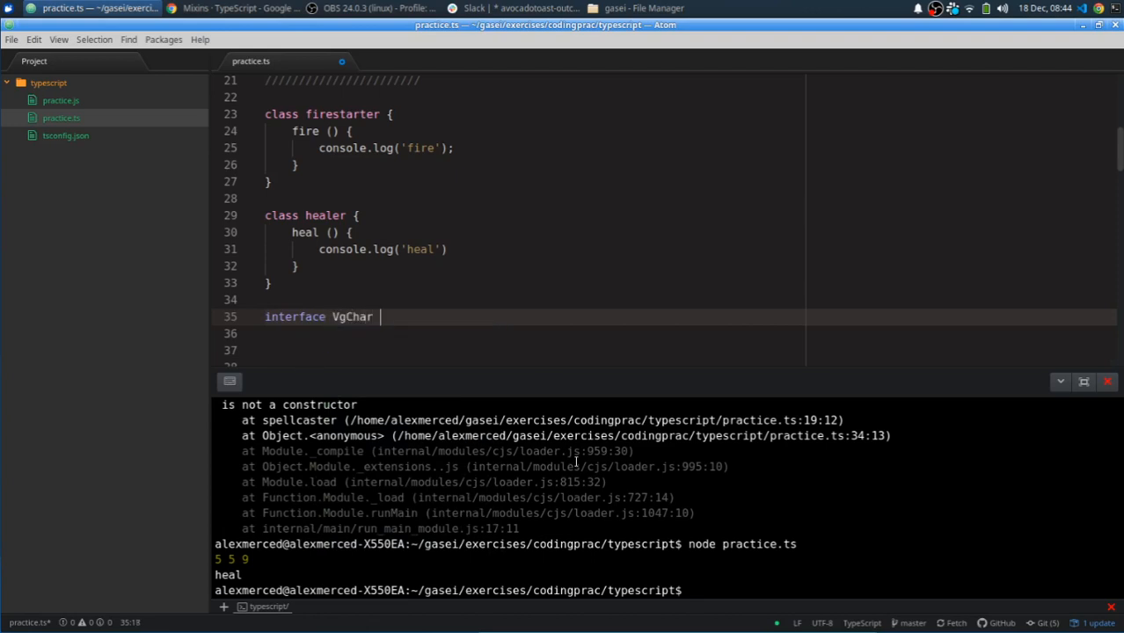
type("exten")
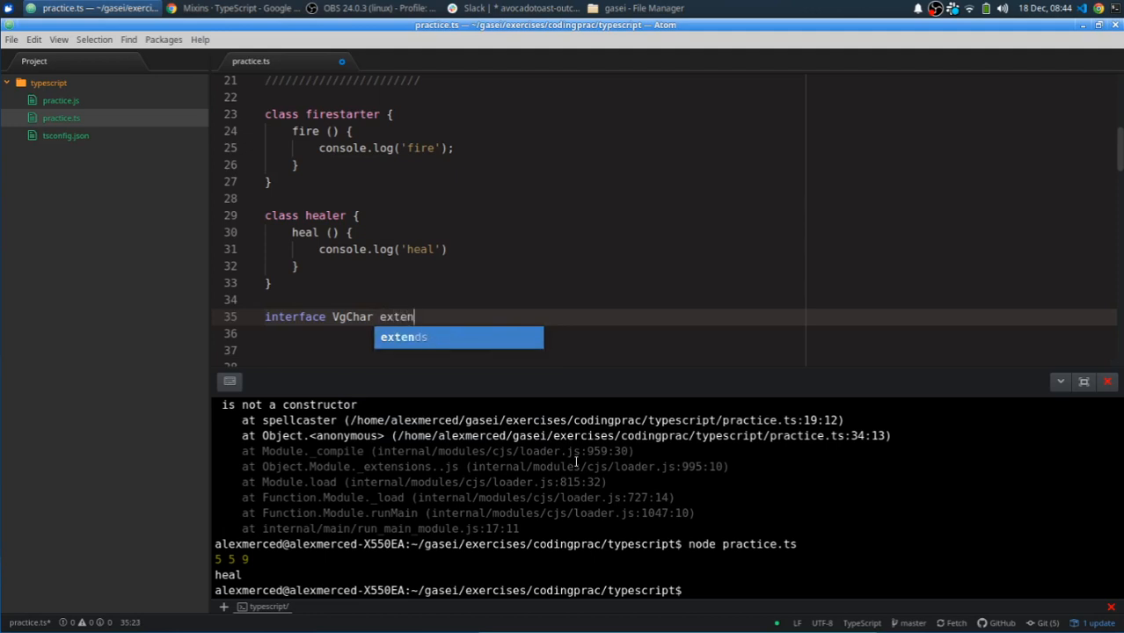
key("Tab")
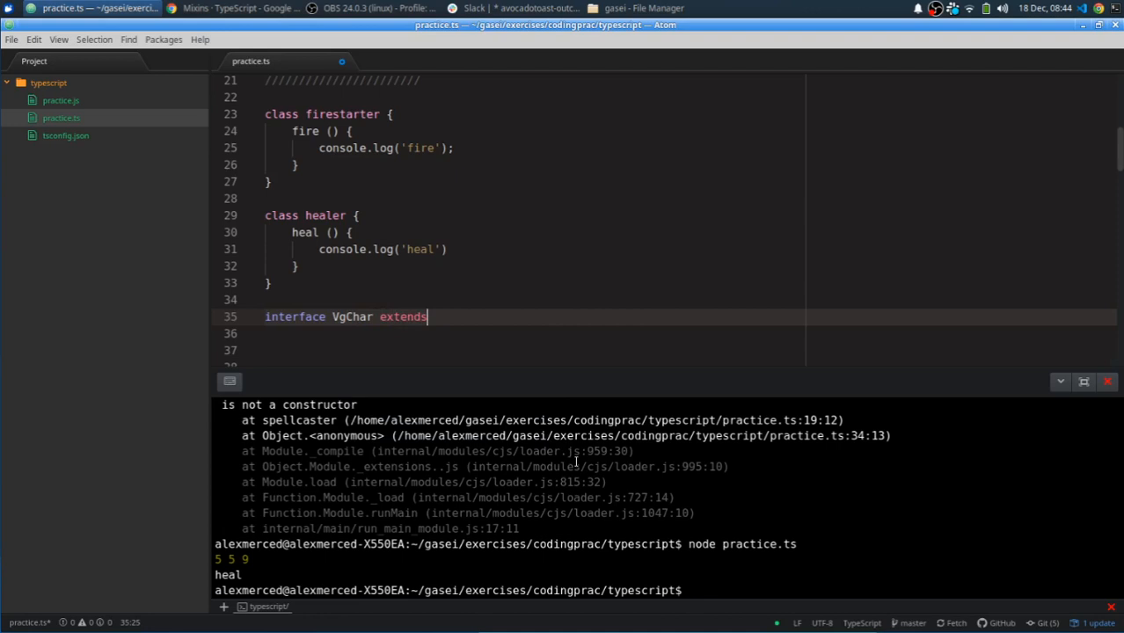
Step: List firestarter and healer in the extends clause and close the declaration with a semicolon
type("firestar")
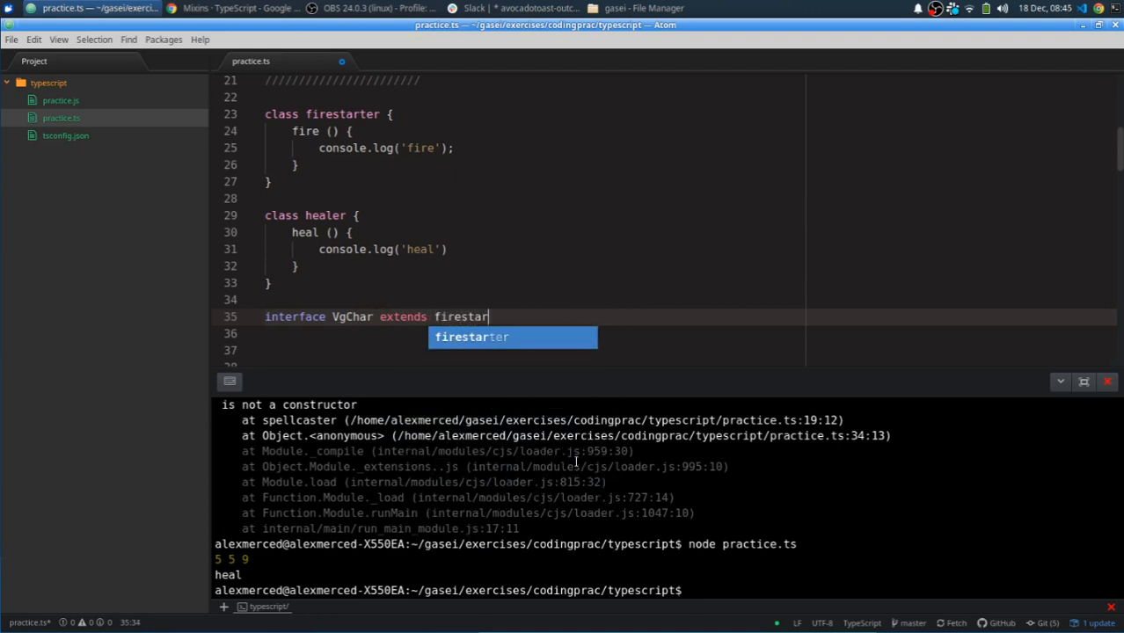
type("ter")
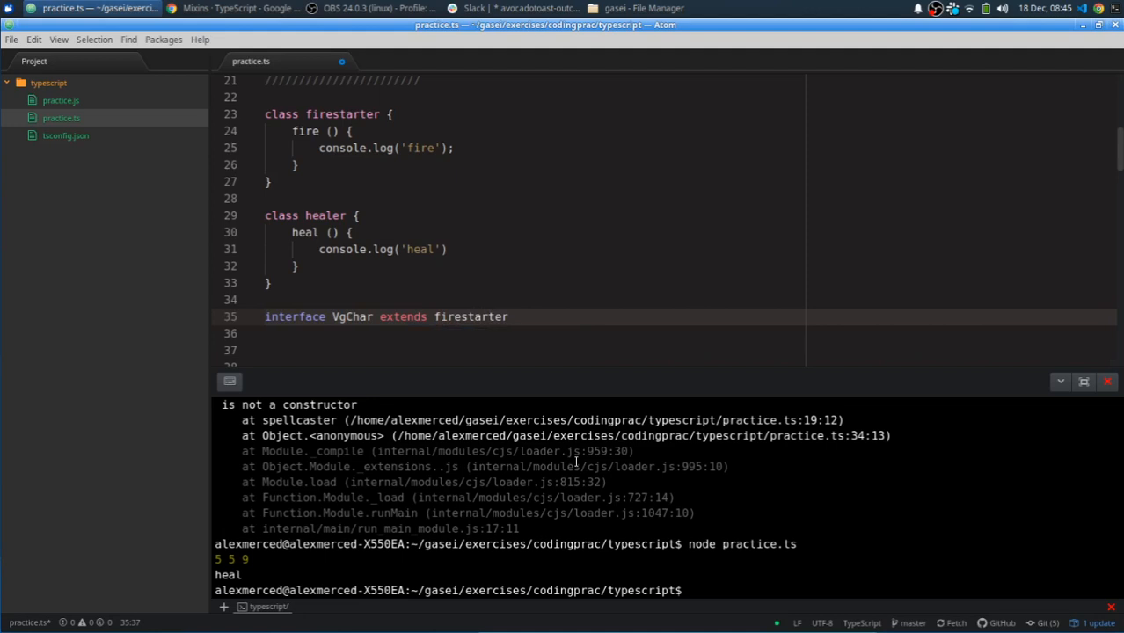
type(", heale")
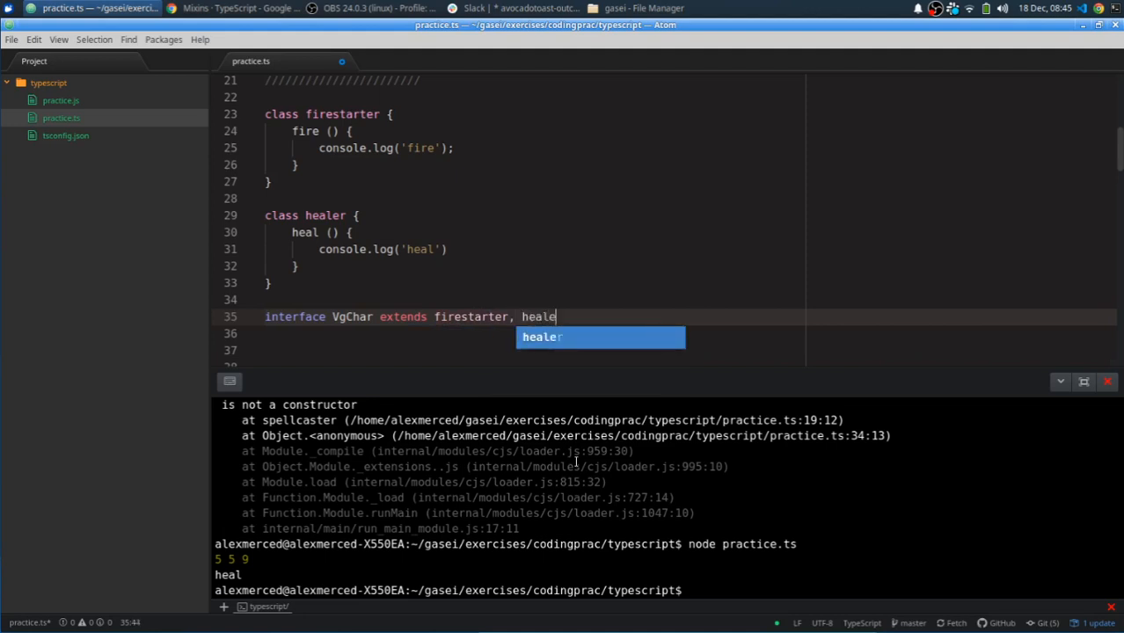
key("Tab")
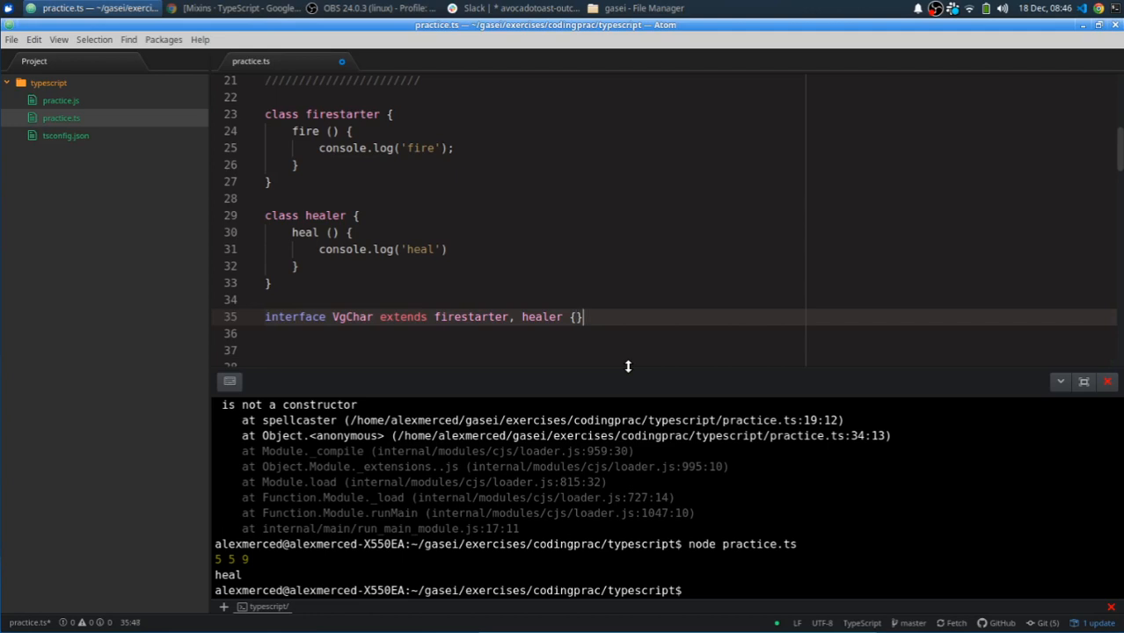
type(";")
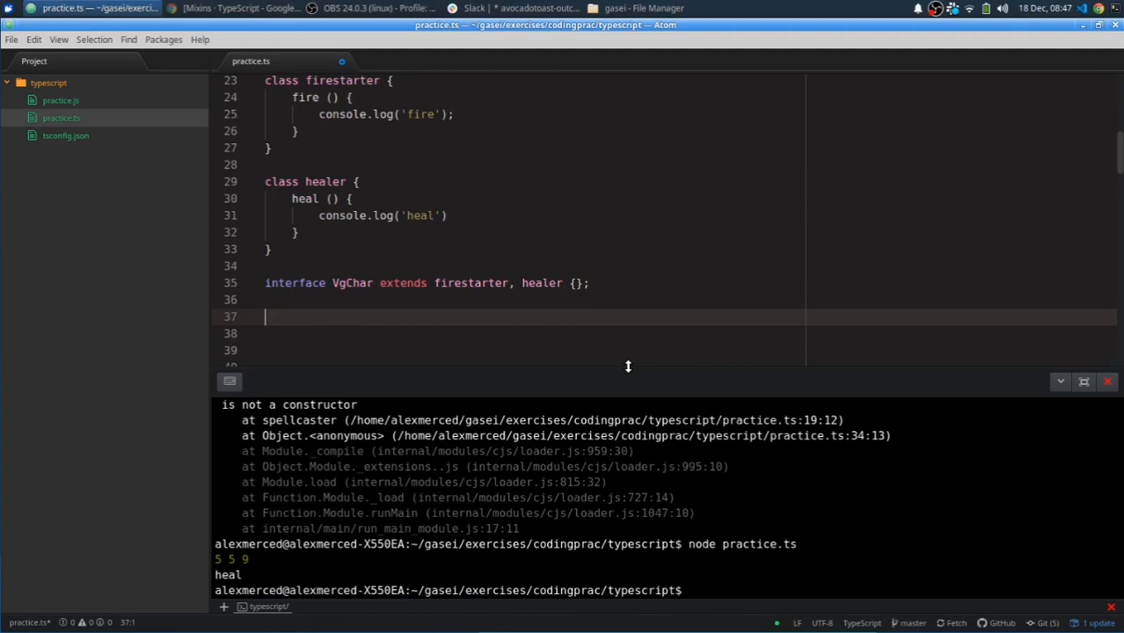
Step: Write an empty class VgChar {} after the interface declaration
type("class")
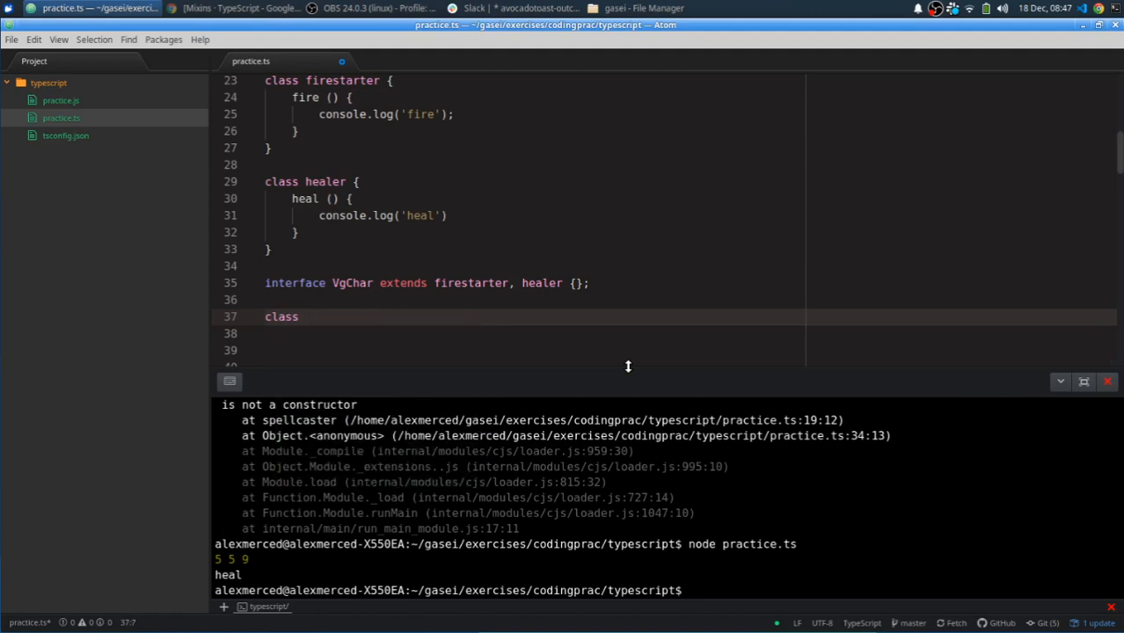
type("VgChar")
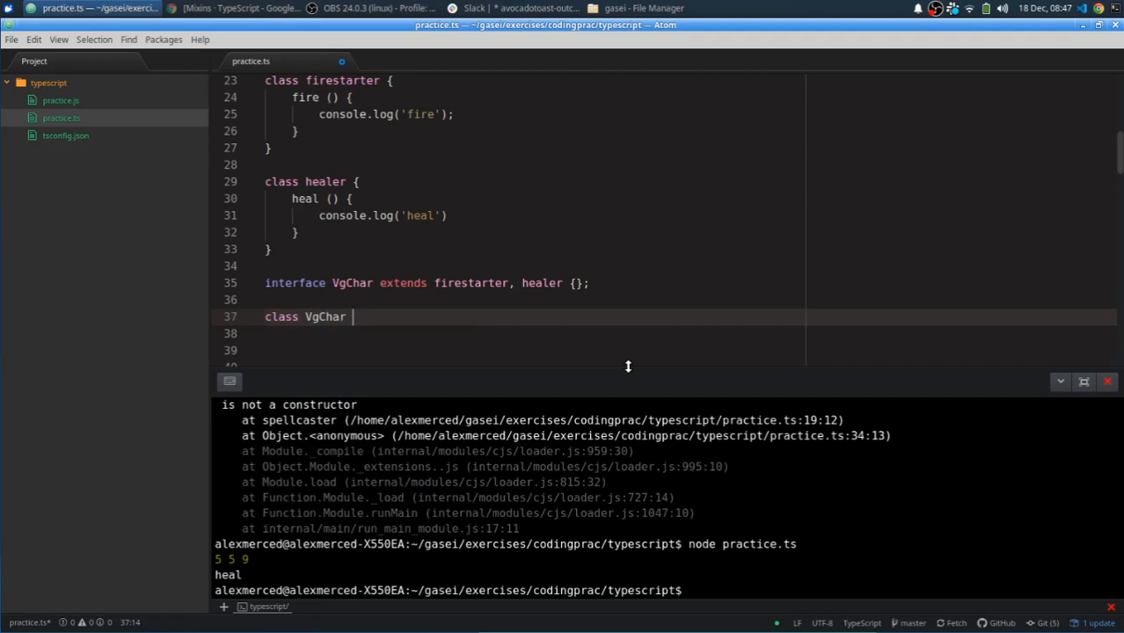
type("{}")
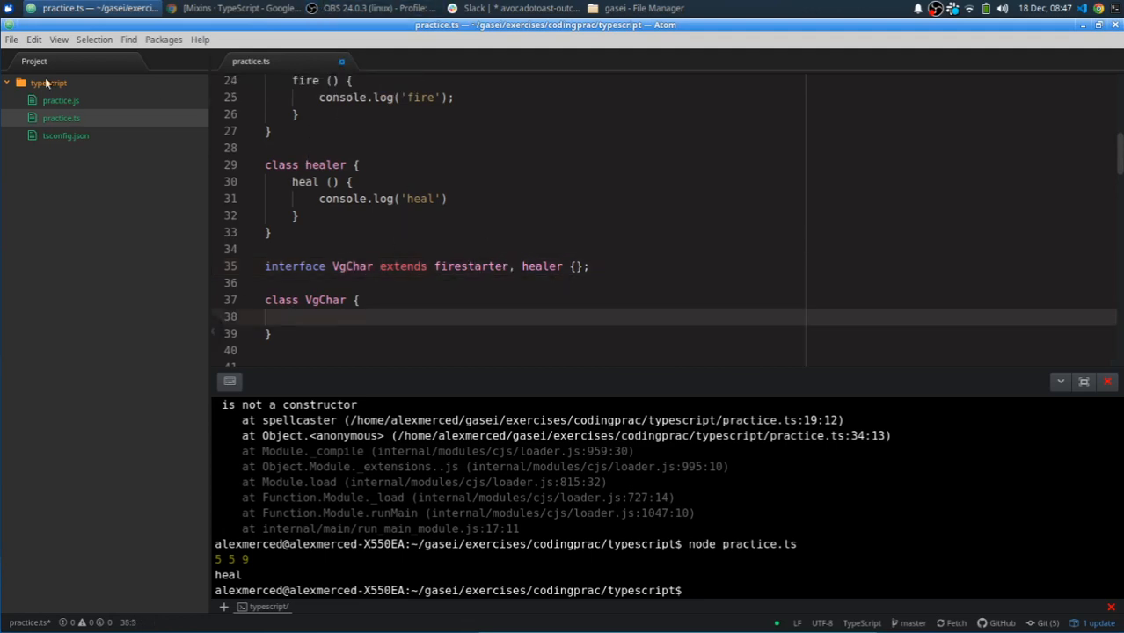
left_click(11, 39)
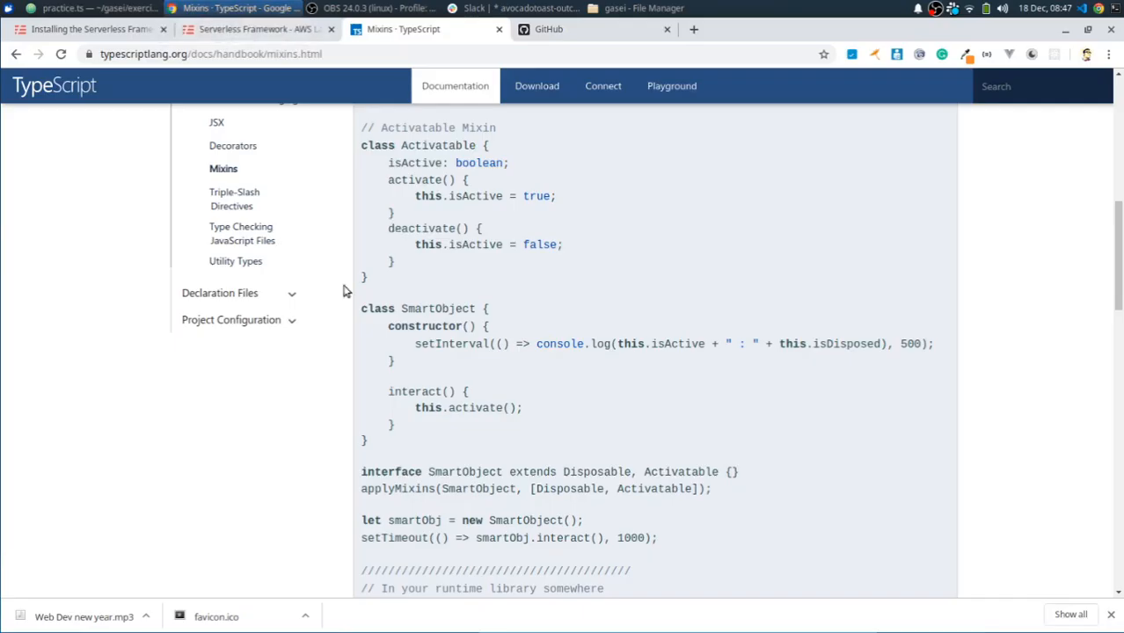
Step: Scroll the Mixins docs to the applyMixins helper, then switch back to the Atom practice file
scroll("down", 3)
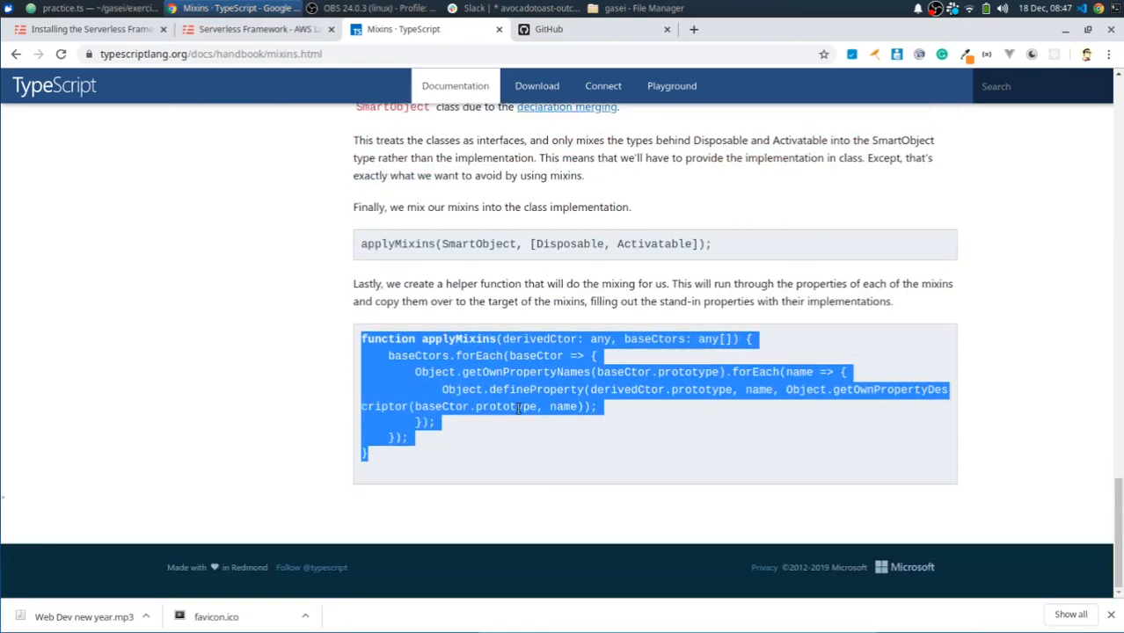
mouse_move(494, 485)
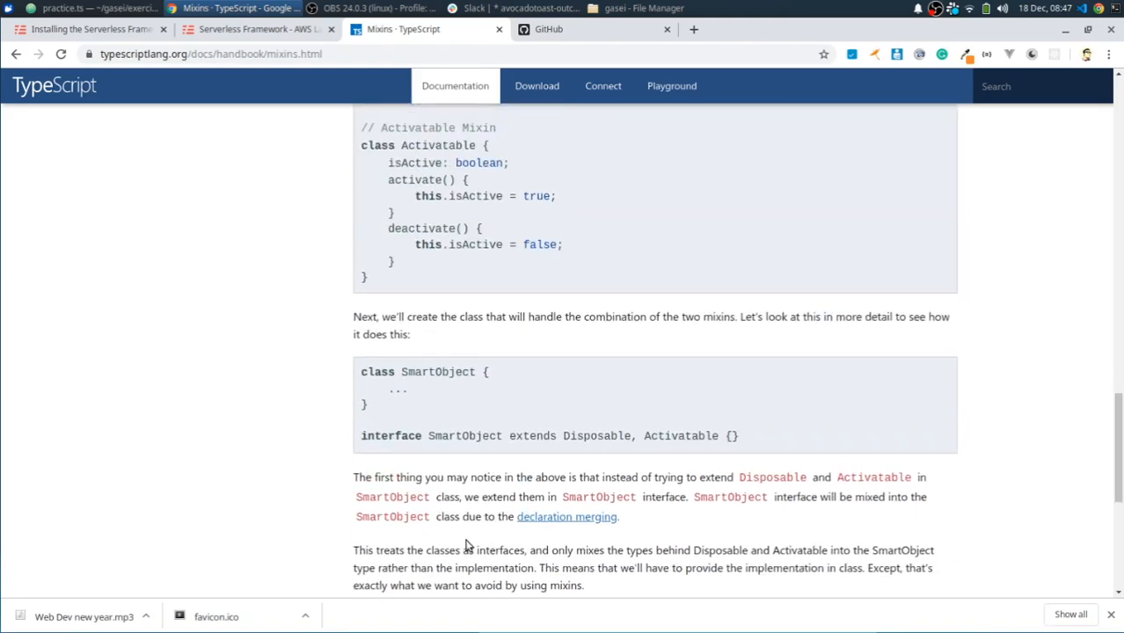
scroll("up", 3)
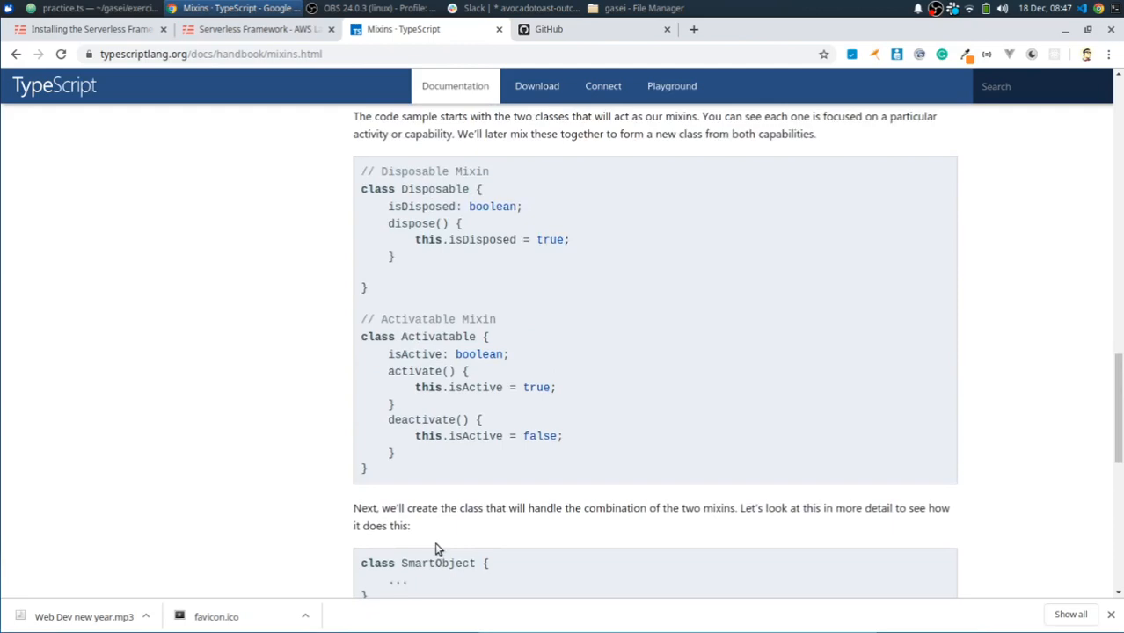
scroll("down", 3)
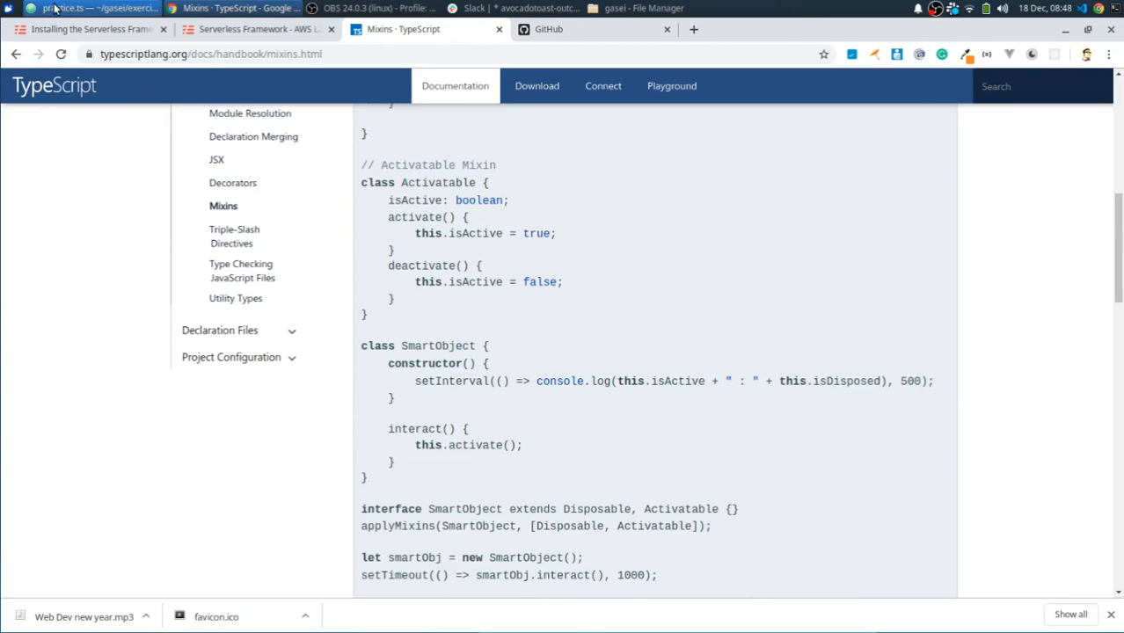
left_click(70, 7)
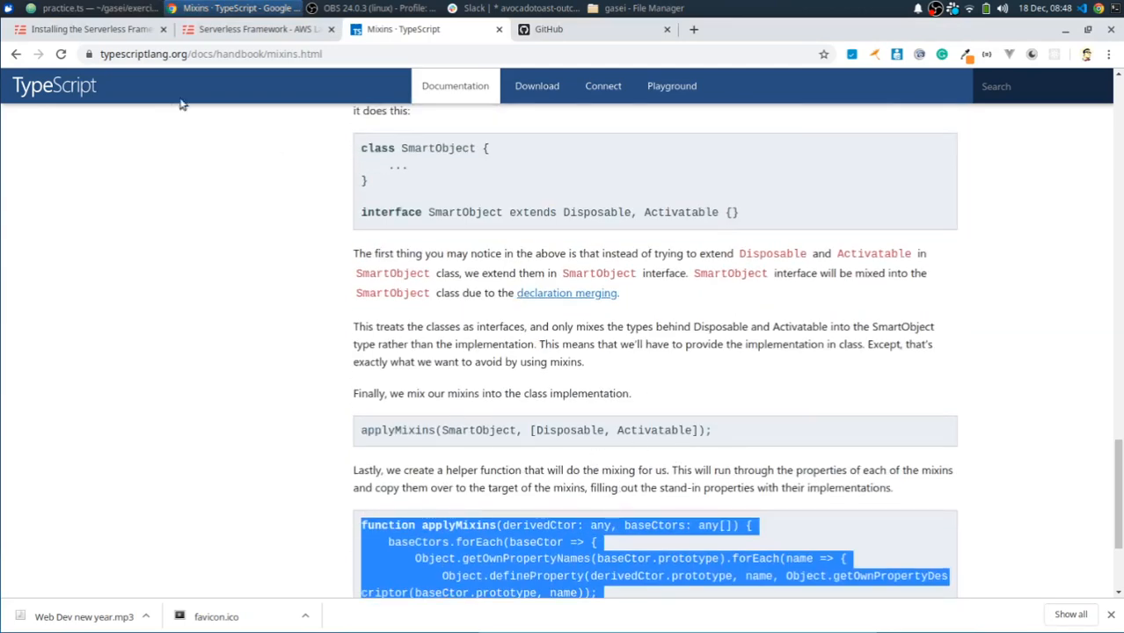
left_click(97, 7)
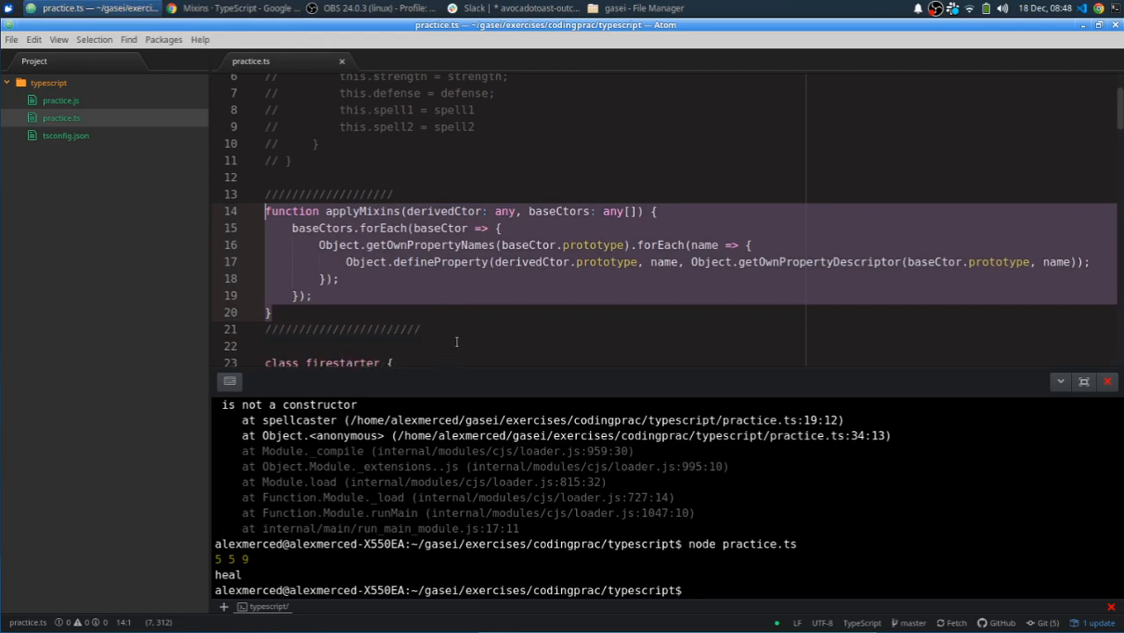
Step: Write applyMixins(VgChar,[firestarter,healer]); below the empty VgChar class
scroll("down", 3)
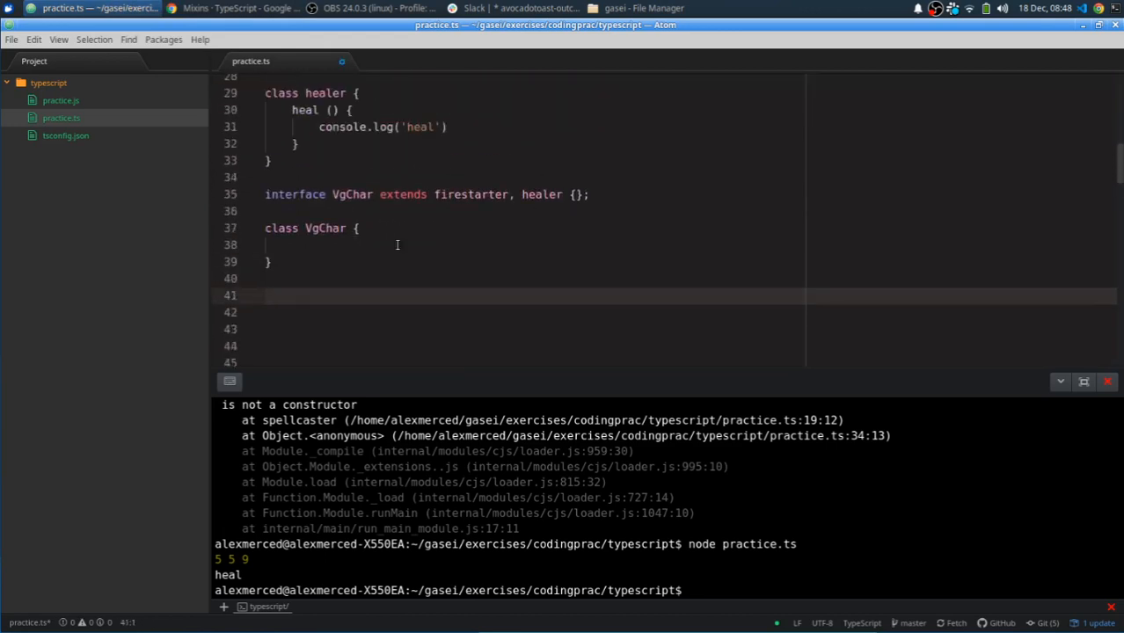
type("appl")
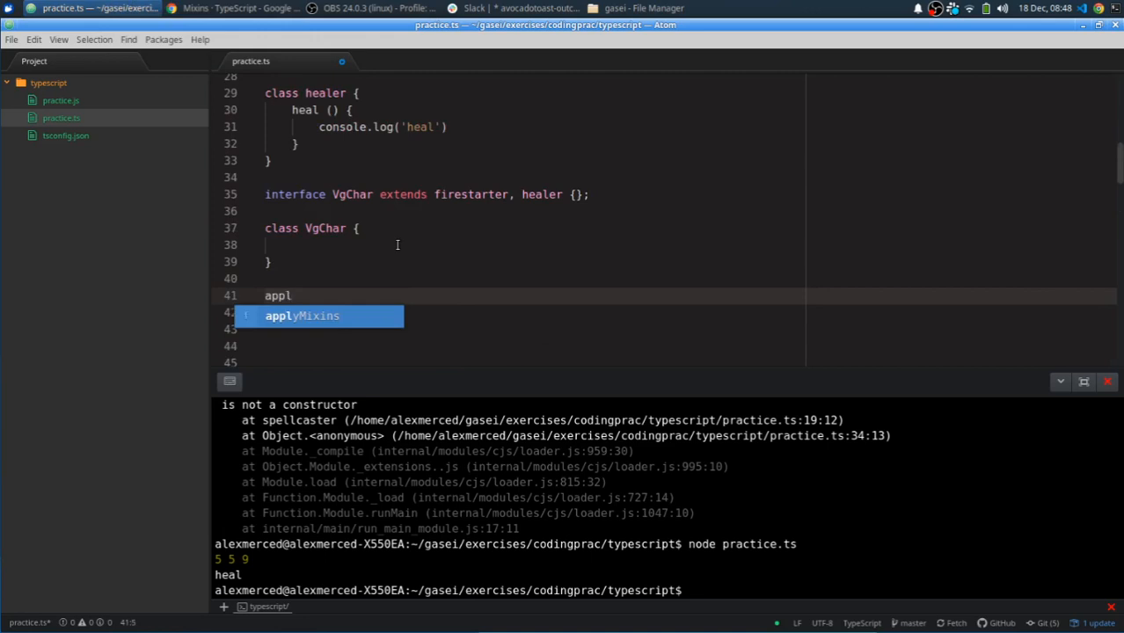
key("Tab")
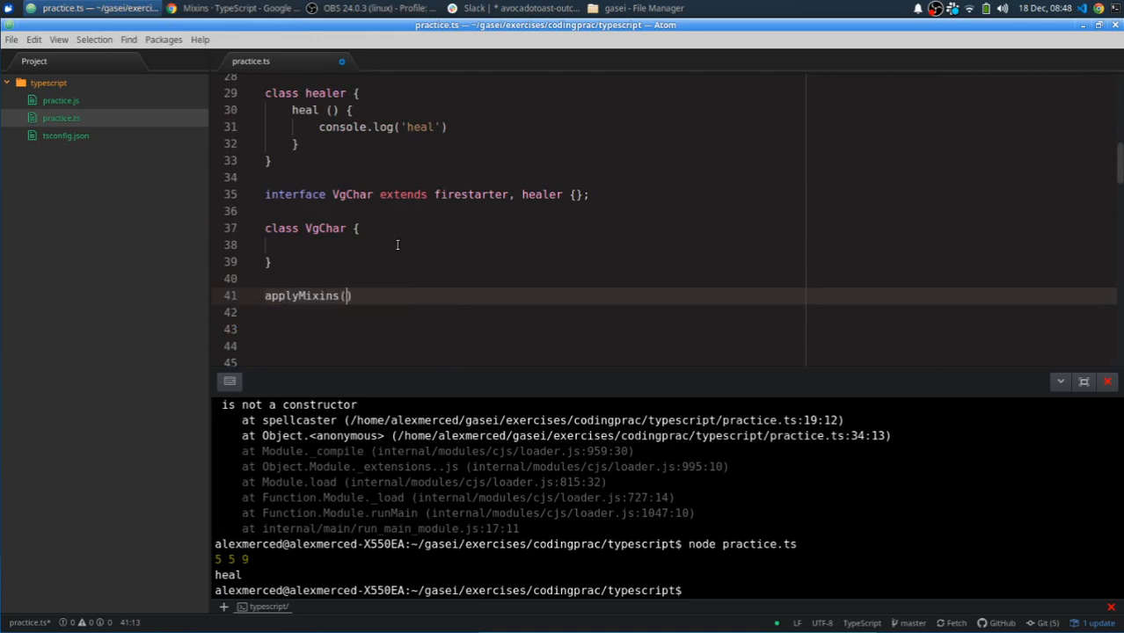
type("VgCha")
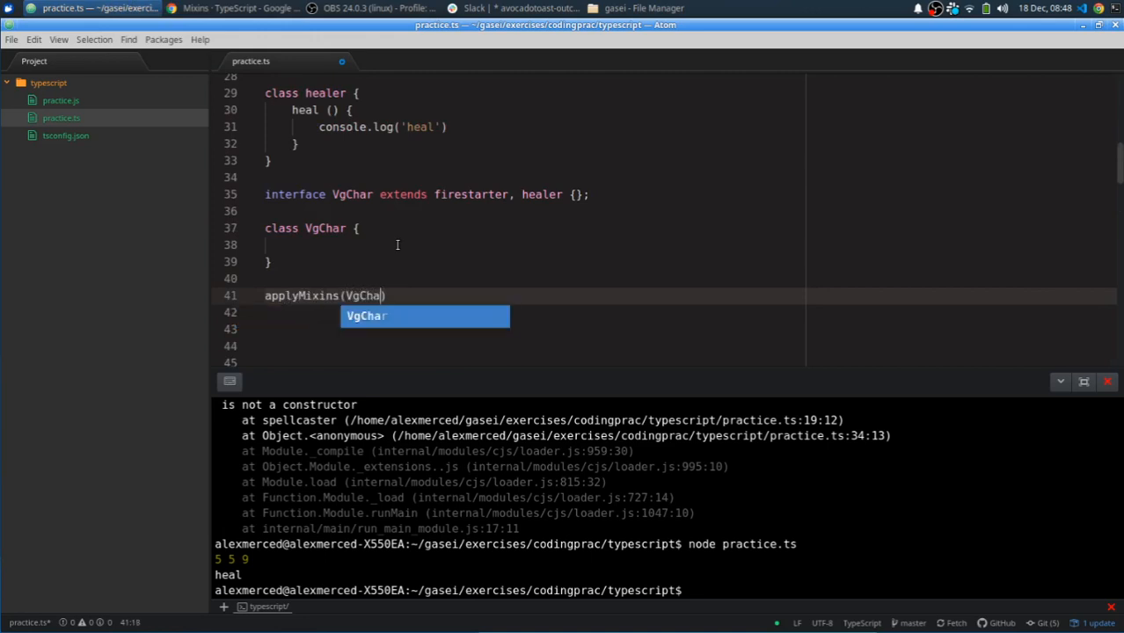
key("Enter")
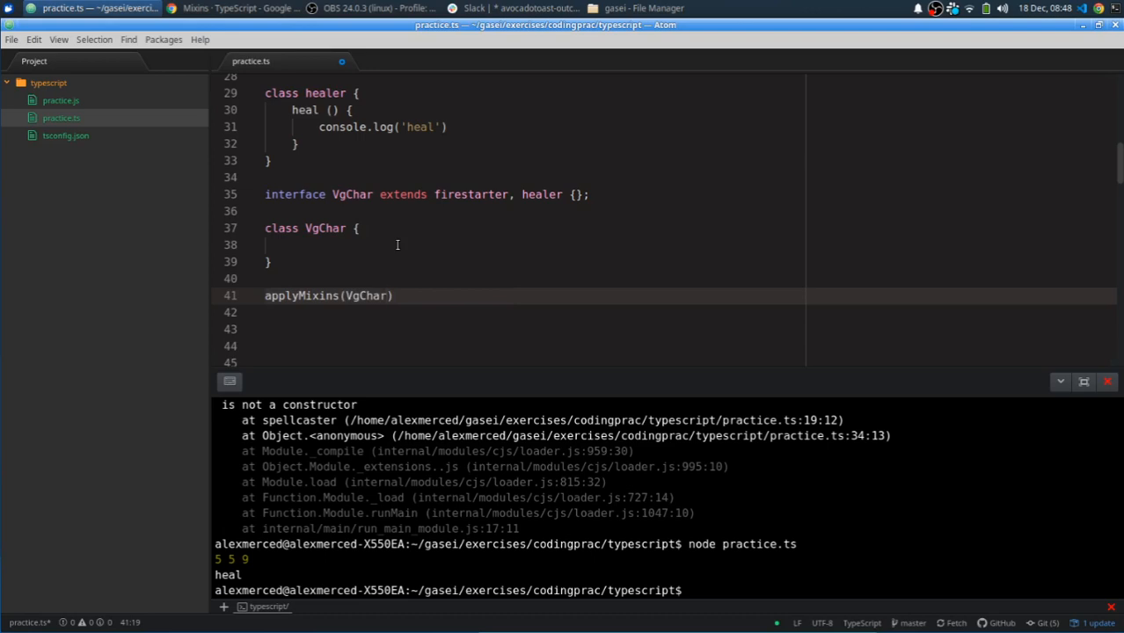
type(",[]")
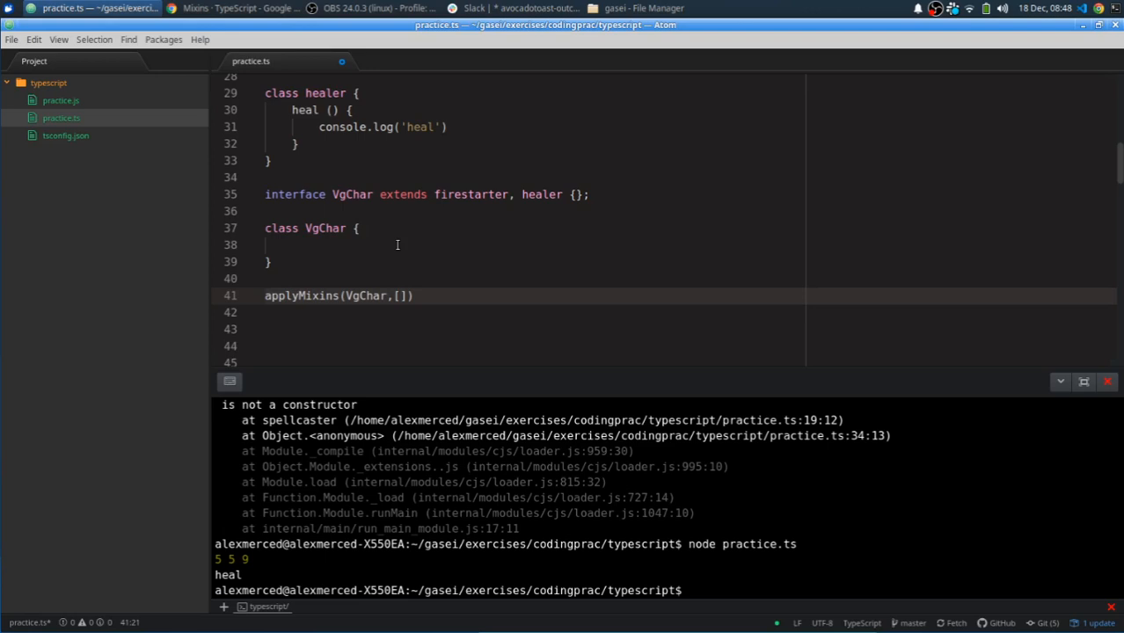
type("firestarter,hea")
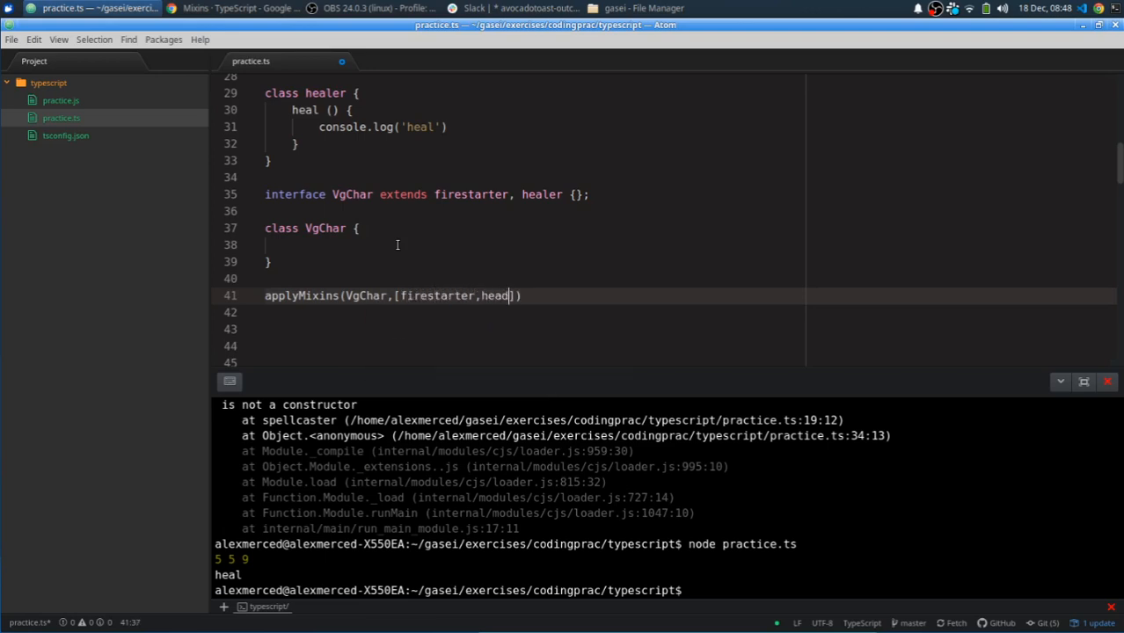
type("ler")
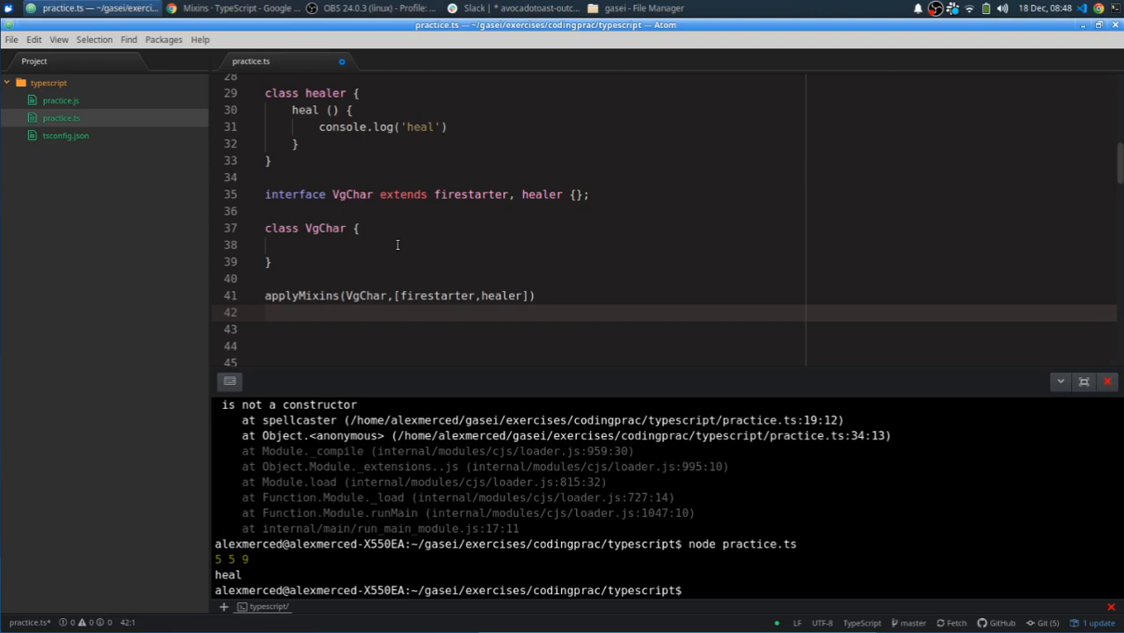
type(";")
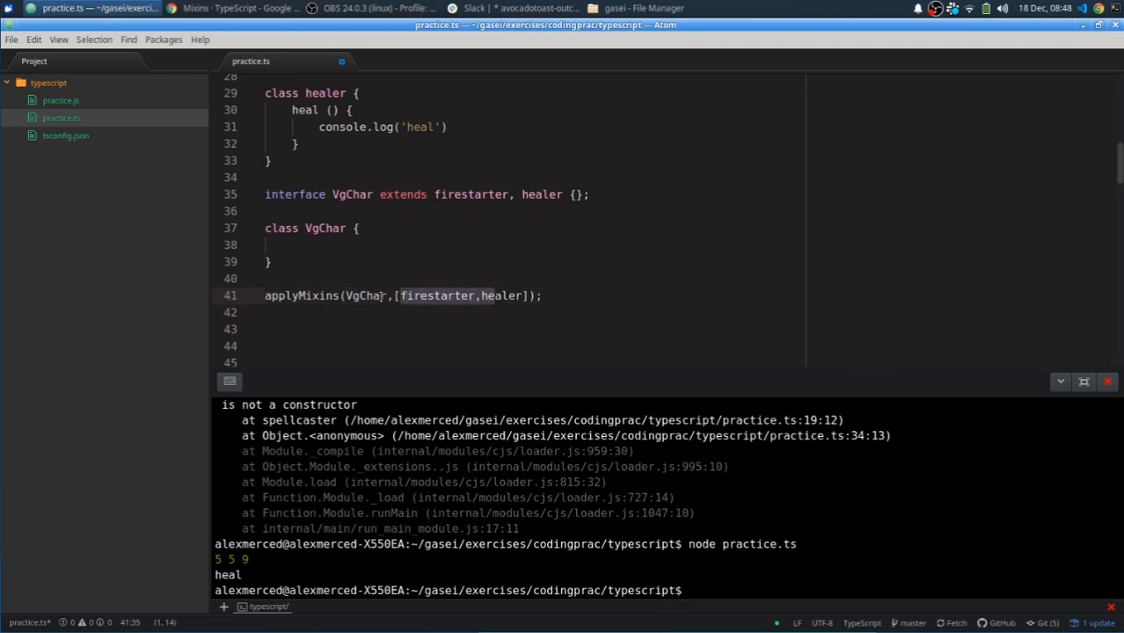
Step: Highlight firestarter in the call and review the interface, class and applyMixins lines
double_click(364, 295)
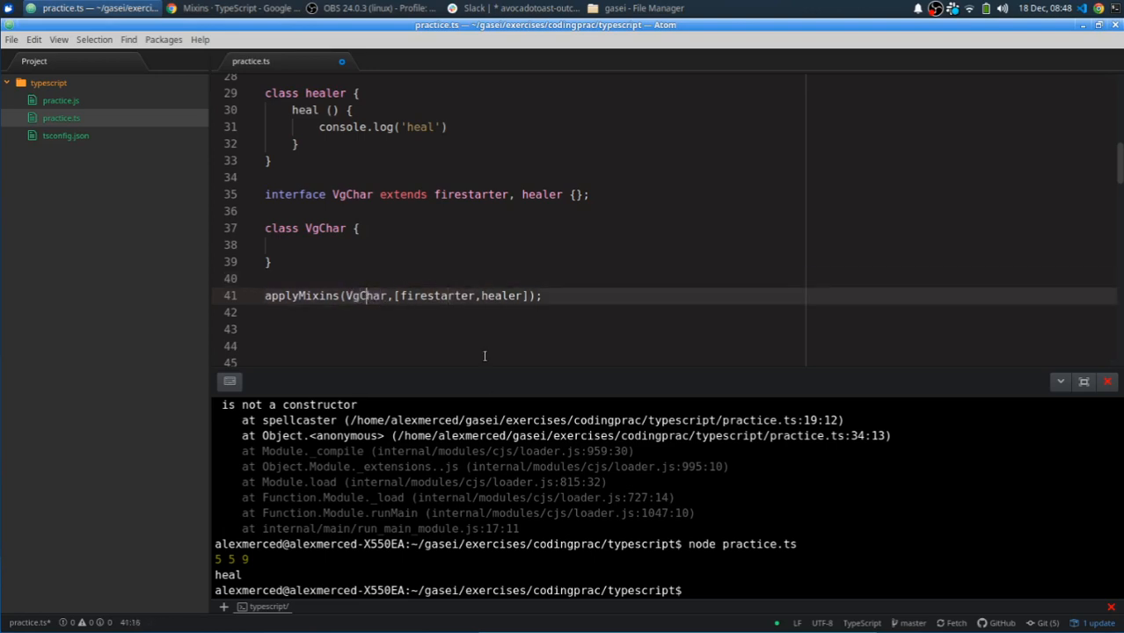
mouse_move(443, 401)
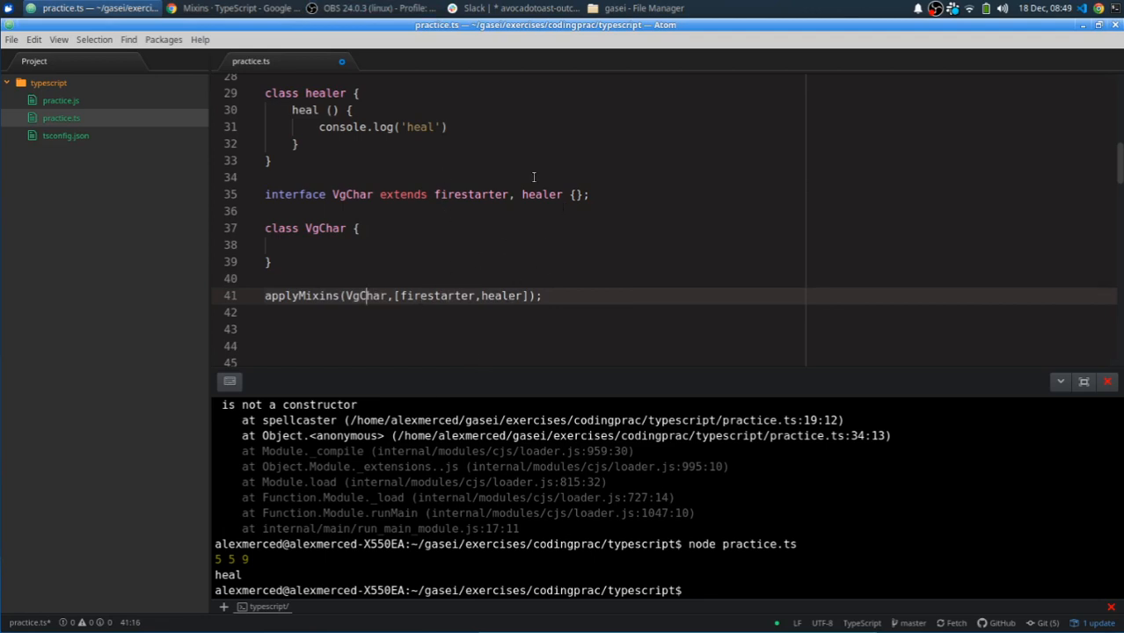
double_click(368, 296)
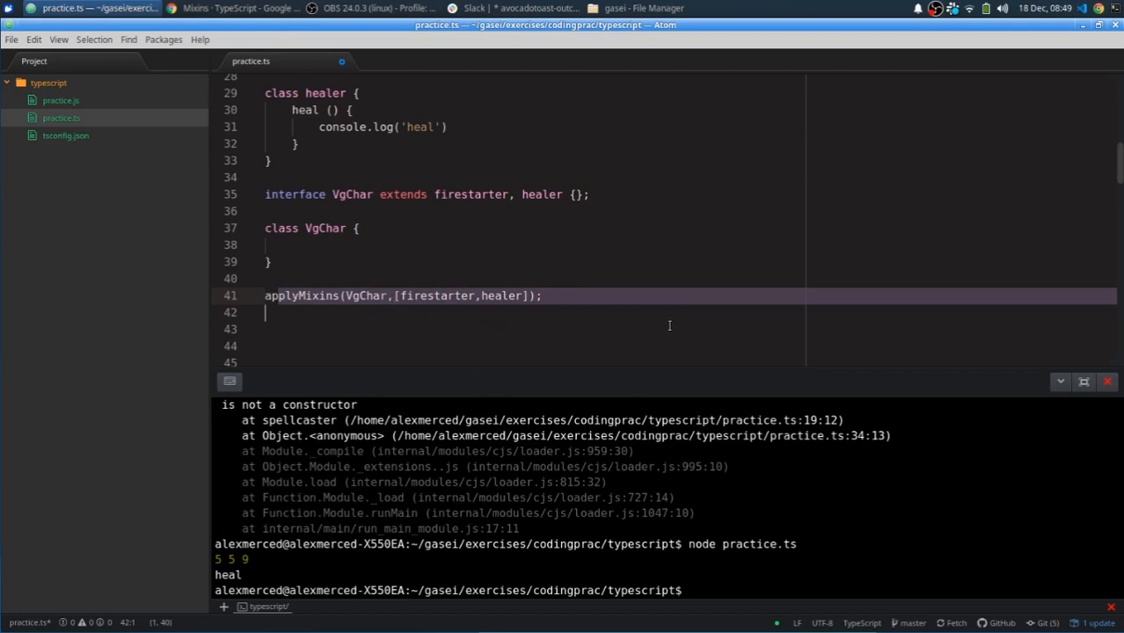
left_click(543, 296)
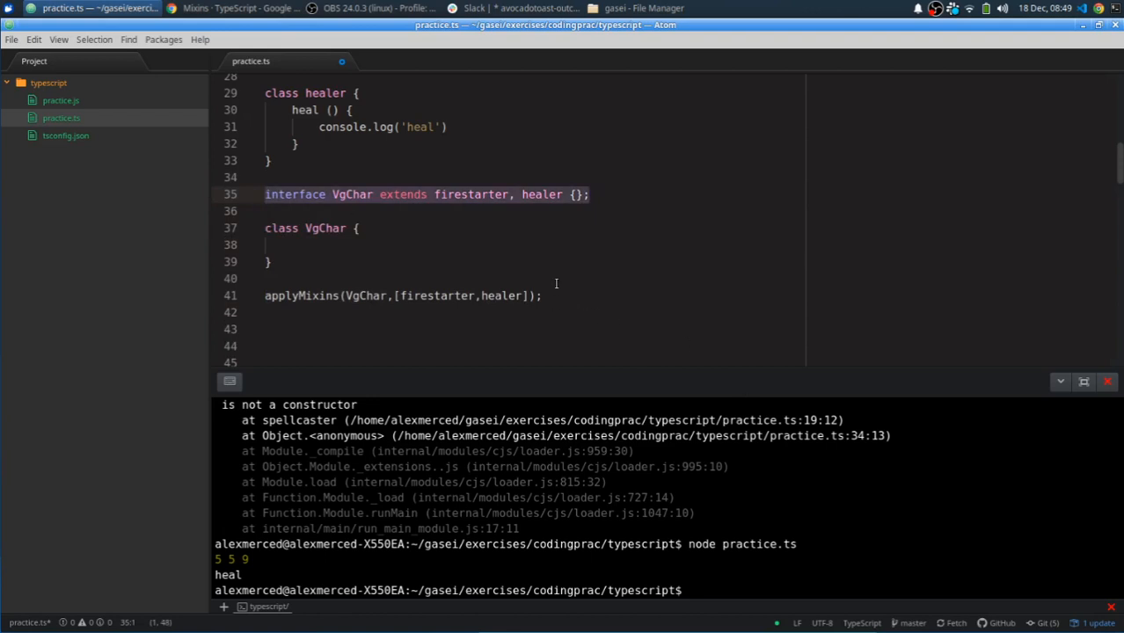
left_click_drag(264, 193, 542, 295)
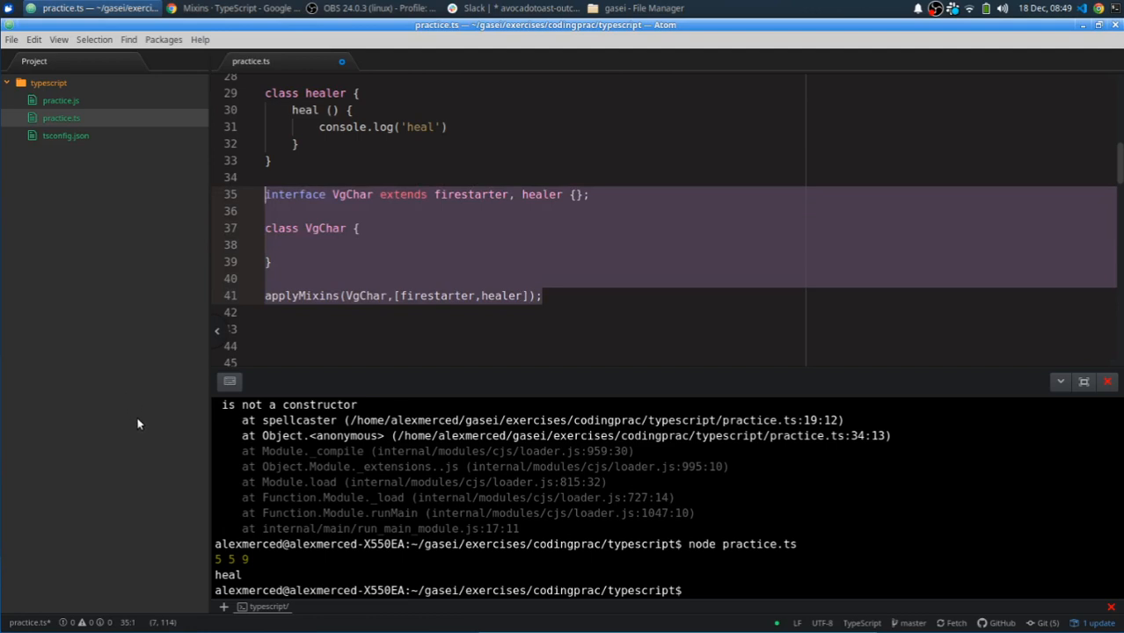
left_click(589, 303)
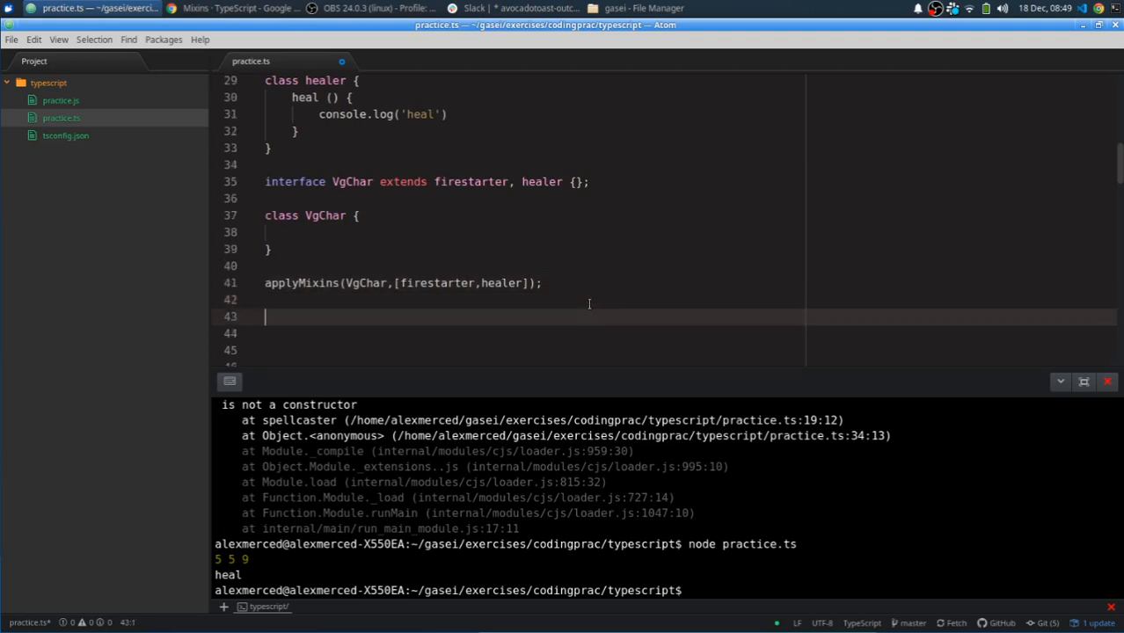
Step: Write const Bob = new VgChar(); below the applyMixins line
type("B")
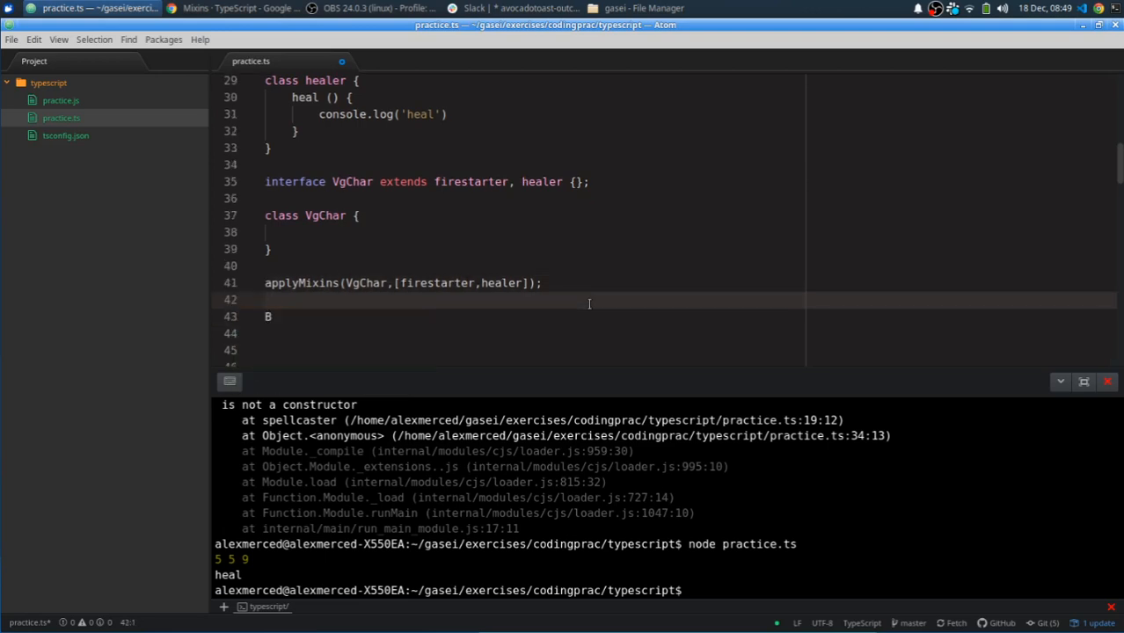
left_click(275, 316)
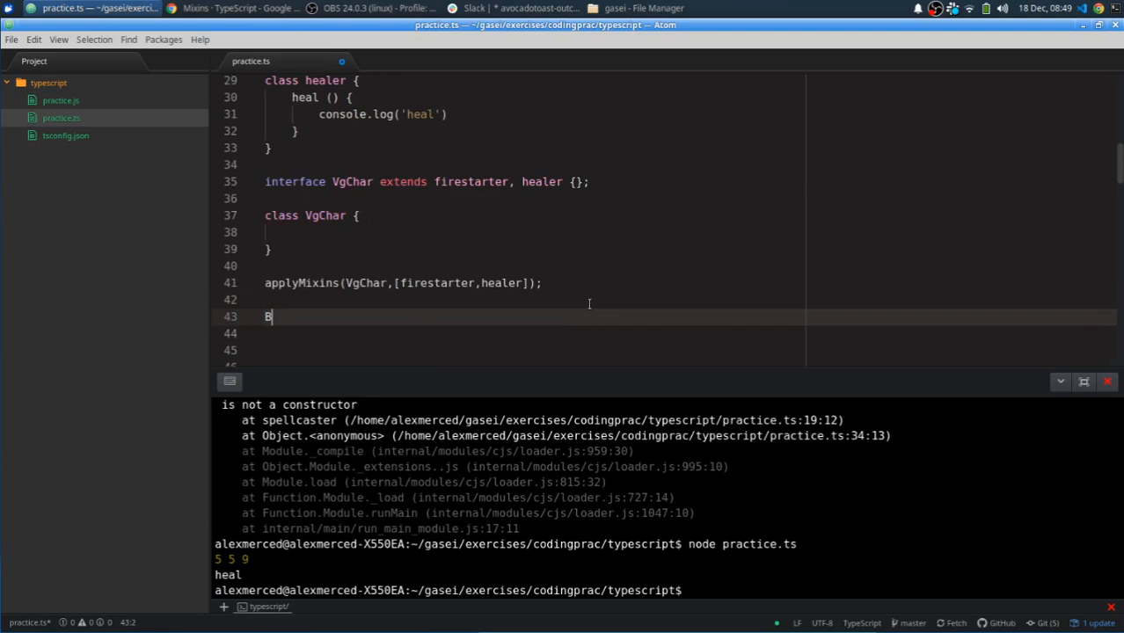
type("const Bob")
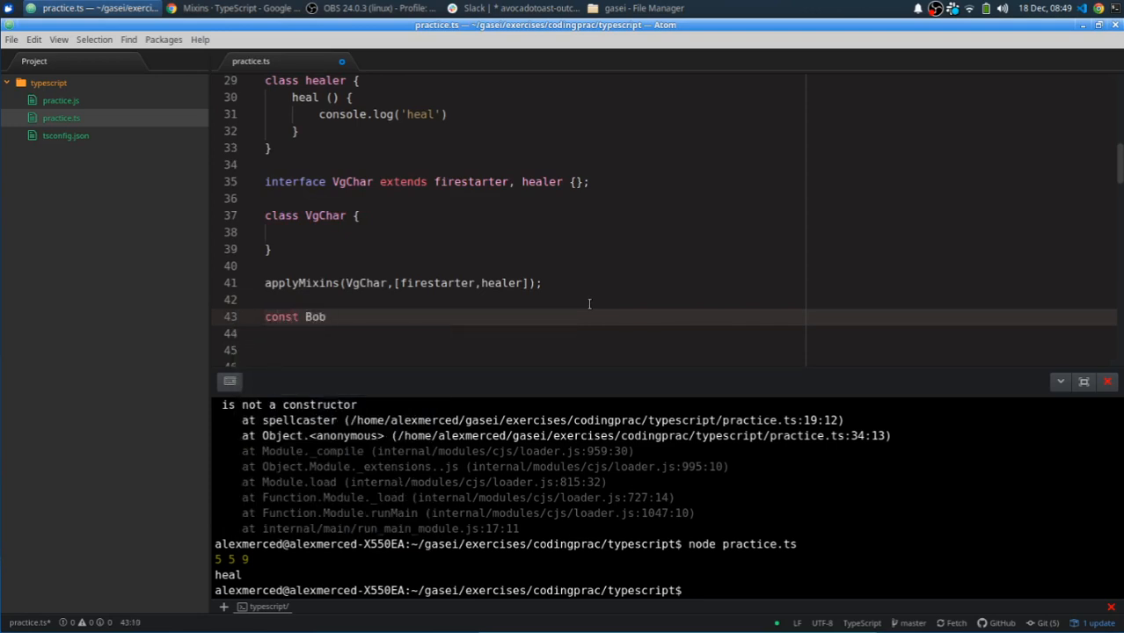
type("= new")
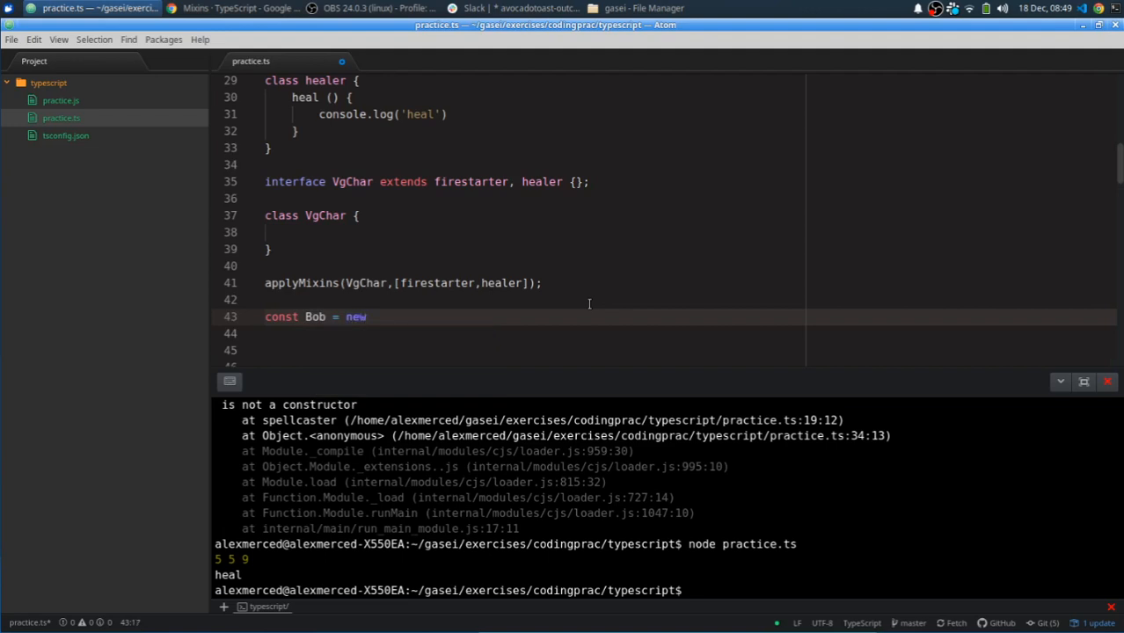
type("V")
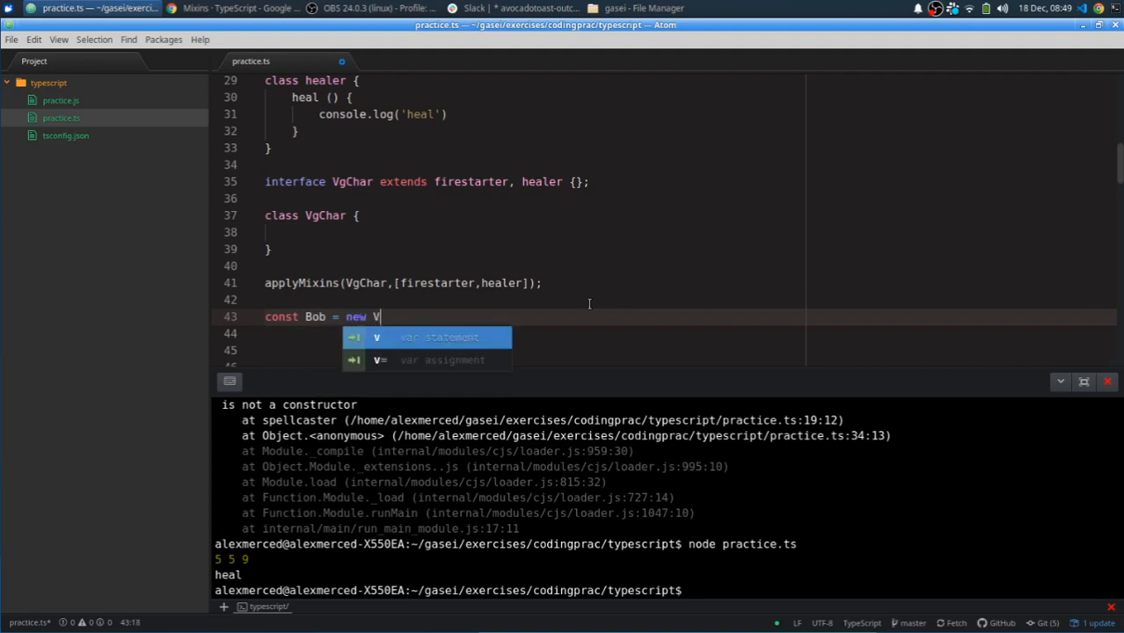
type("VgChar")
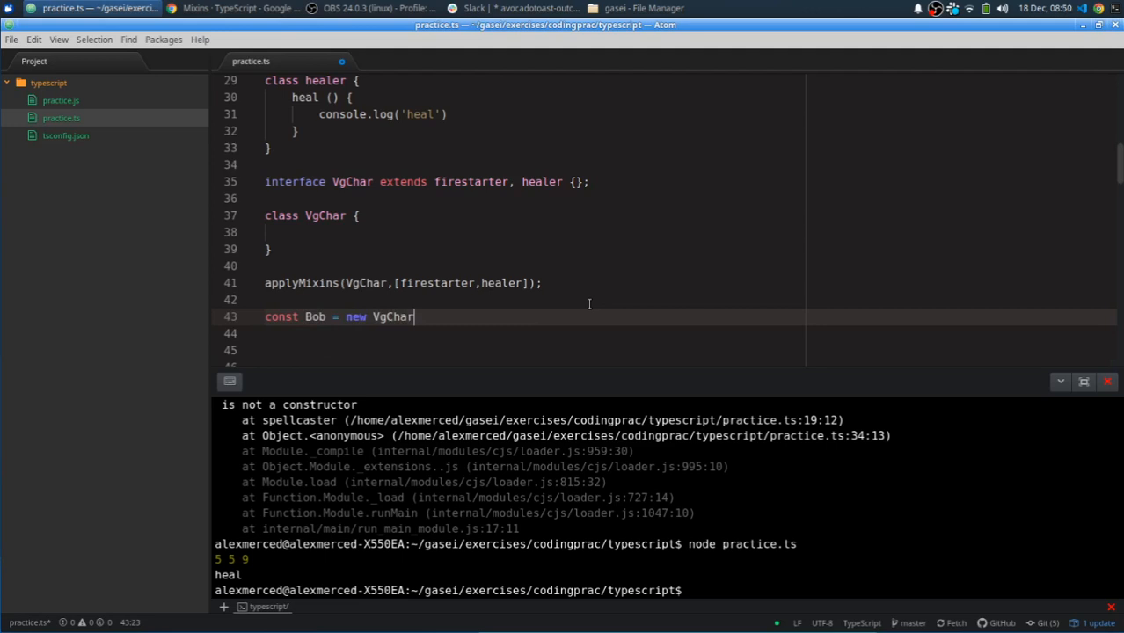
type("();")
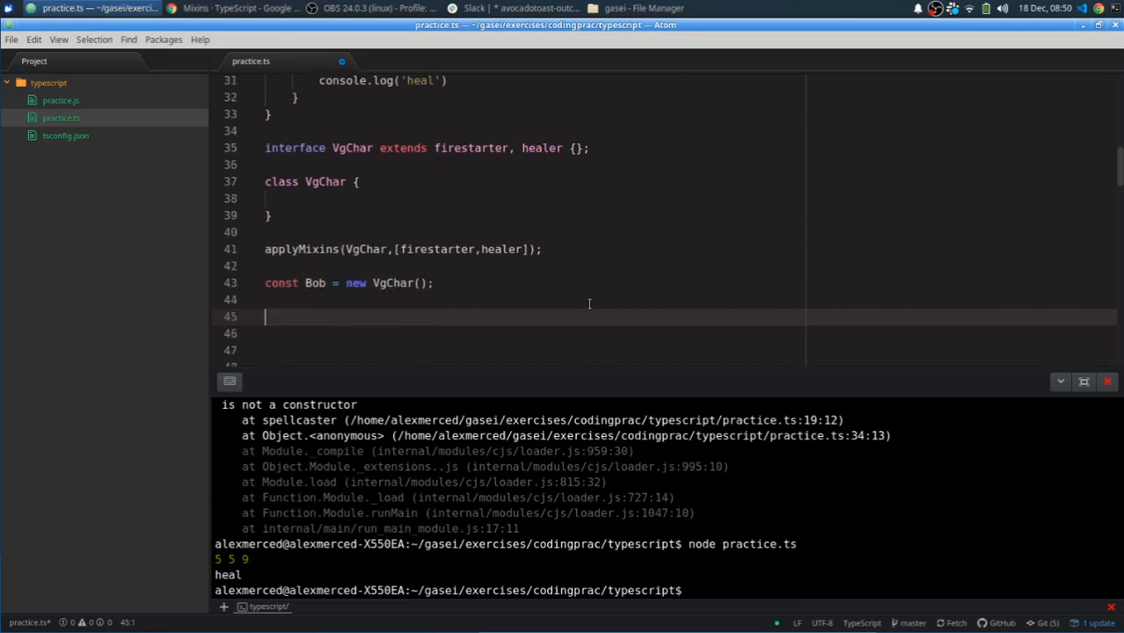
Step: Add a Bob.fire(); call, shortening the autocompleted firestarter to fire
type("Bob.firestarter")
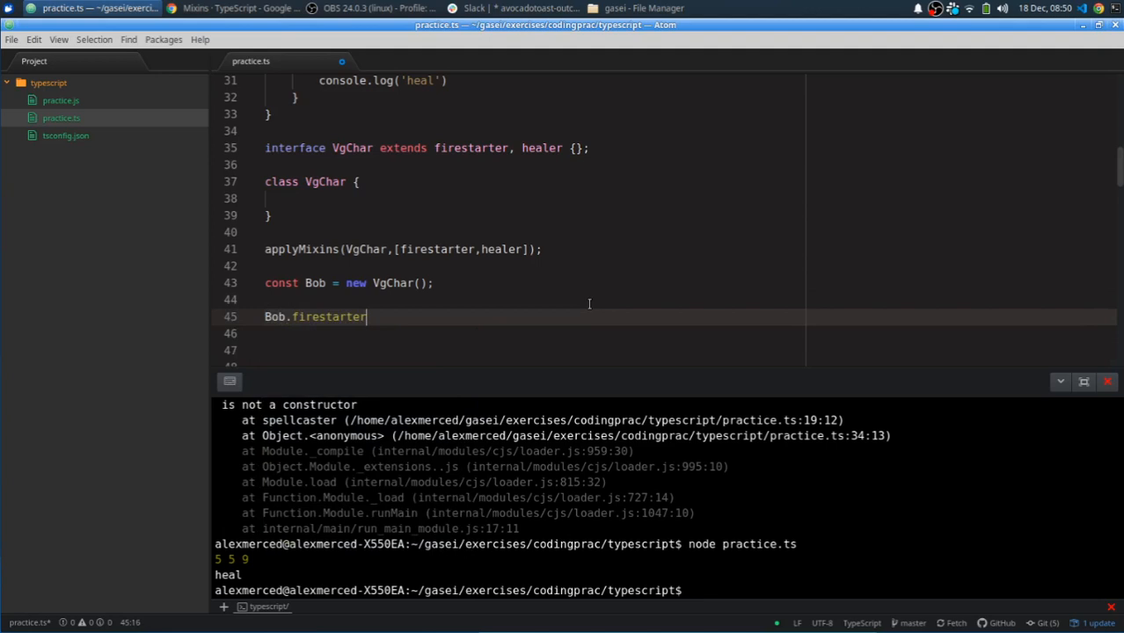
key("Backspace")
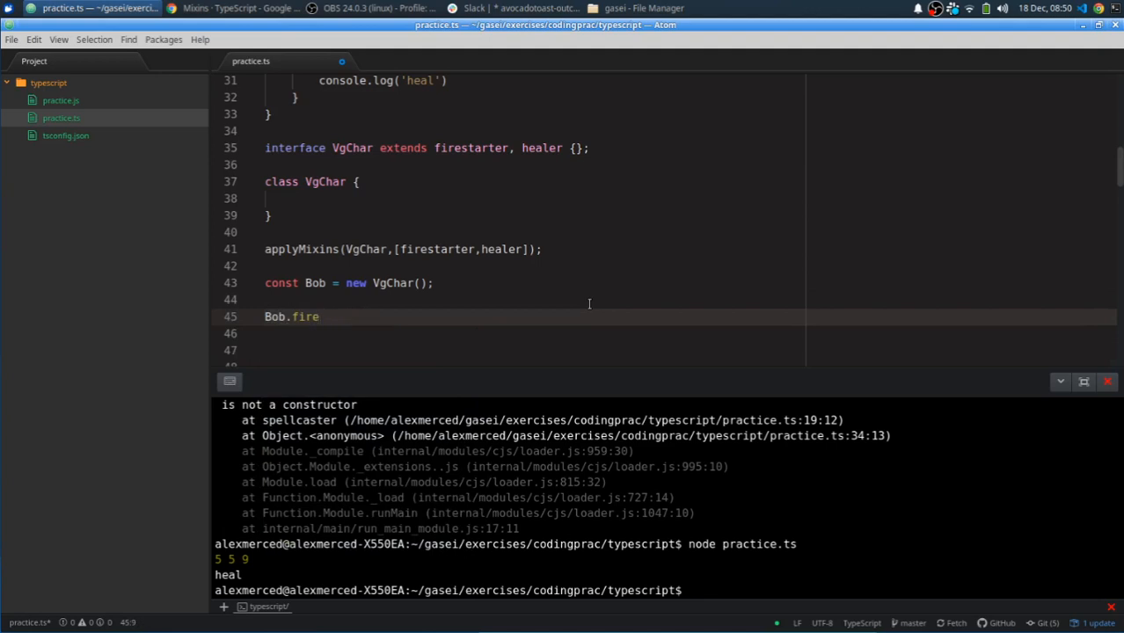
type("();")
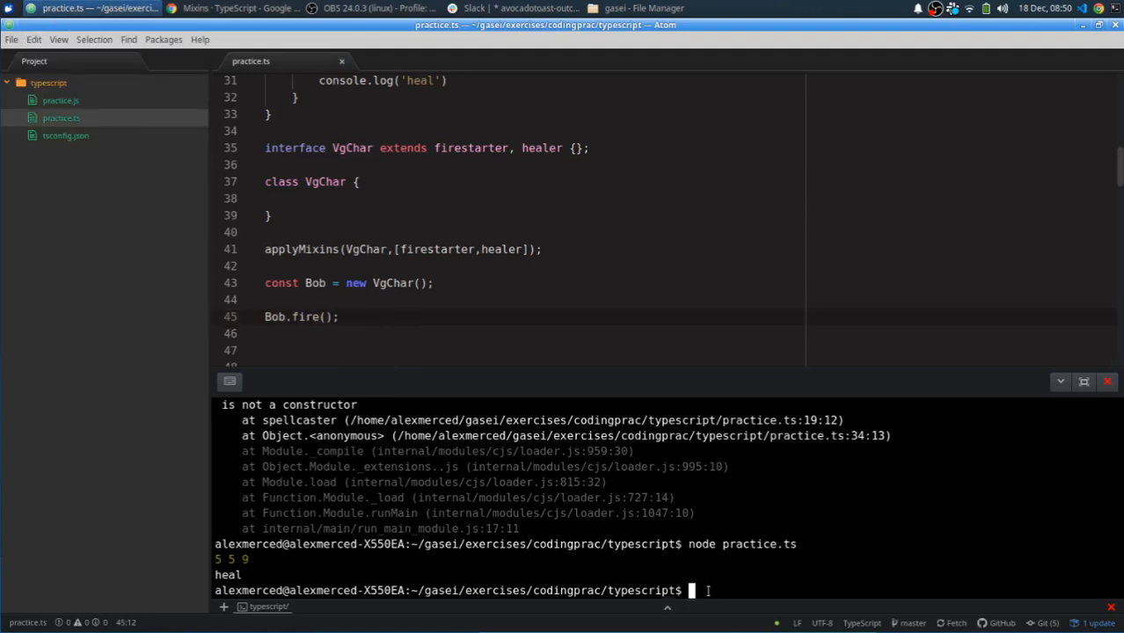
Step: Run ts-node practice.ts in the terminal and scroll to the applyMixins PropertyDescriptor error
type("ts-node")
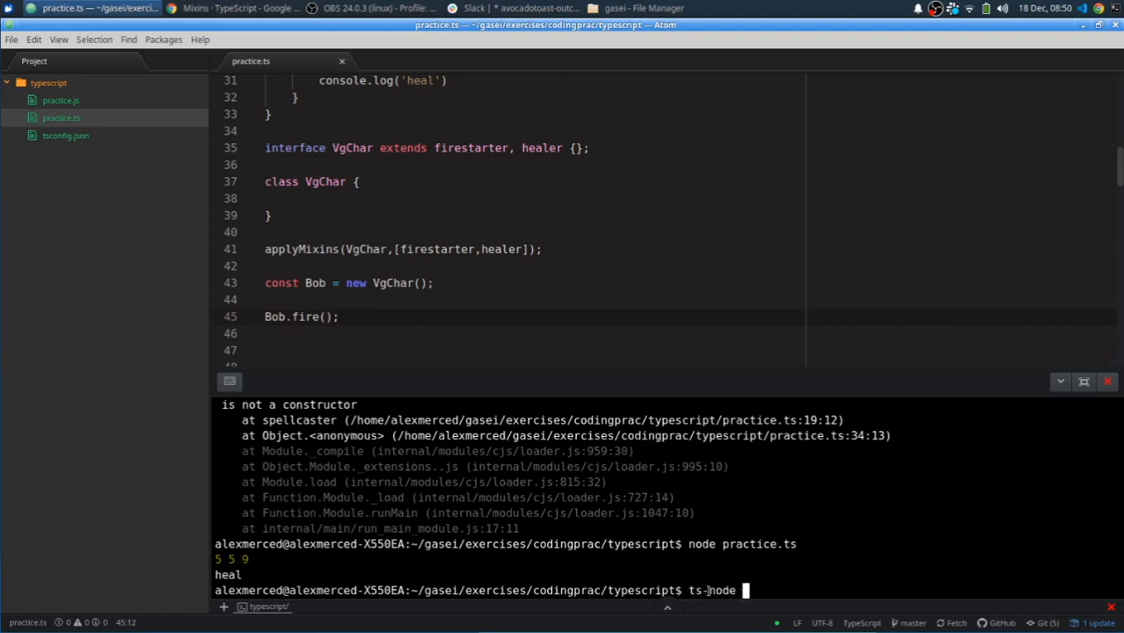
type("practice.")
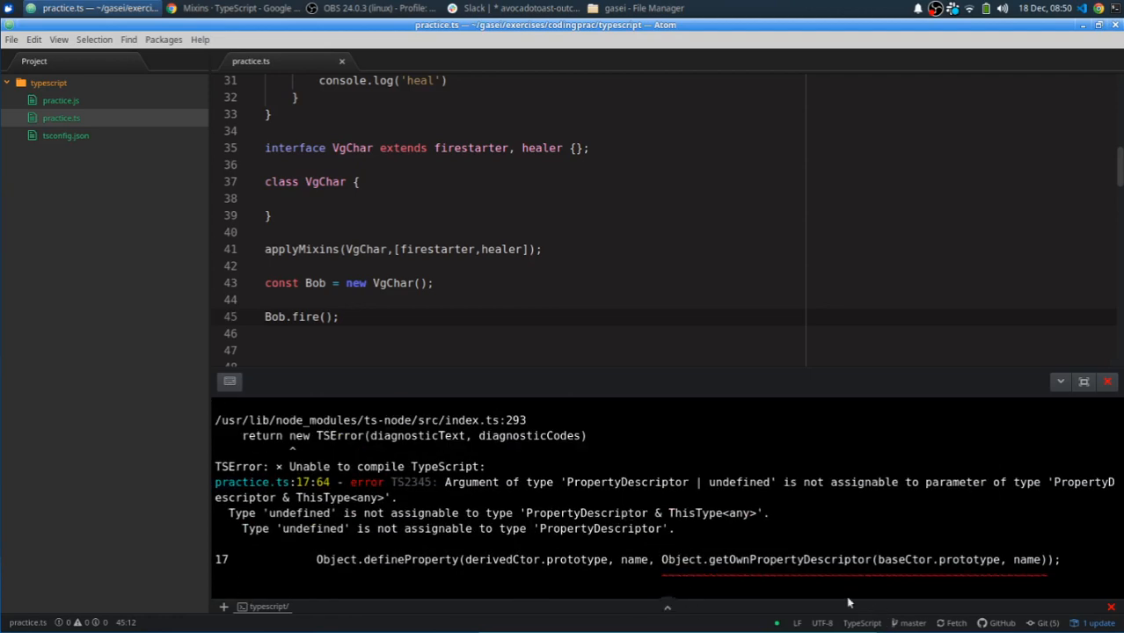
mouse_move(573, 605)
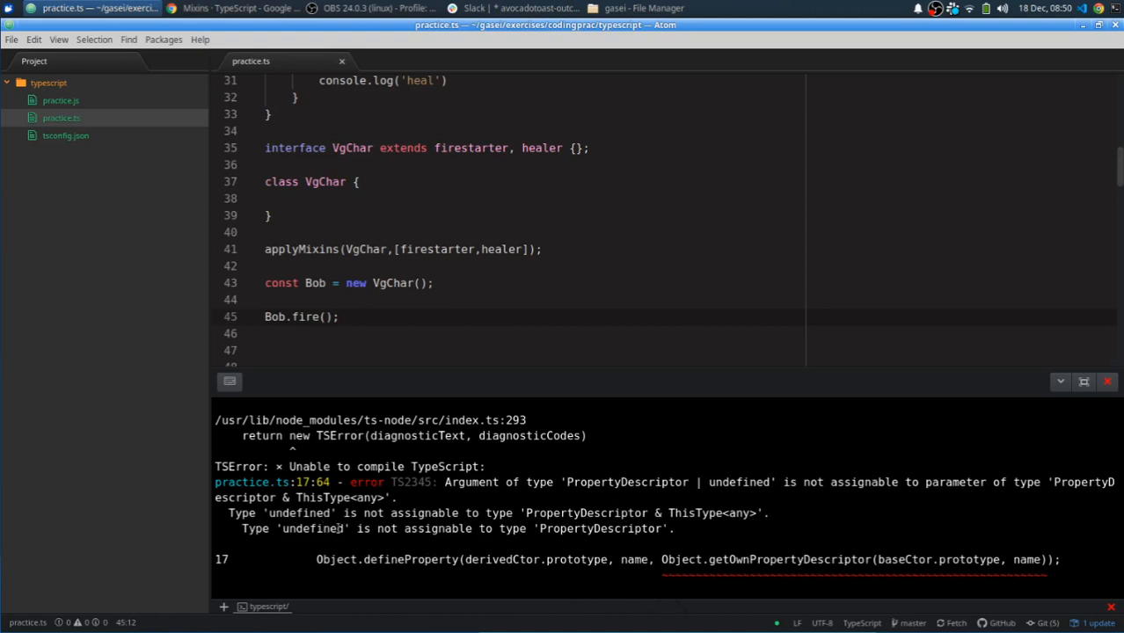
mouse_move(753, 541)
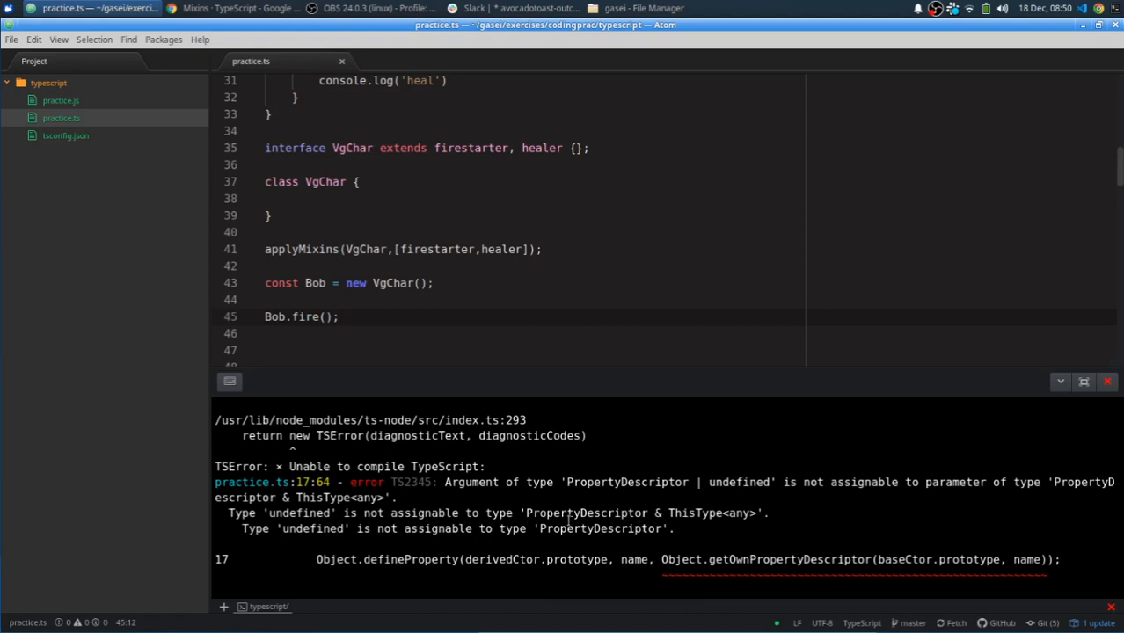
mouse_move(735, 513)
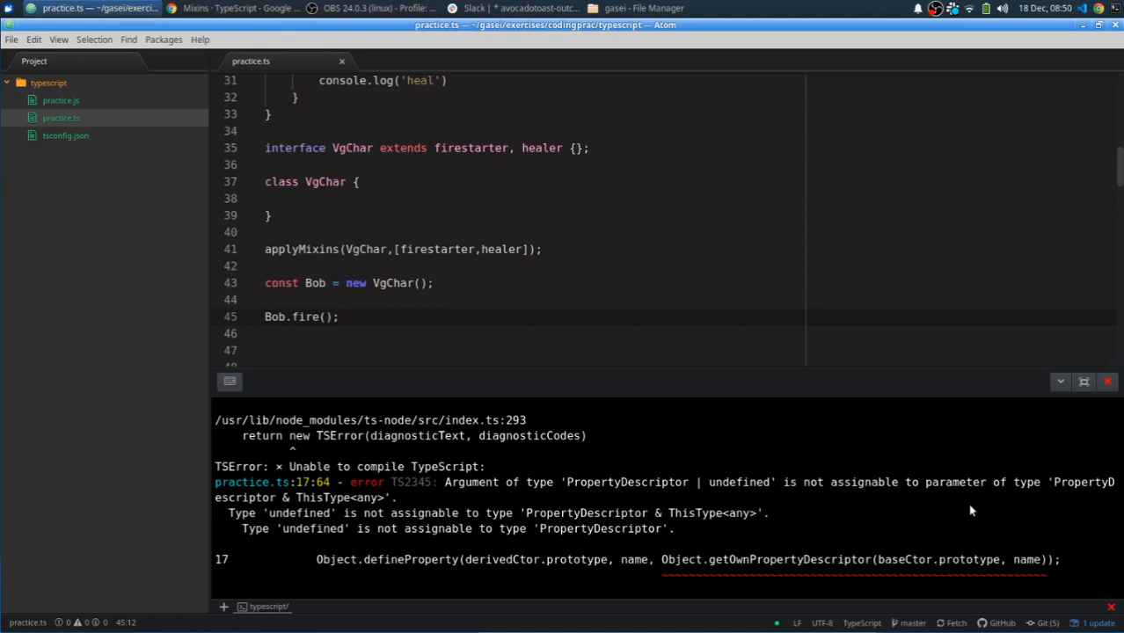
mouse_move(445, 506)
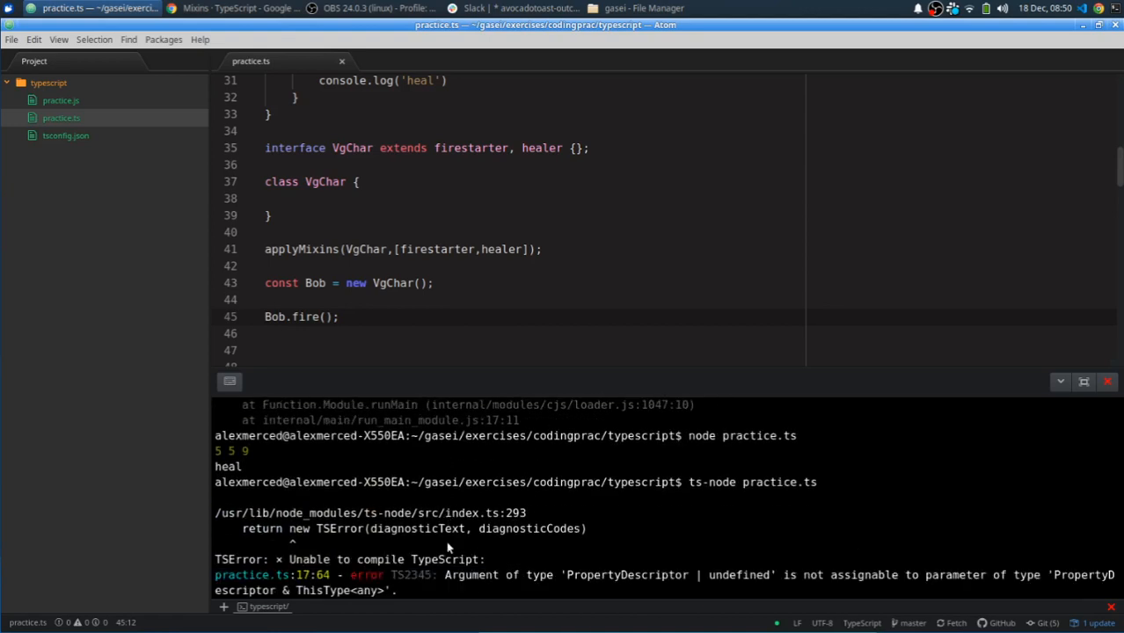
scroll("down", 3)
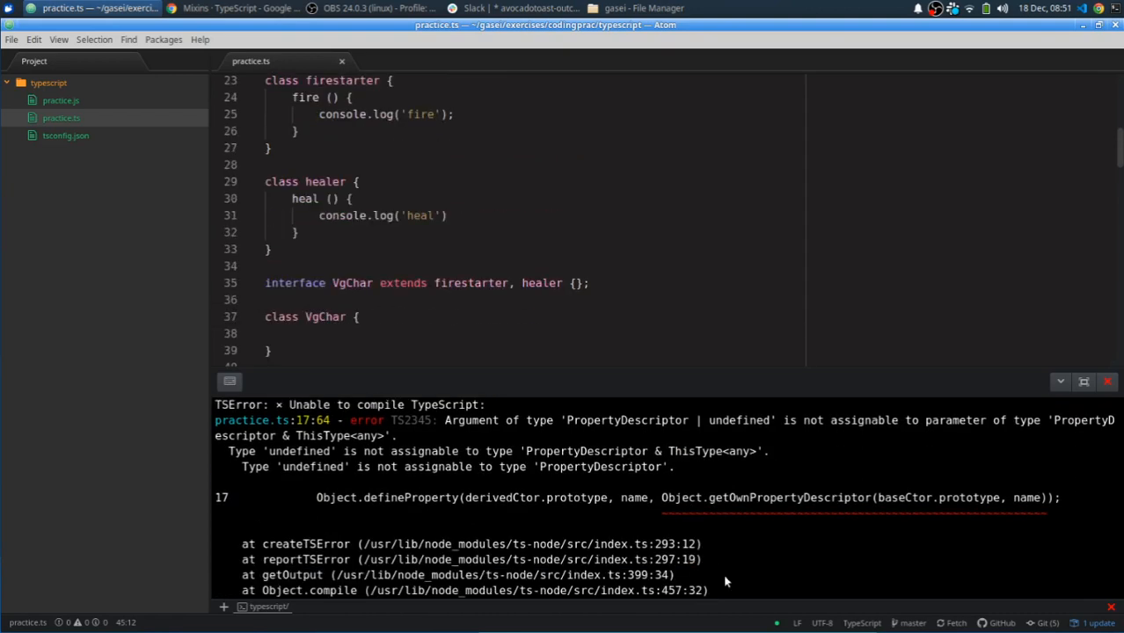
scroll("down", 3)
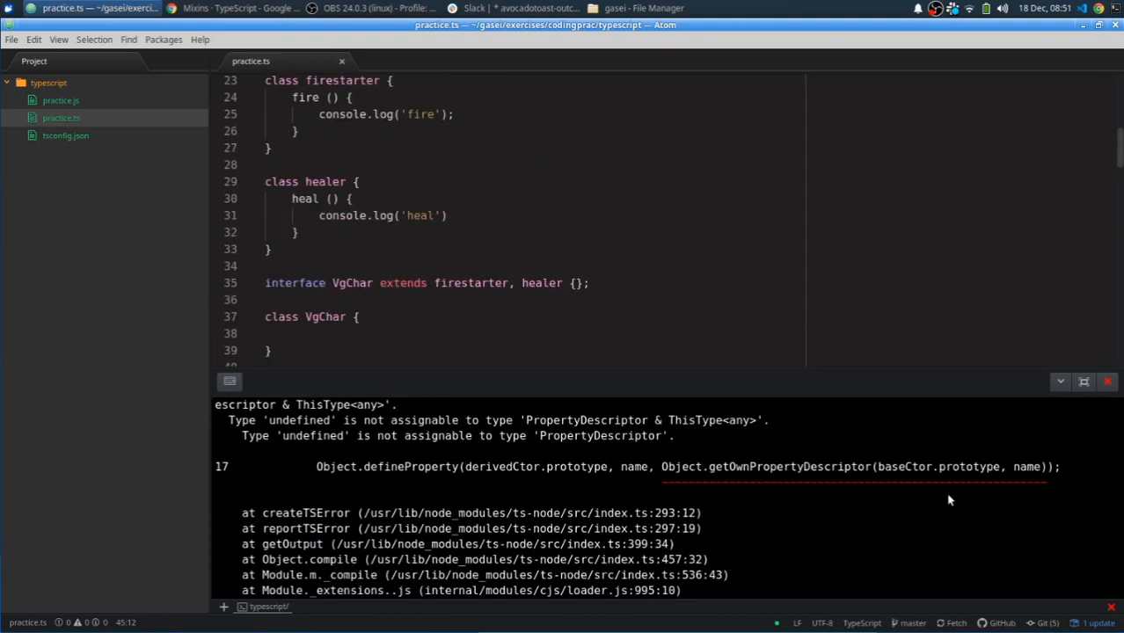
mouse_move(867, 478)
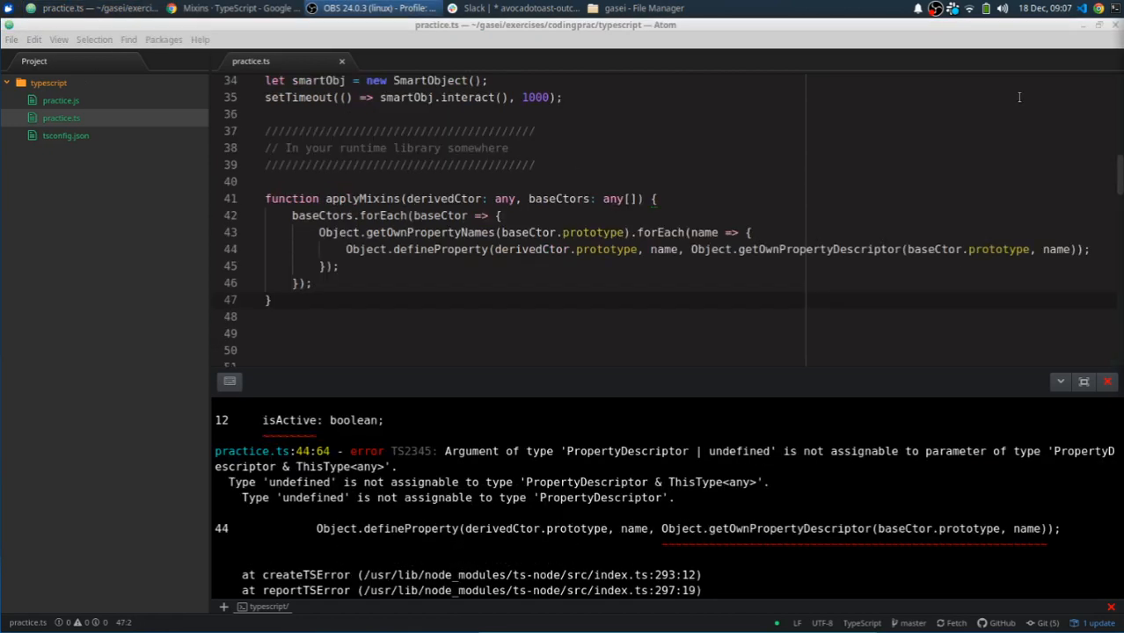
mouse_move(779, 276)
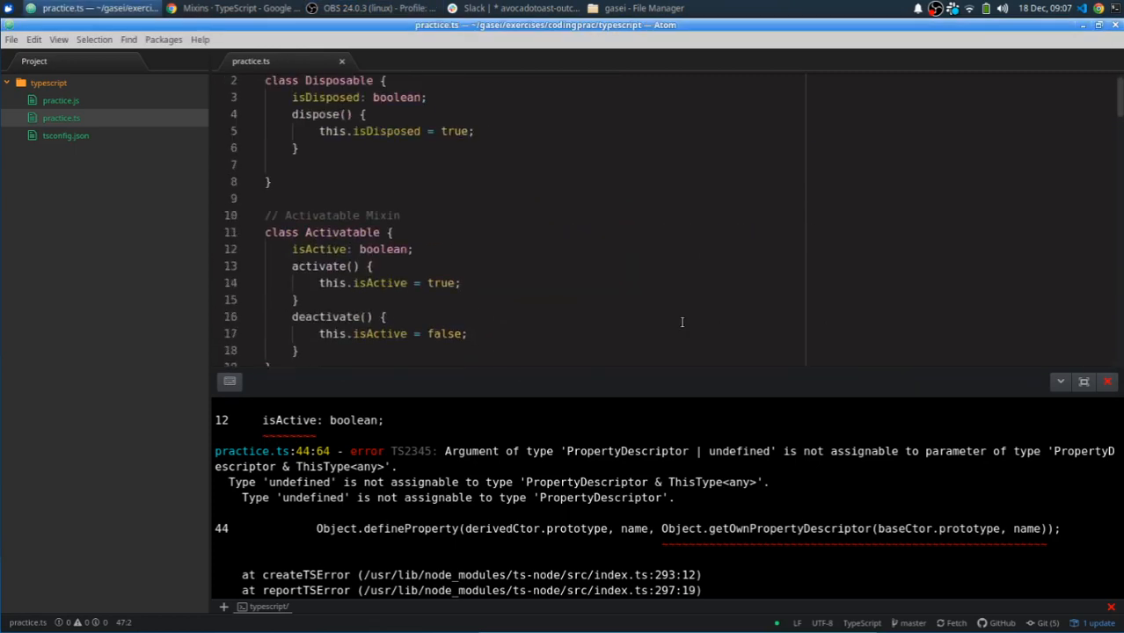
scroll("down", 3)
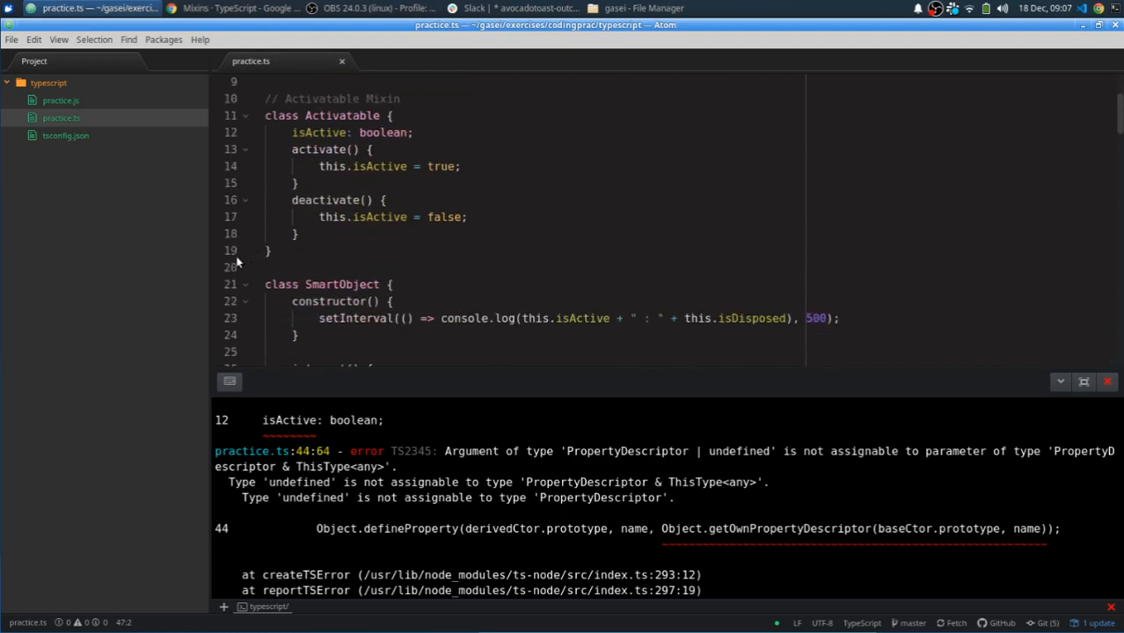
mouse_move(534, 292)
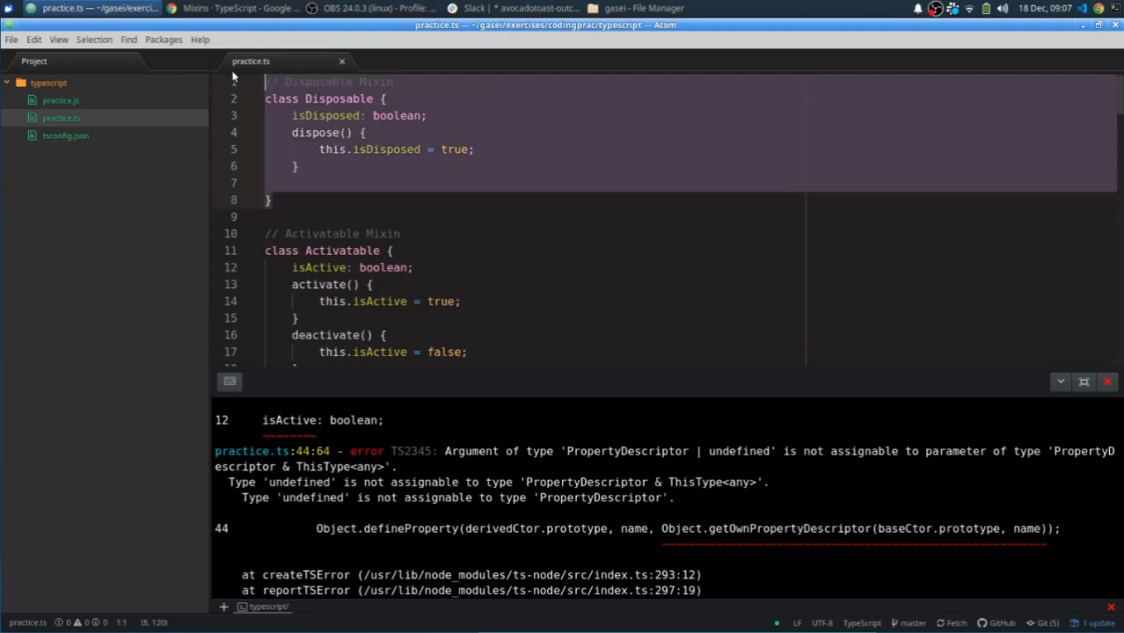
scroll("down", 3)
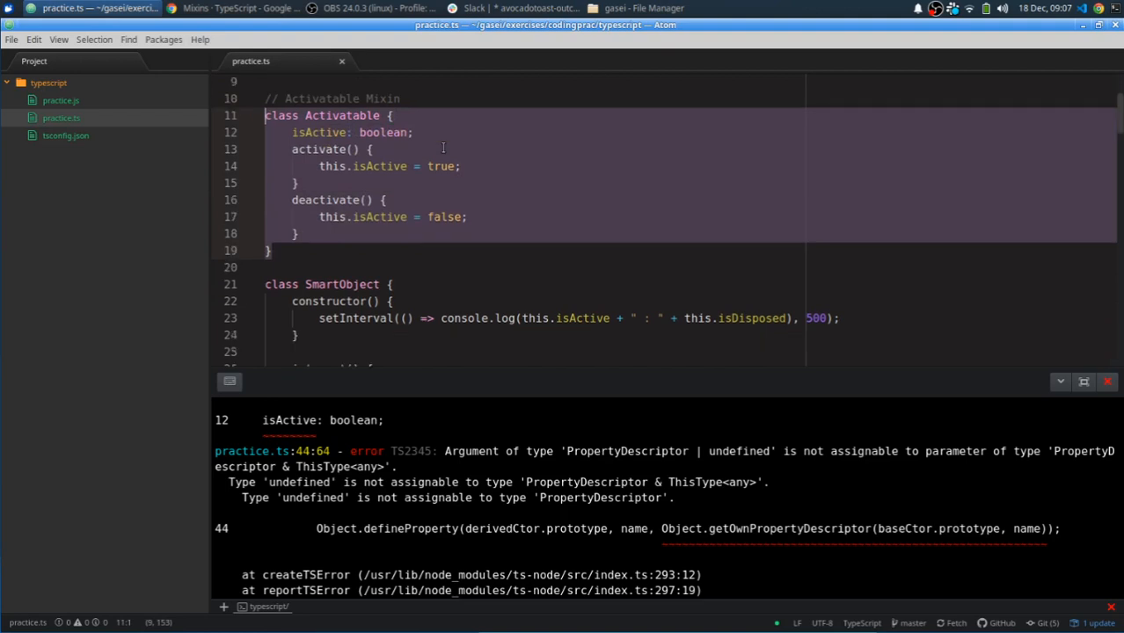
scroll("down", 3)
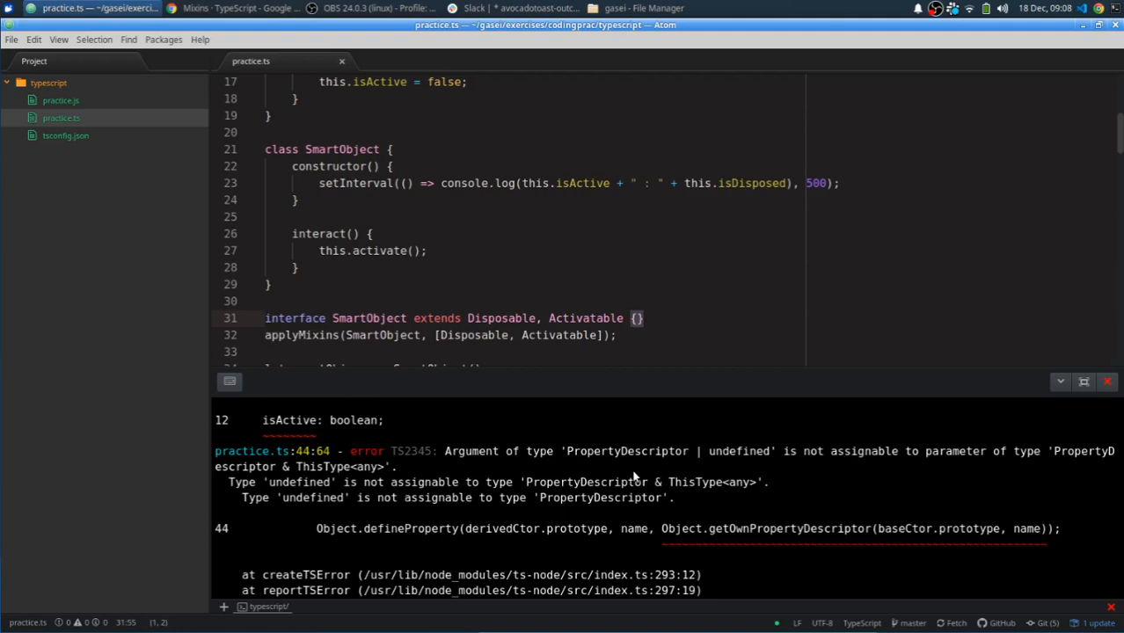
scroll("down", 3)
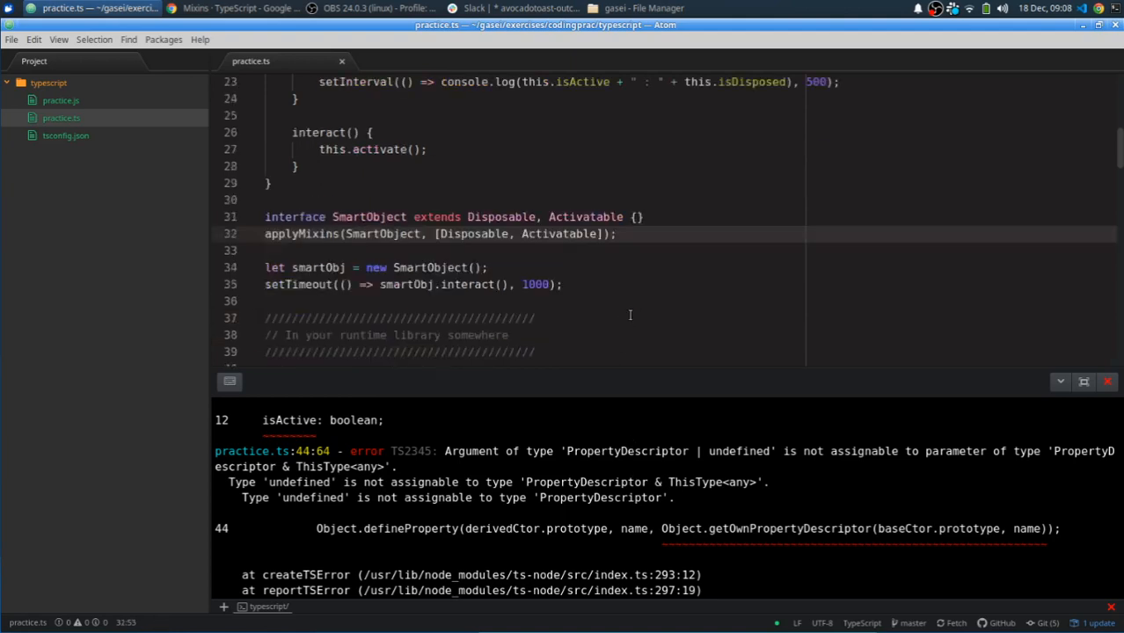
scroll("down", 3)
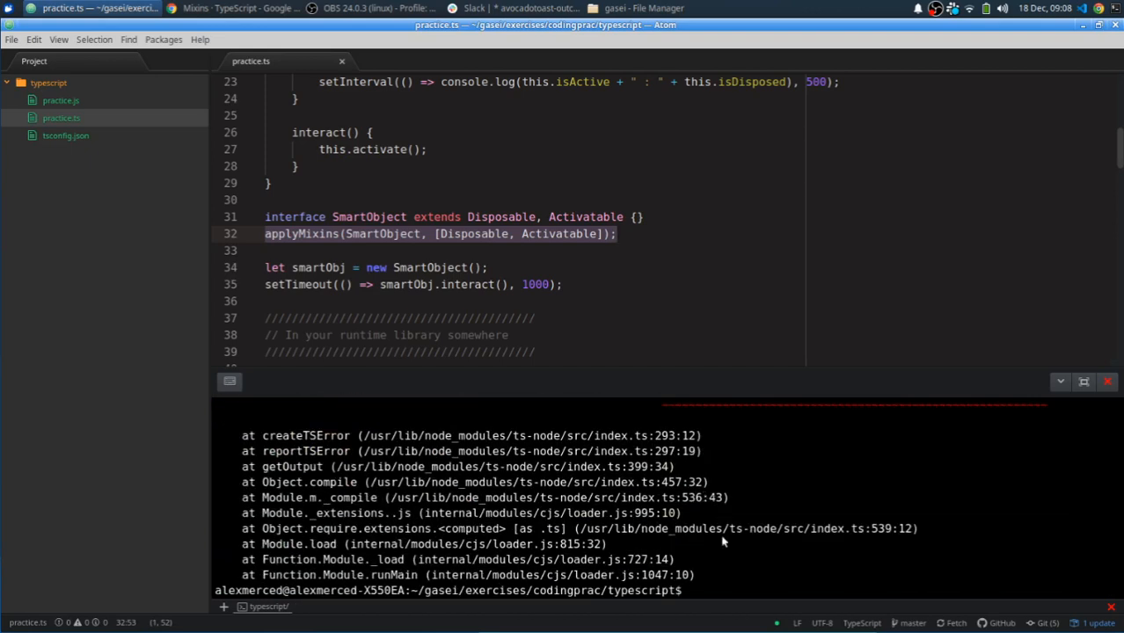
Step: Compile with tsc practice.ts and open the generated practice.js to look through it
type("ts-node practice.ts")
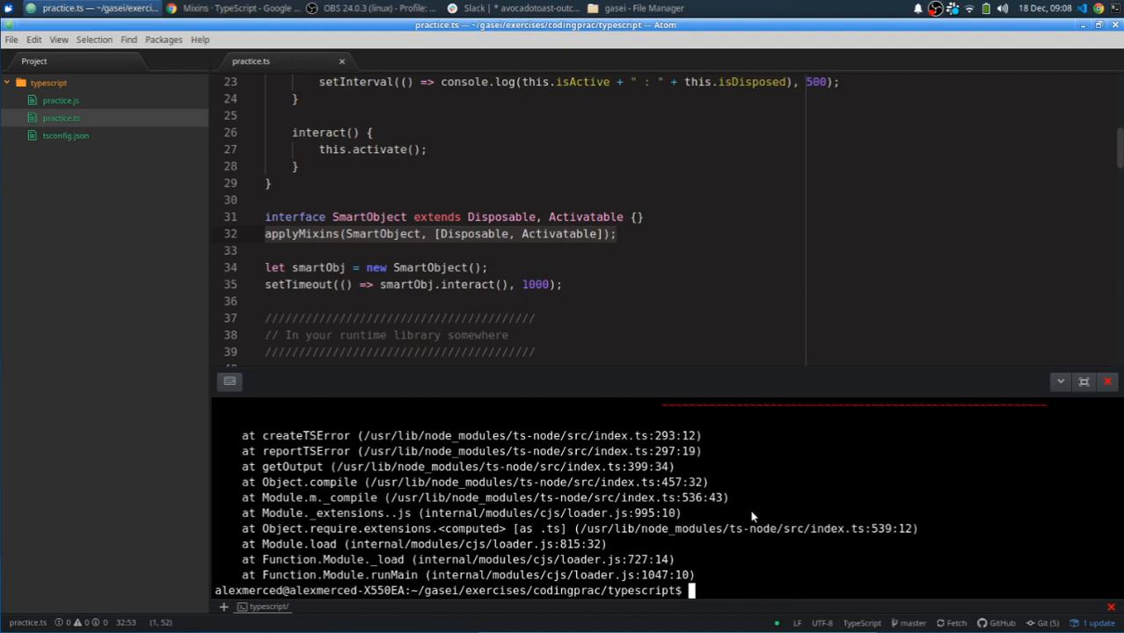
type("tsc")
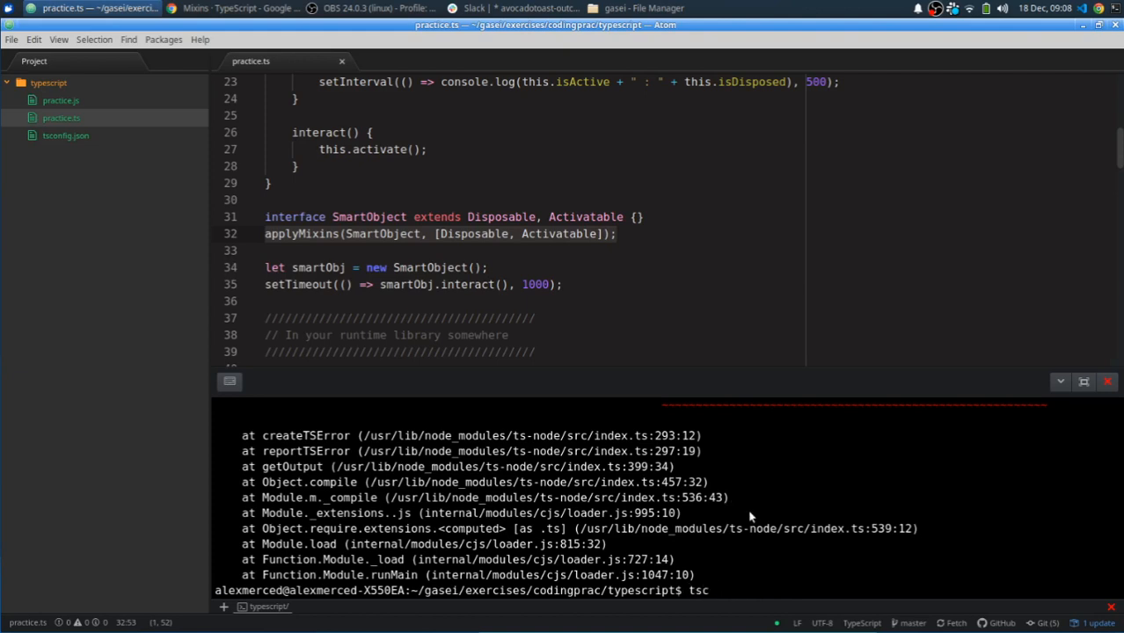
type("practice.ts")
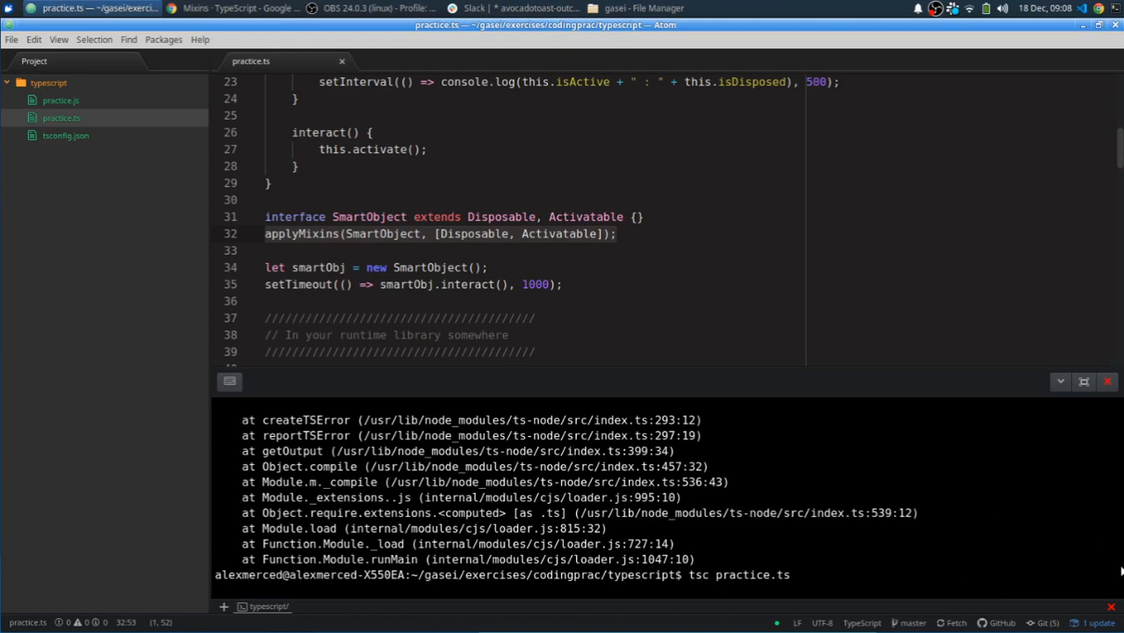
mouse_move(801, 527)
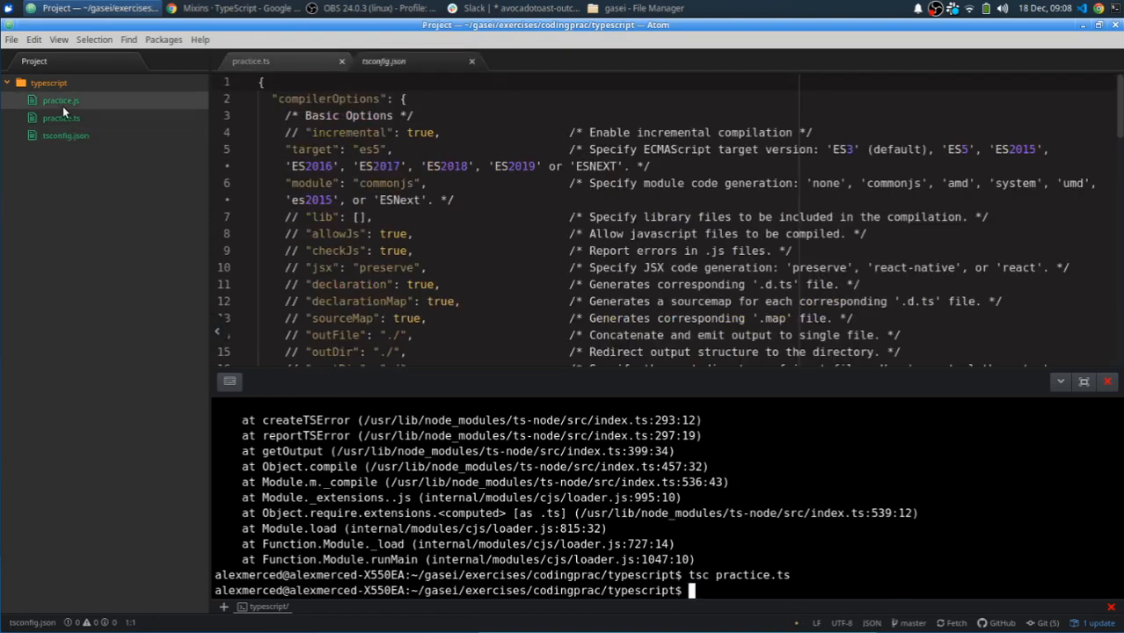
left_click(54, 98)
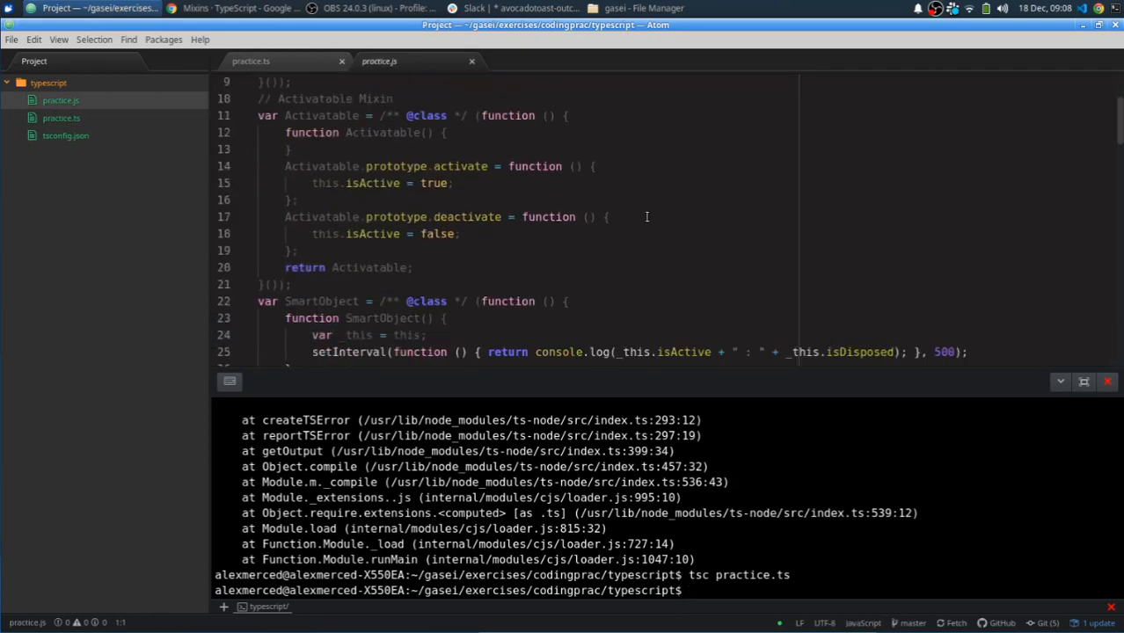
scroll("down", 3)
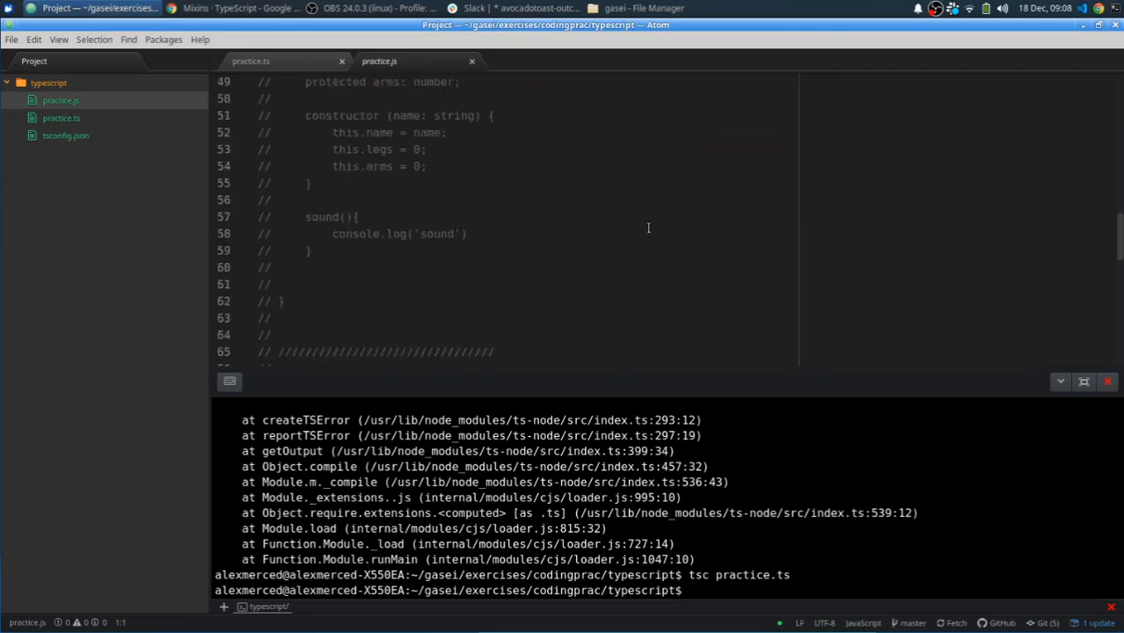
scroll("down", 3)
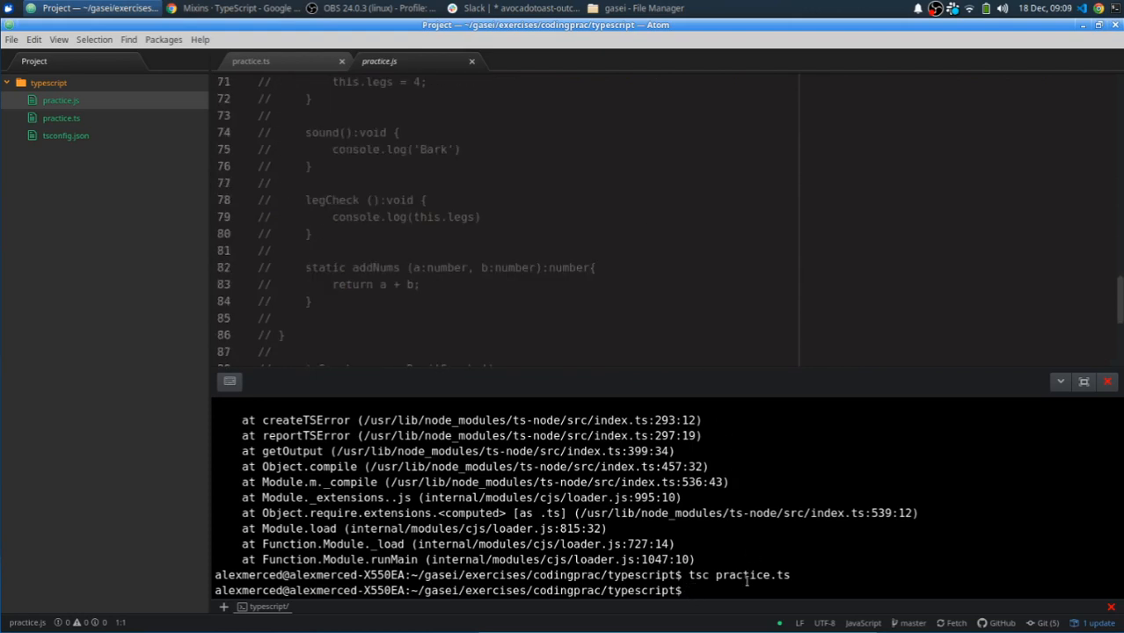
Step: Run node practice.js so the mixin example prints its repeating true : undefined lines
type("node")
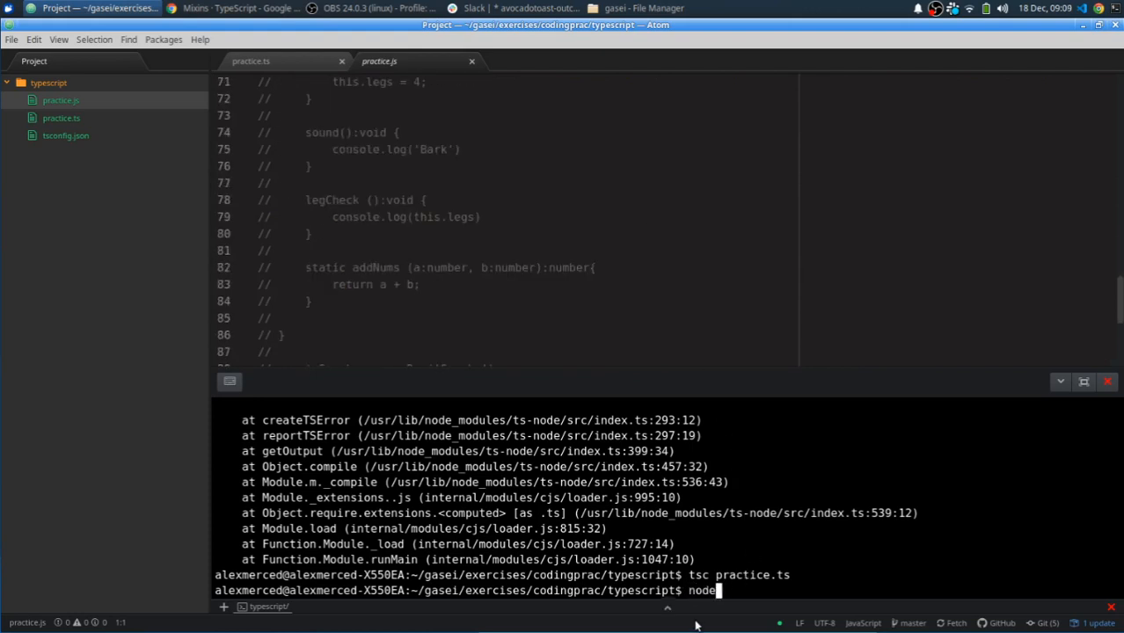
type("prac")
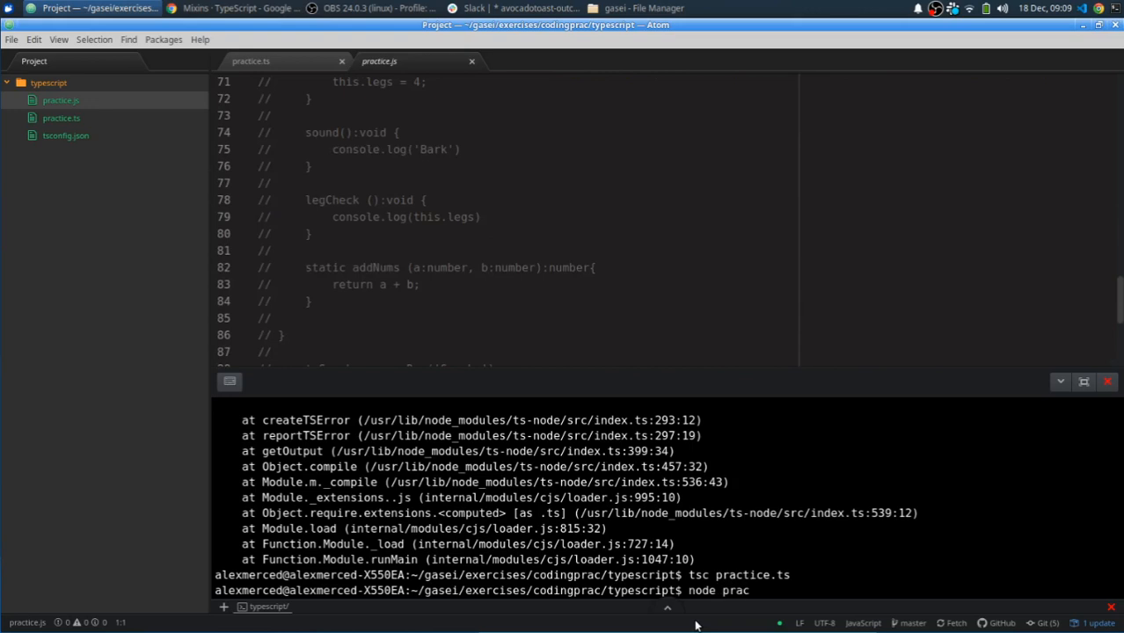
type("tice.js")
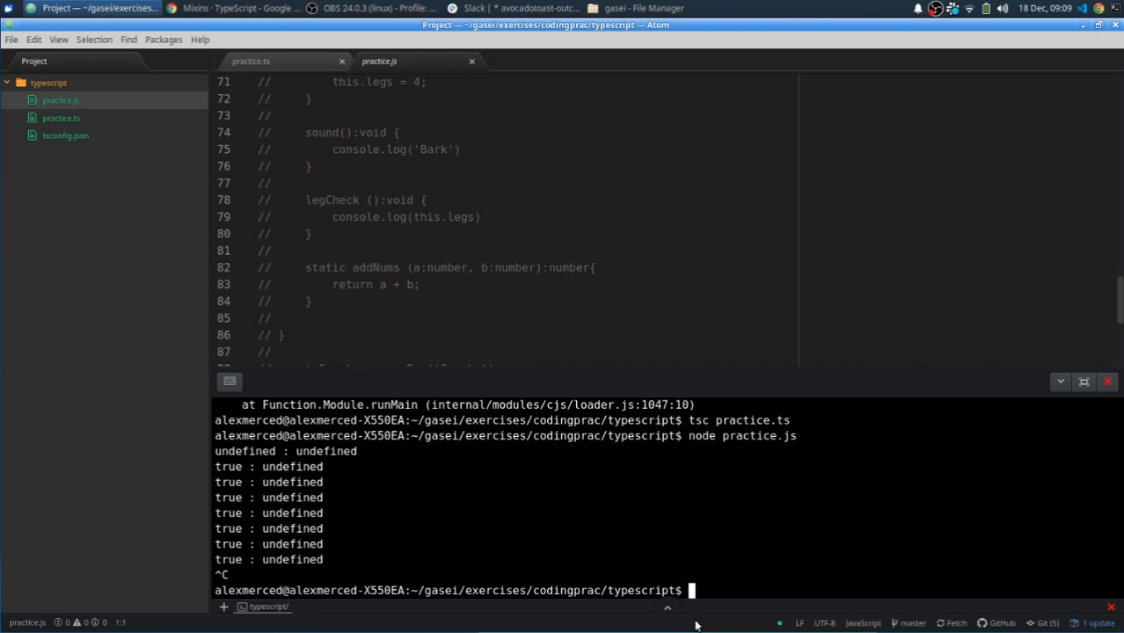
Step: Return to practice.ts, review the VgChar mixin code and rerun tsc practice.ts
left_click(255, 63)
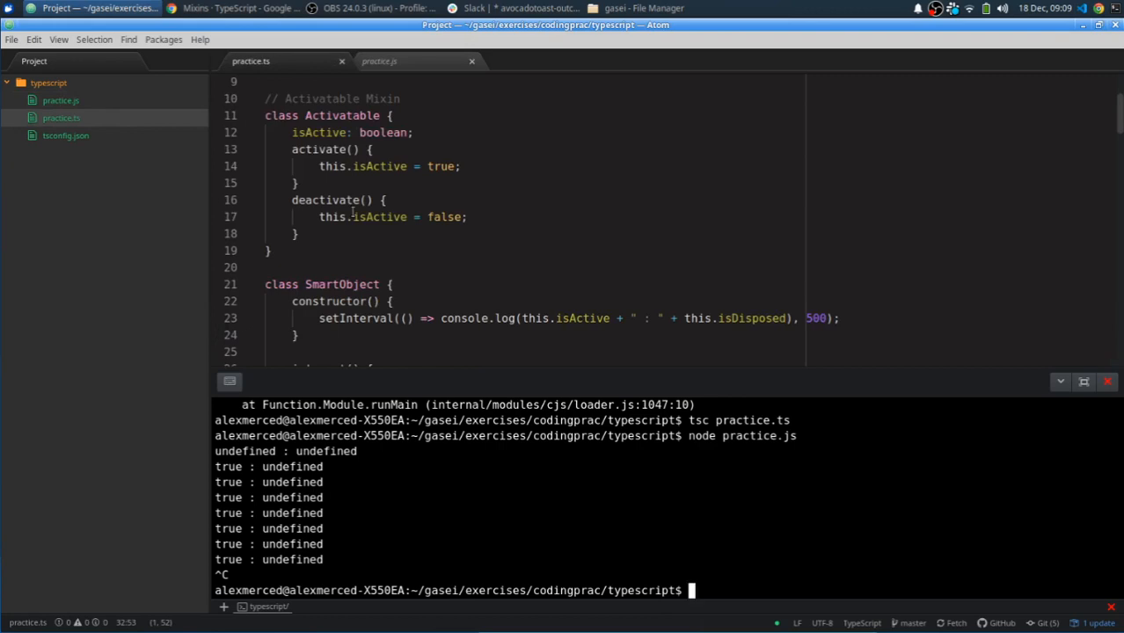
left_click(353, 217)
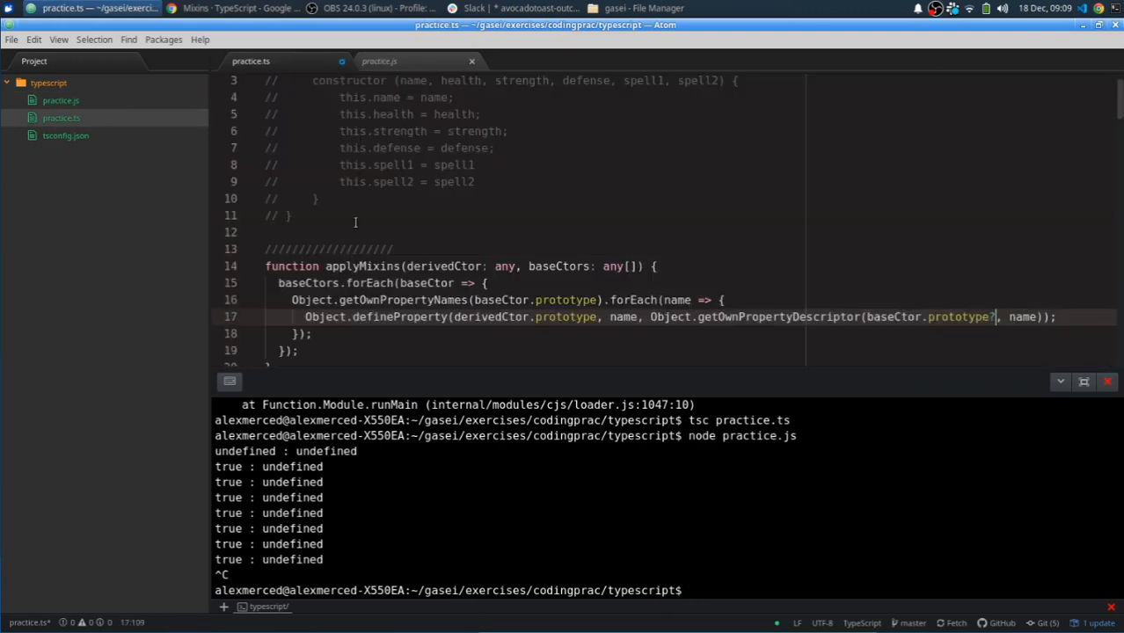
scroll("down", 3)
type("tsc practice.ts")
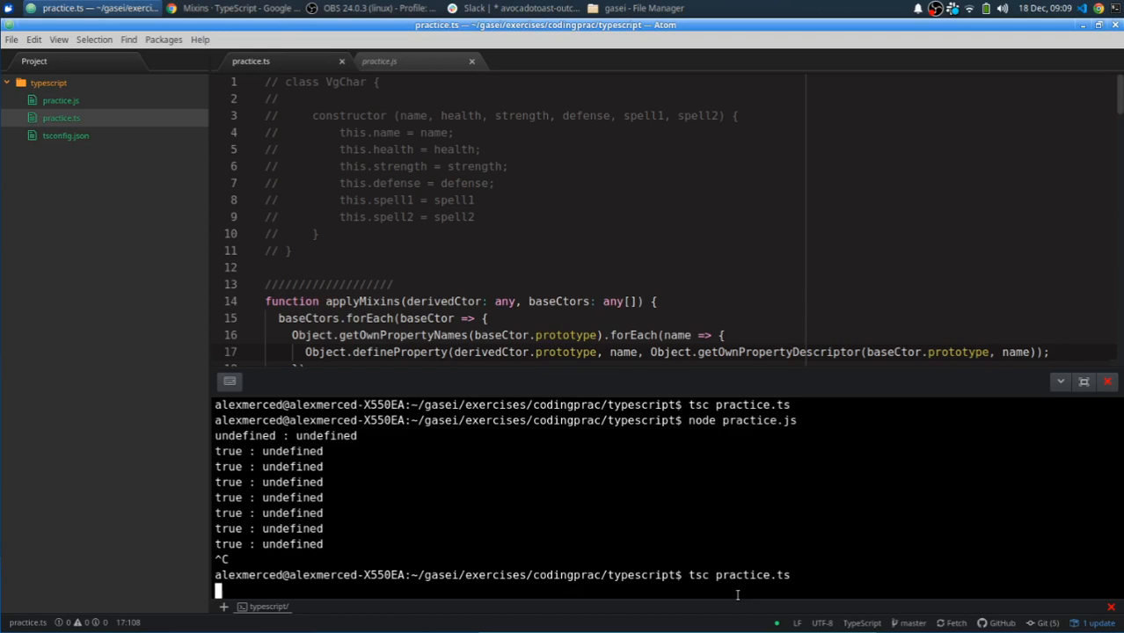
key("Return")
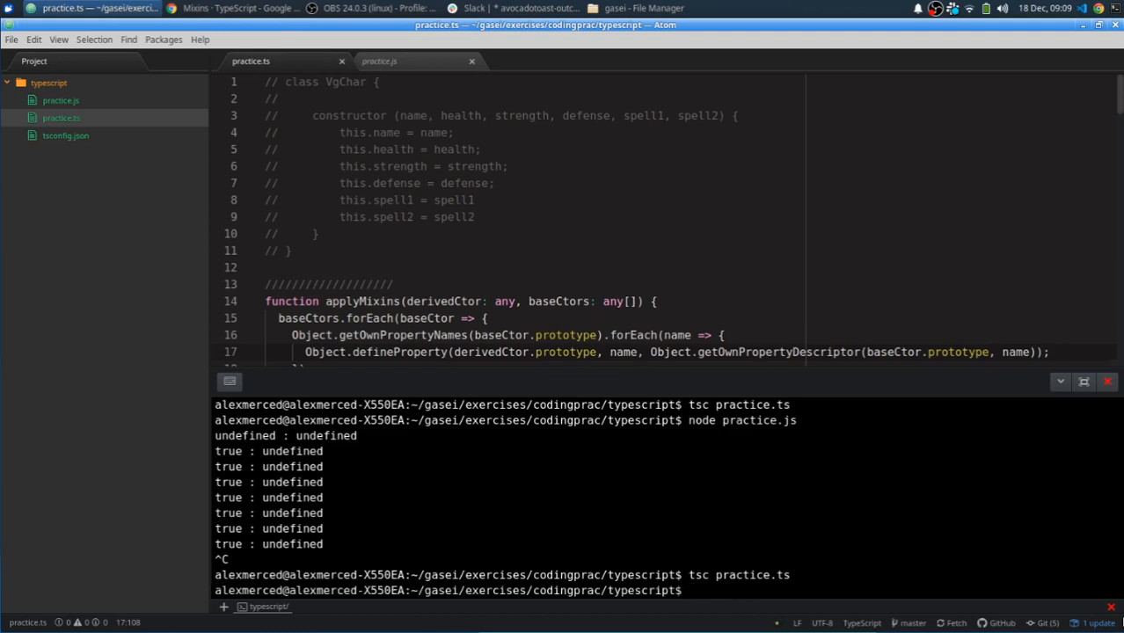
Step: Scroll through the recompiled source and switch to the generated practice.js
scroll("down", 3)
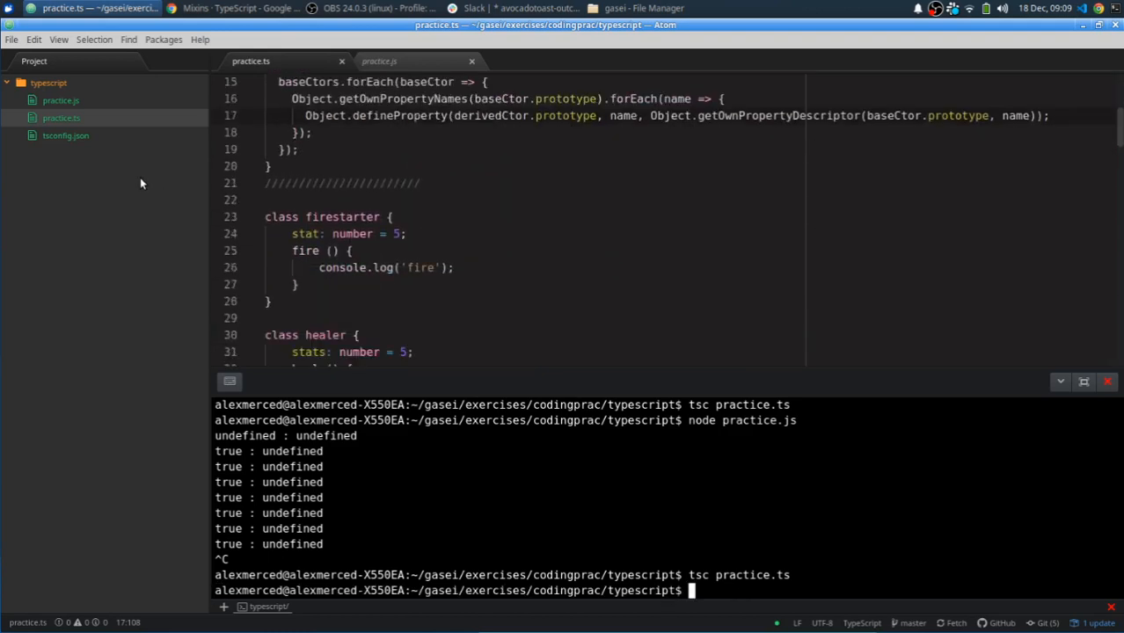
scroll("down", 3)
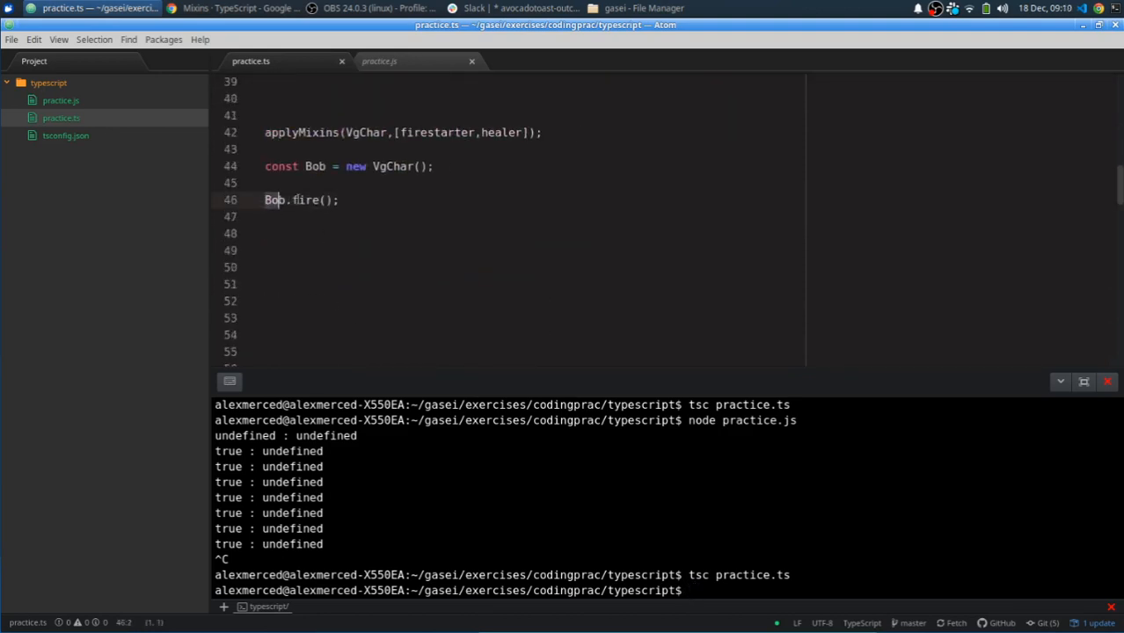
left_click(581, 181)
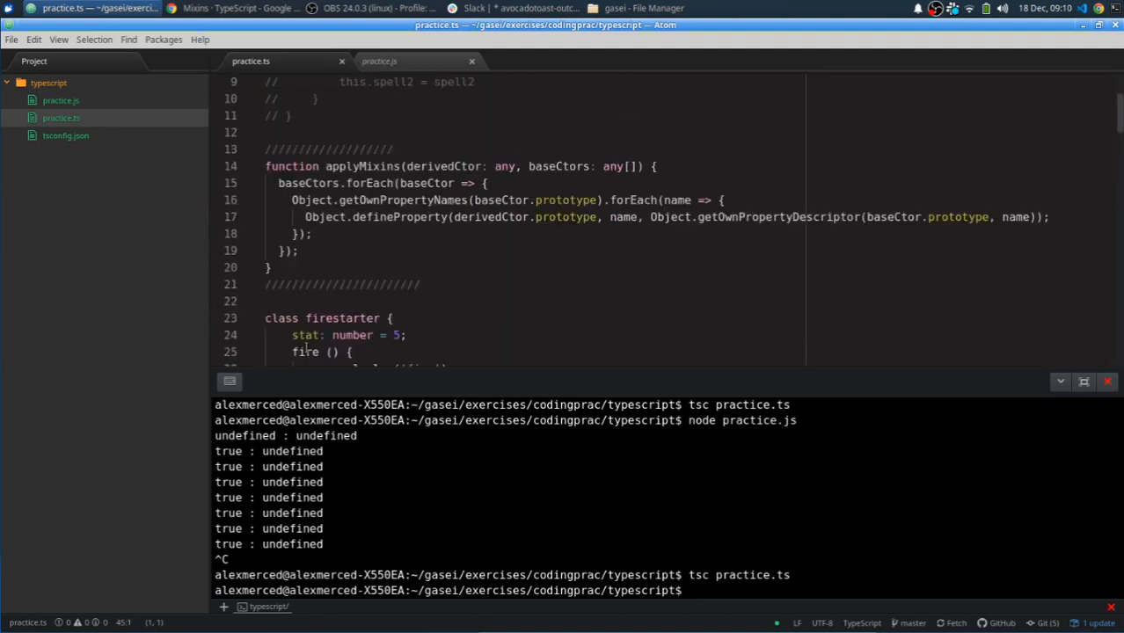
scroll("down", 3)
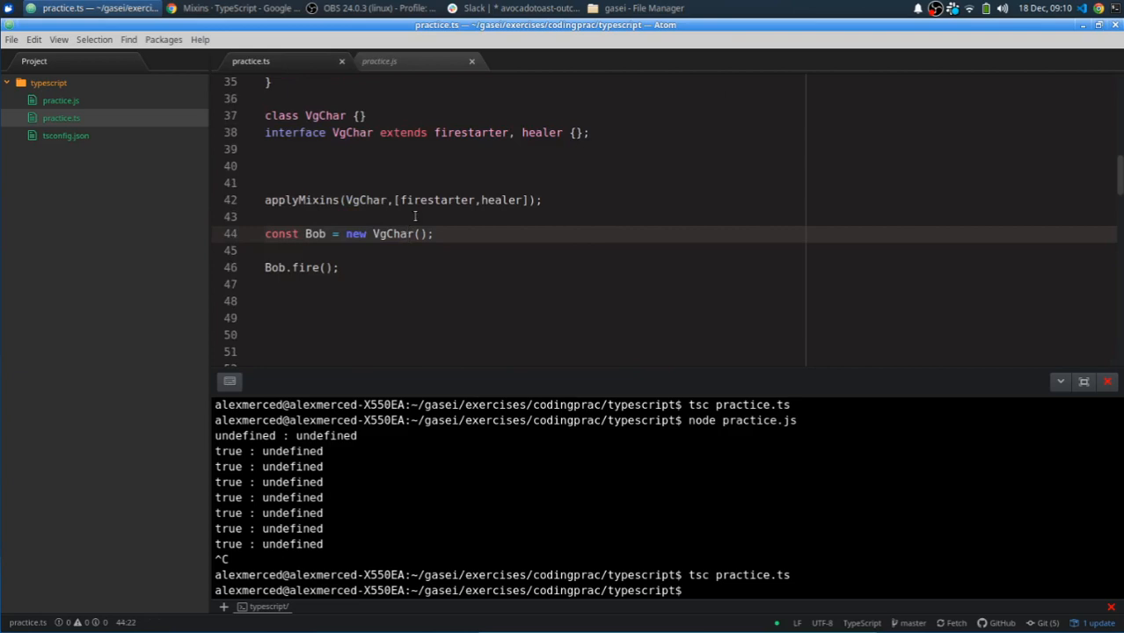
left_click(302, 267)
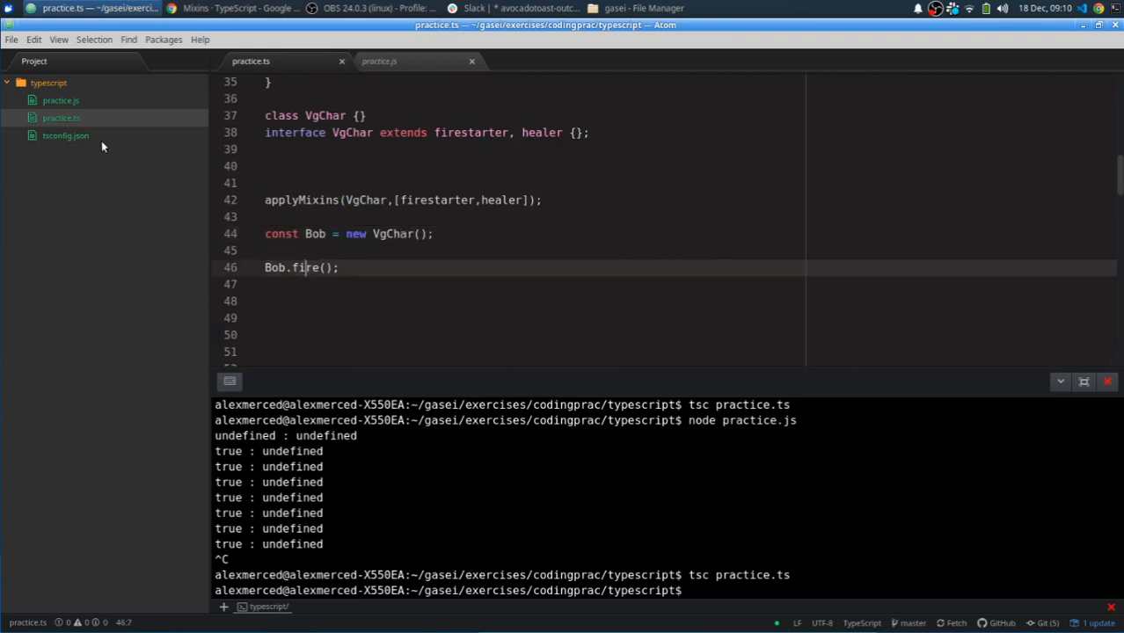
left_click(380, 62)
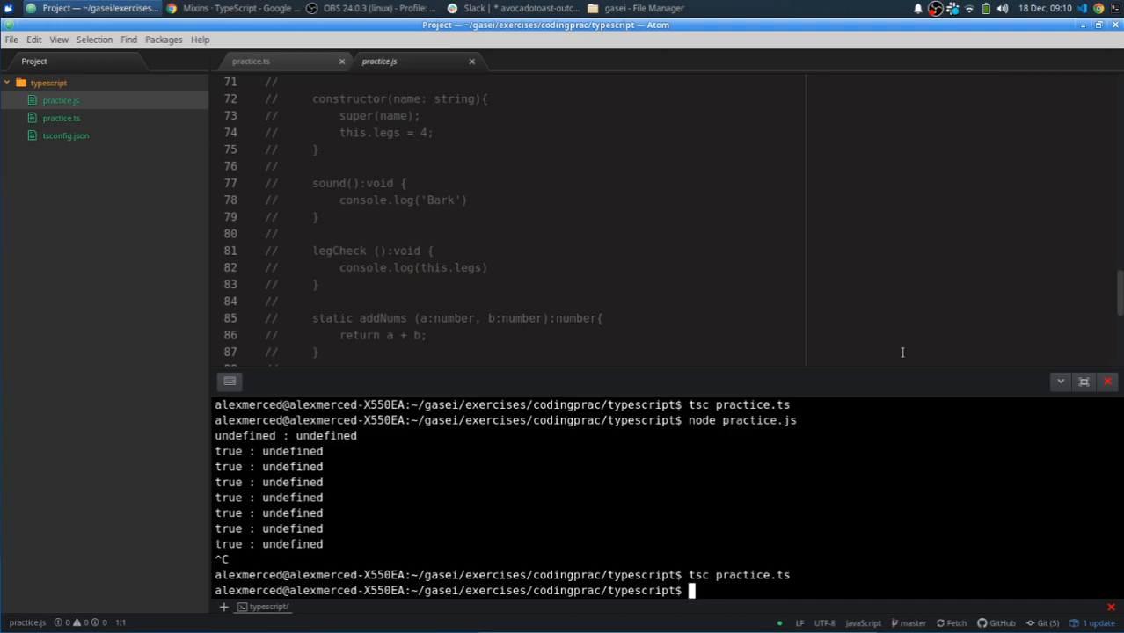
Step: Run node practice.ts in the terminal and get the SyntaxError on the applyMixins annotation
type("node practice.ts")
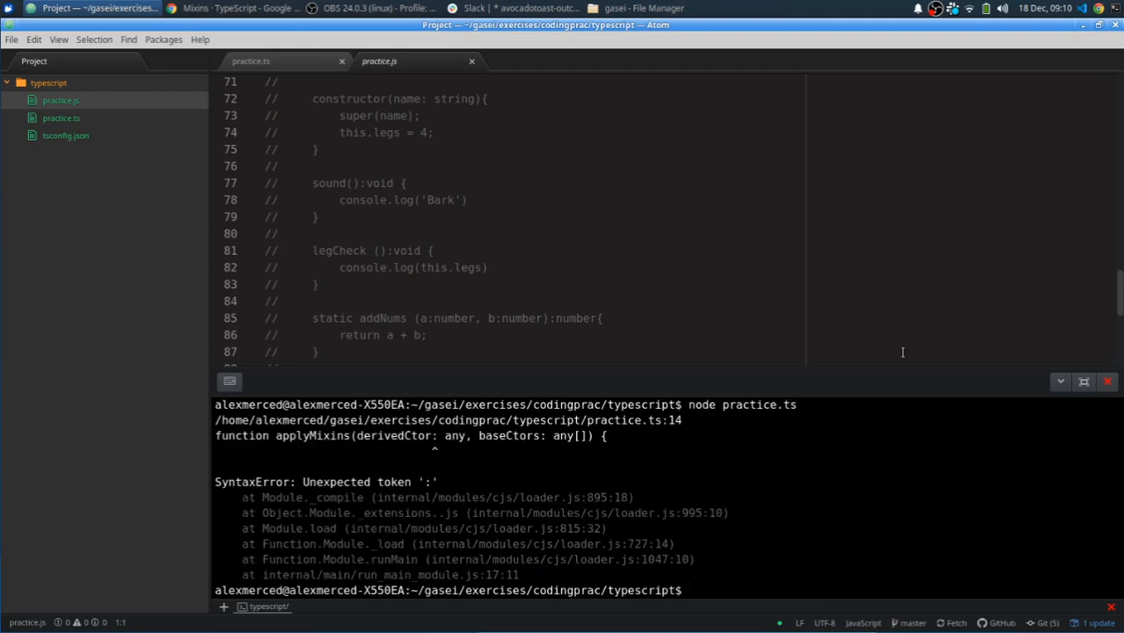
mouse_move(936, 427)
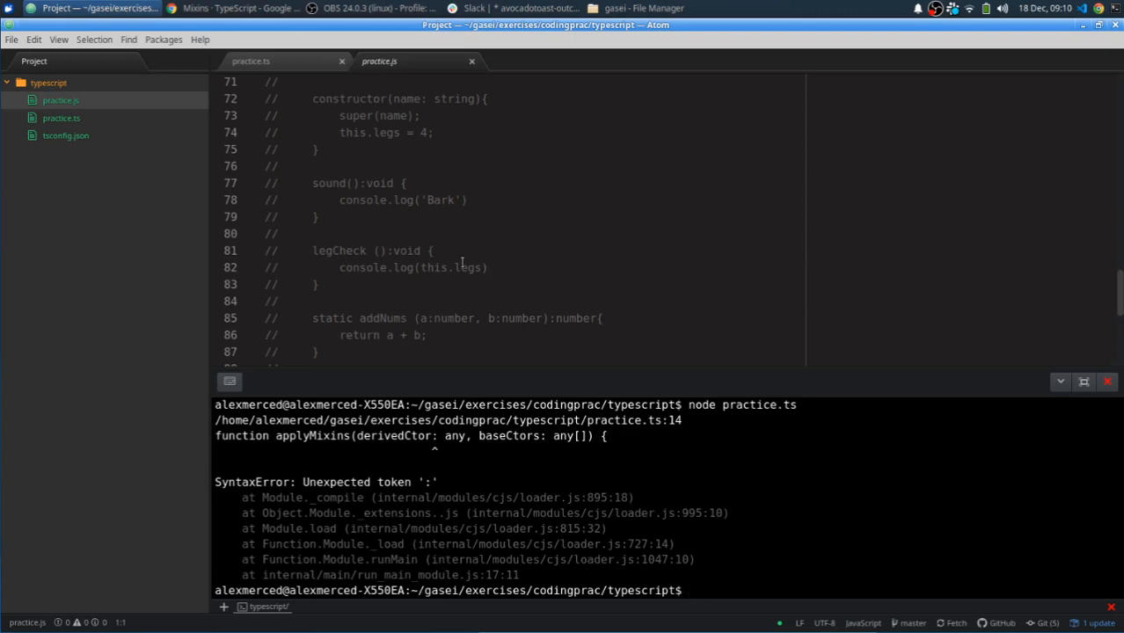
mouse_move(577, 558)
type("tsc practice.ts")
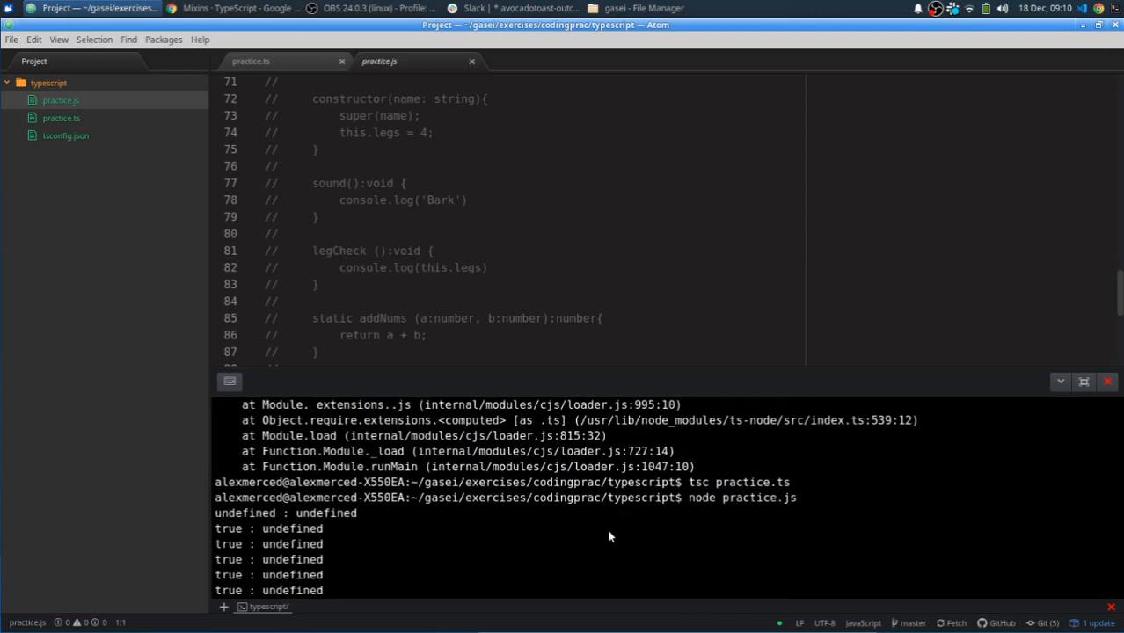
type("node practice.ts")
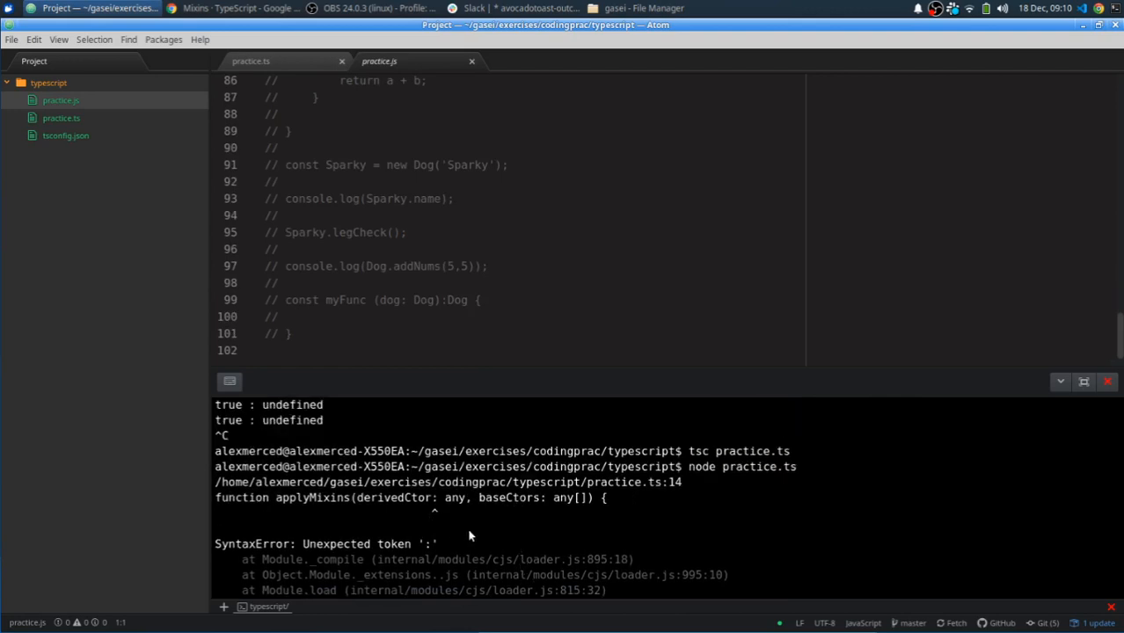
mouse_move(433, 528)
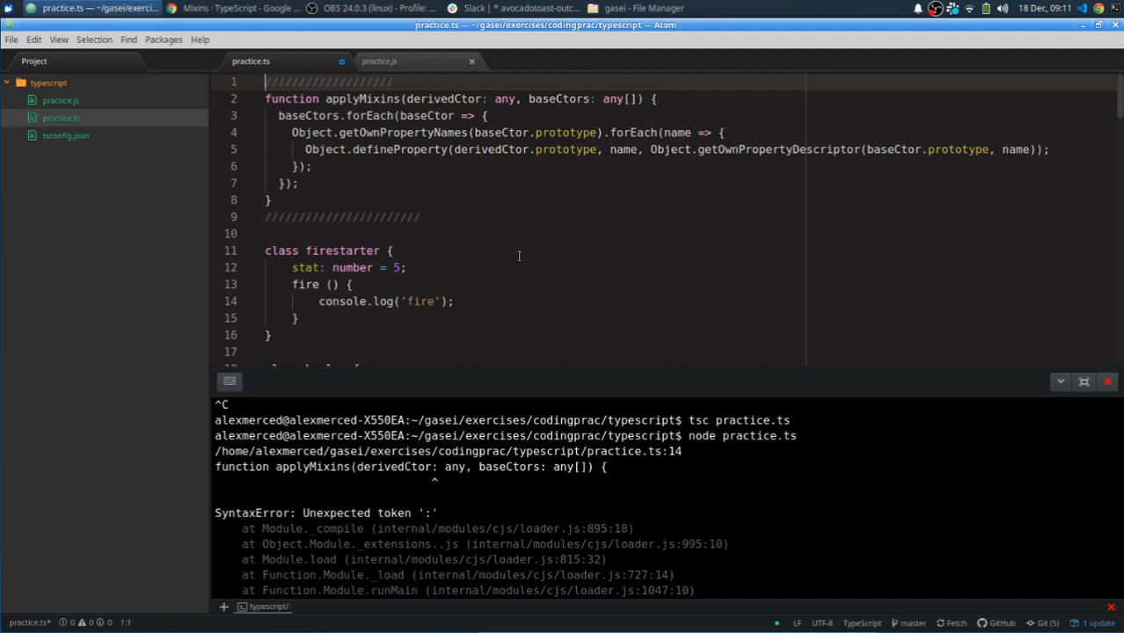
Step: Locate the handbook's applyMixins helper and copy it for comparison with practice.ts
scroll("down", 3)
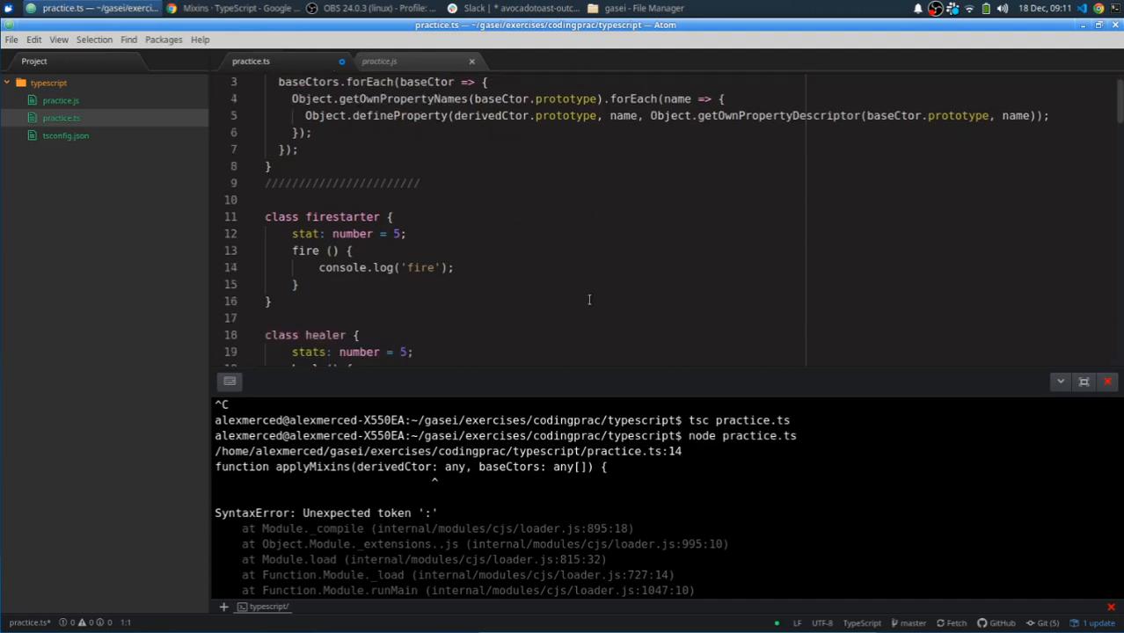
scroll("down", 3)
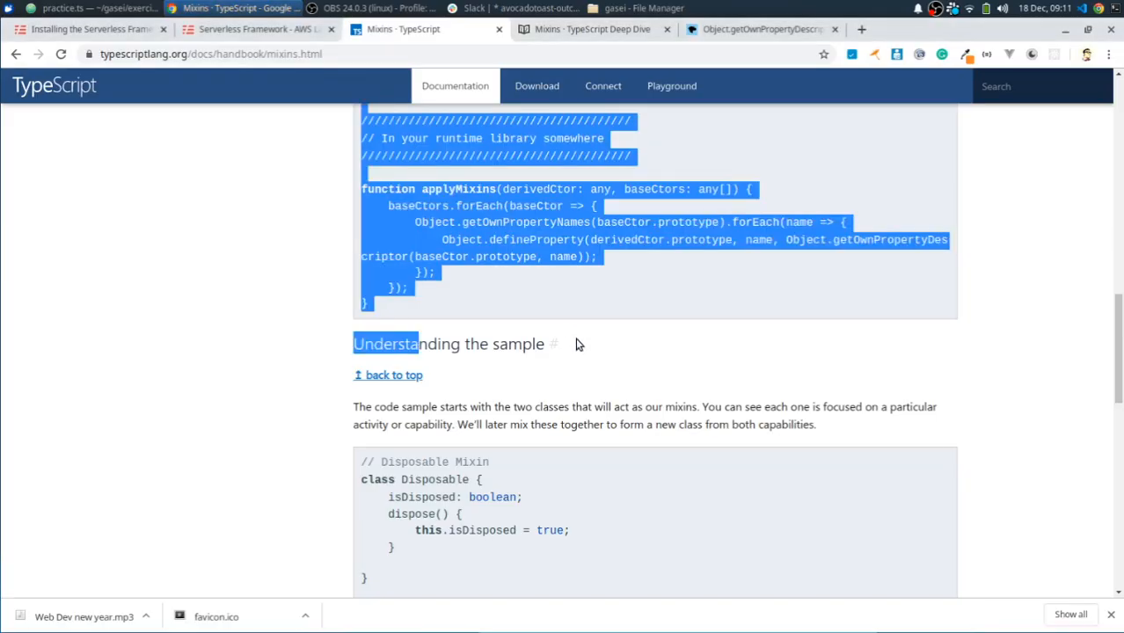
scroll("down", 3)
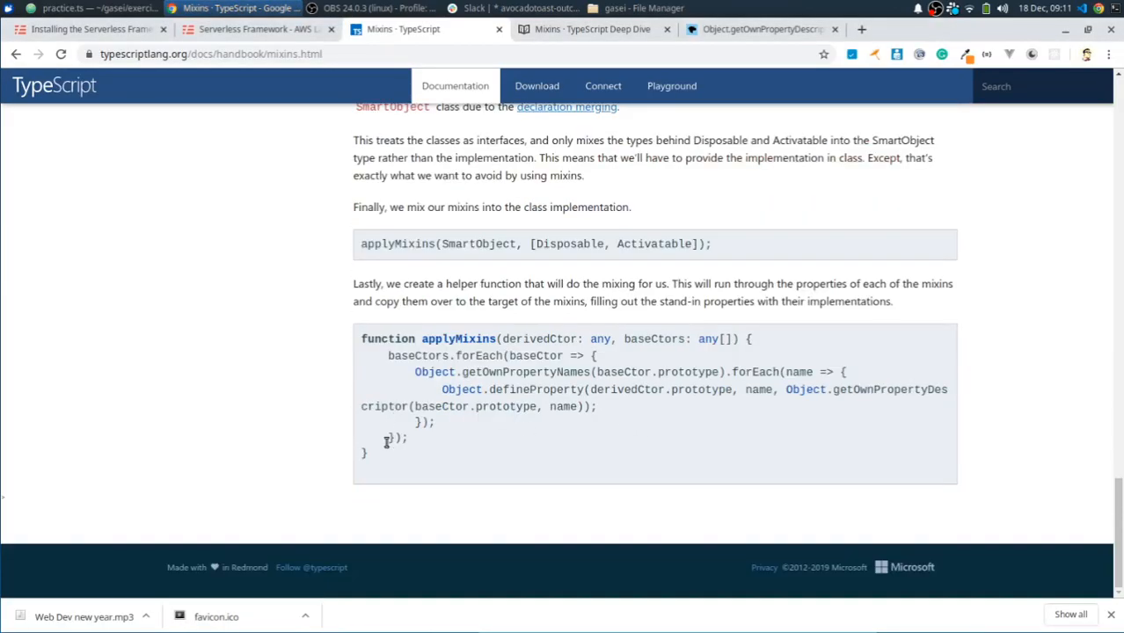
right_click(388, 439)
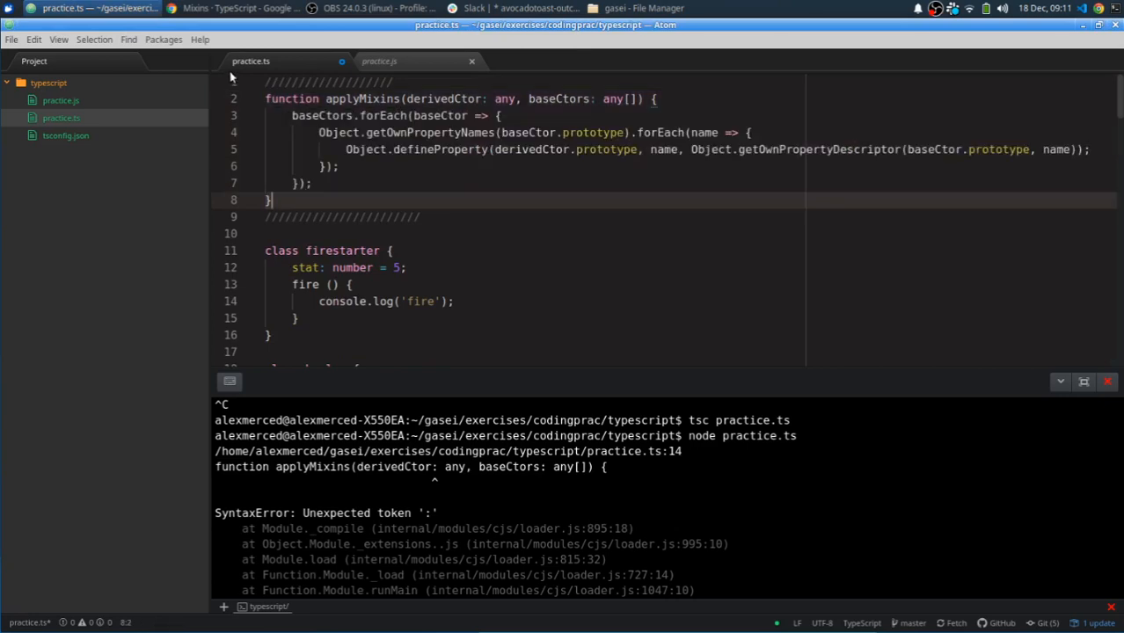
mouse_move(47, 190)
type("tsc practice.ts")
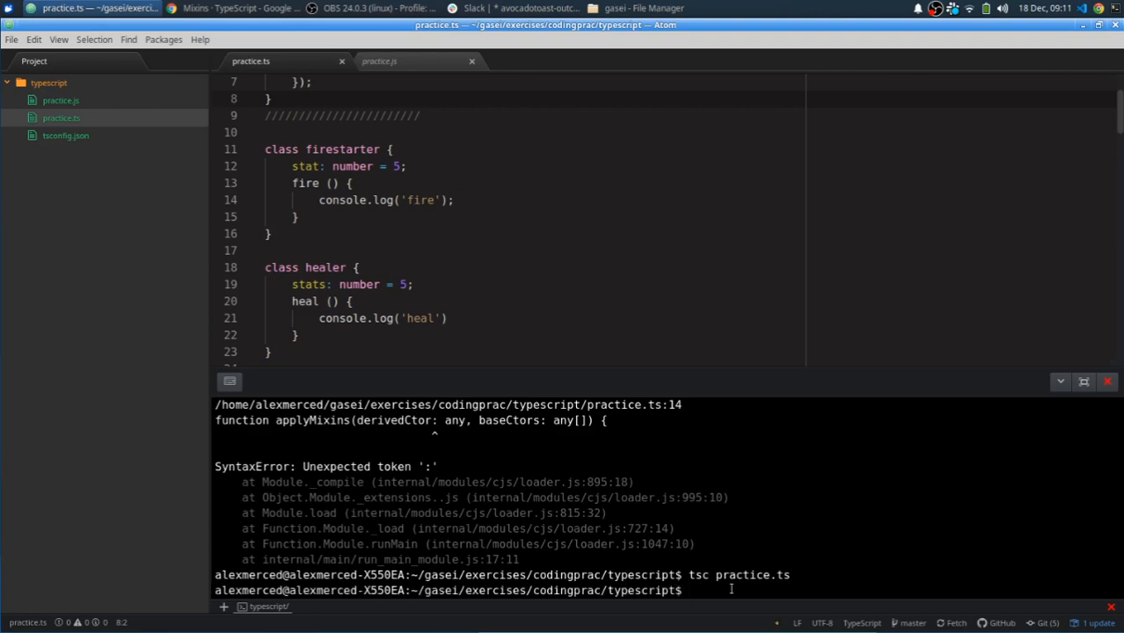
Step: Rerun node practice.ts; the applyMixins SyntaxError now points at line 2
type("node practice.ts")
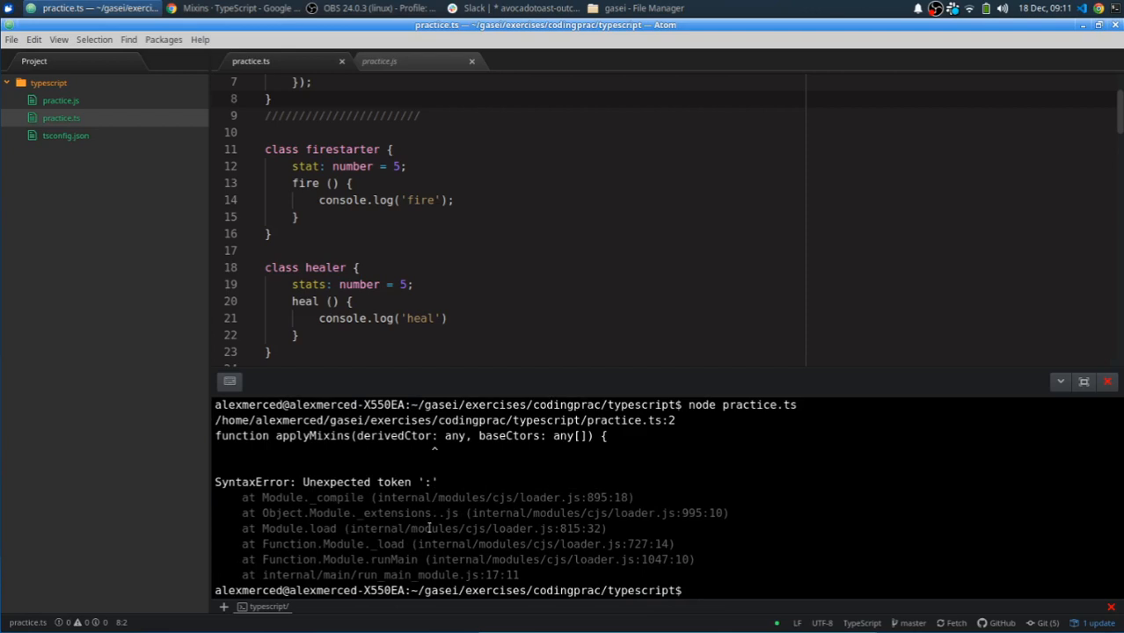
mouse_move(464, 351)
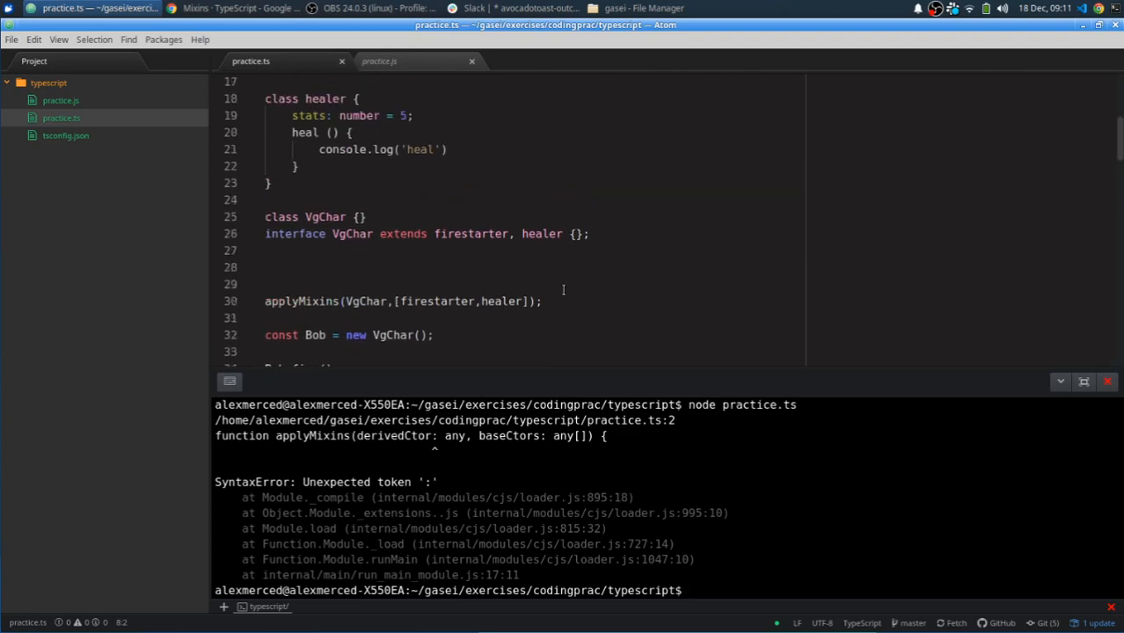
scroll("down", 3)
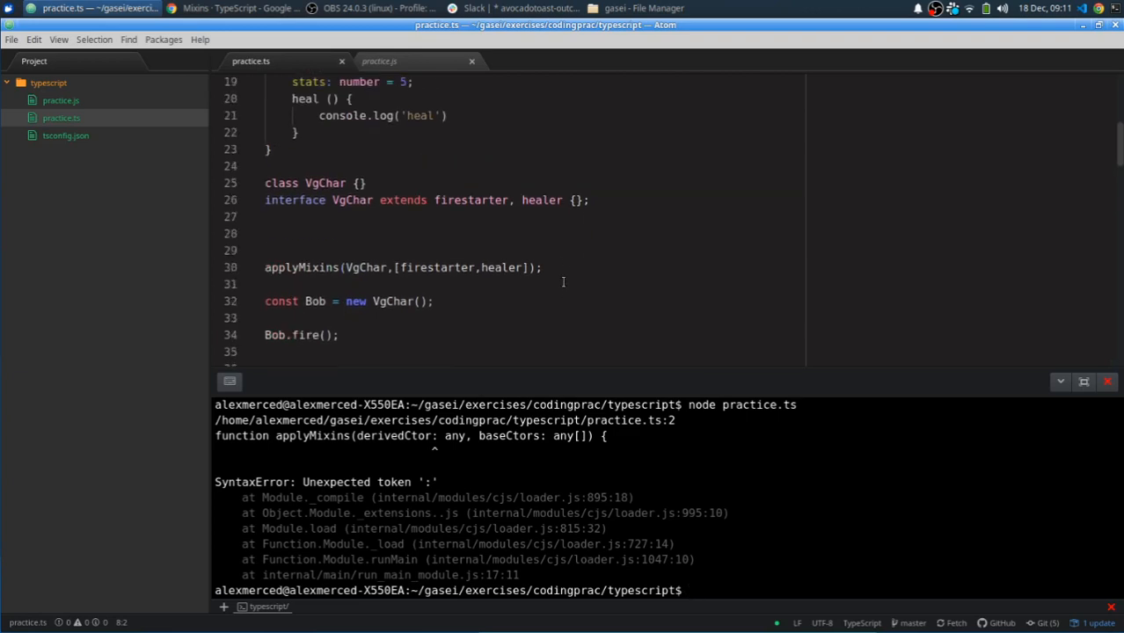
mouse_move(557, 243)
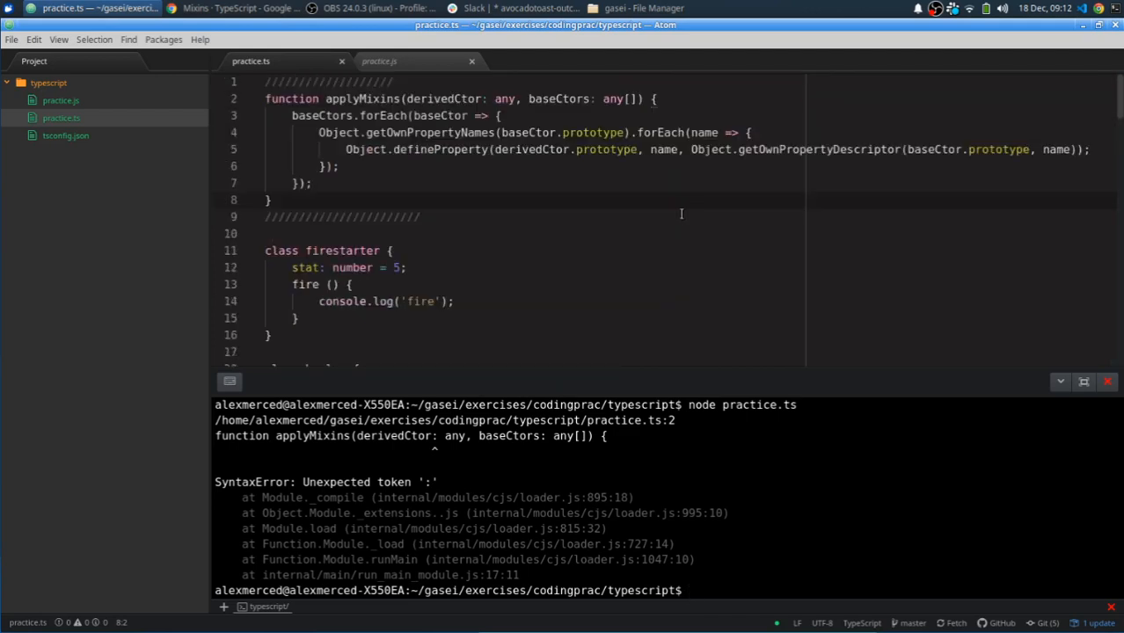
scroll("down", 3)
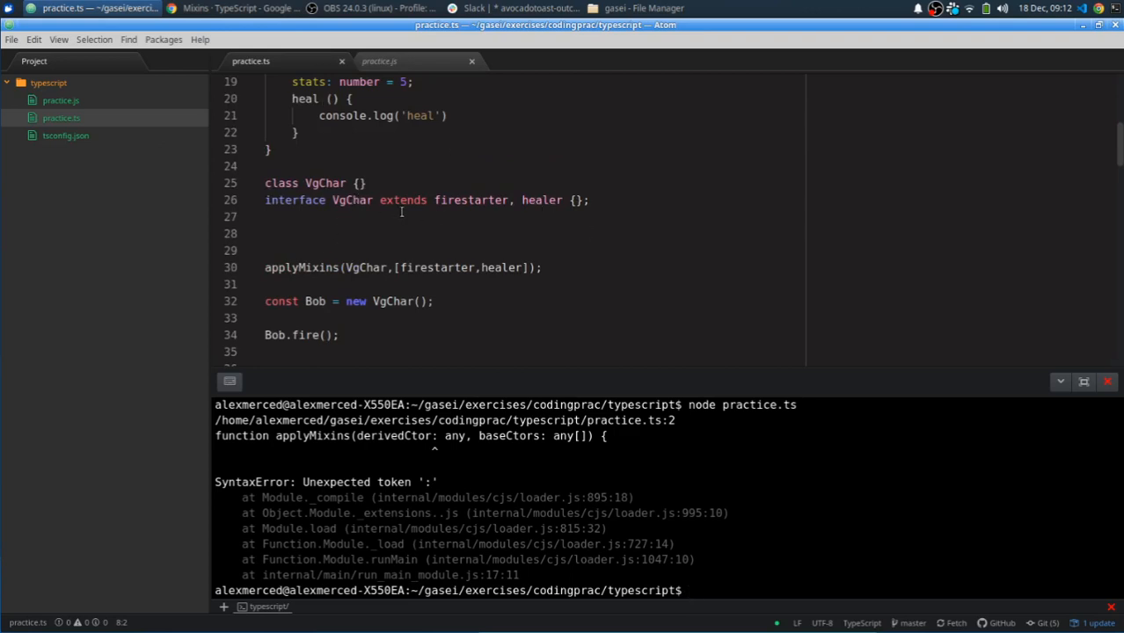
double_click(471, 200)
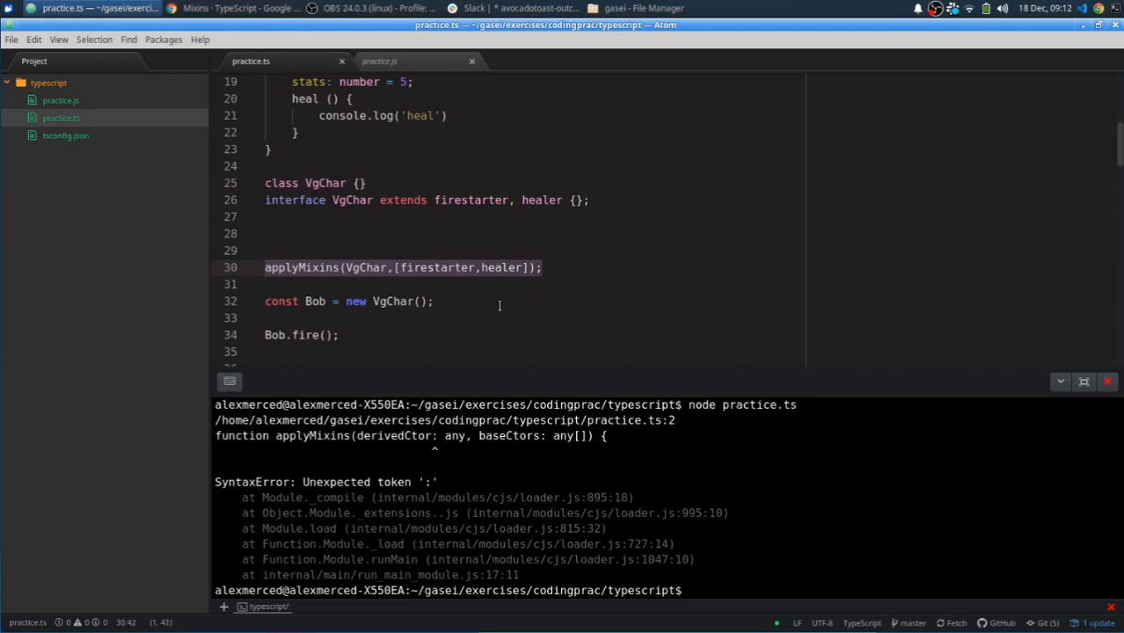
left_click(310, 301)
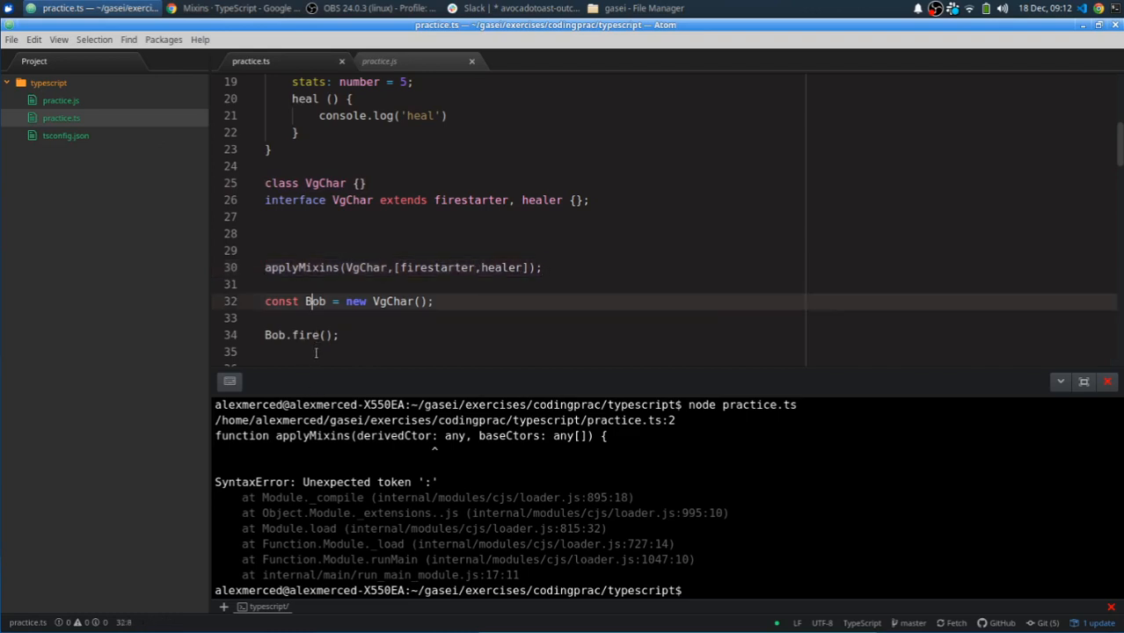